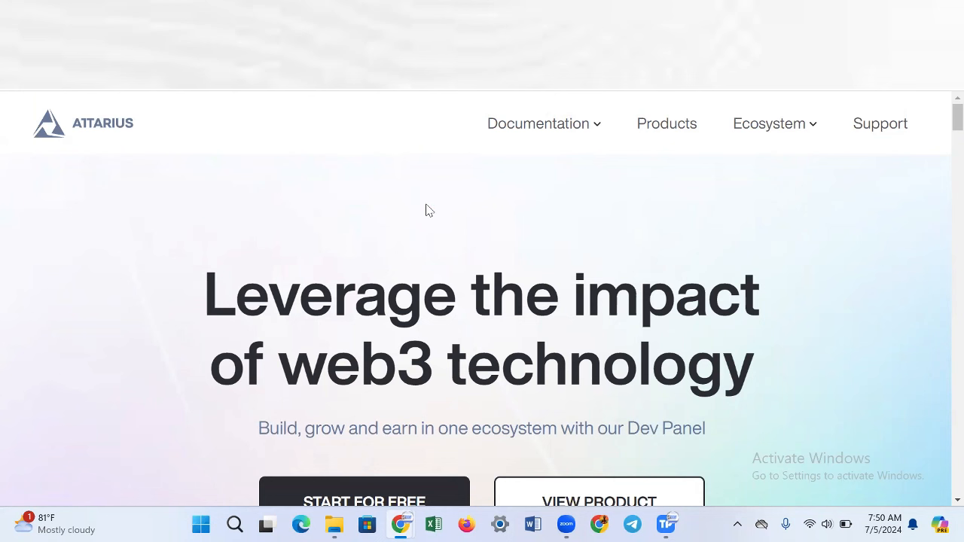
pyautogui.moveTo(90, 133)
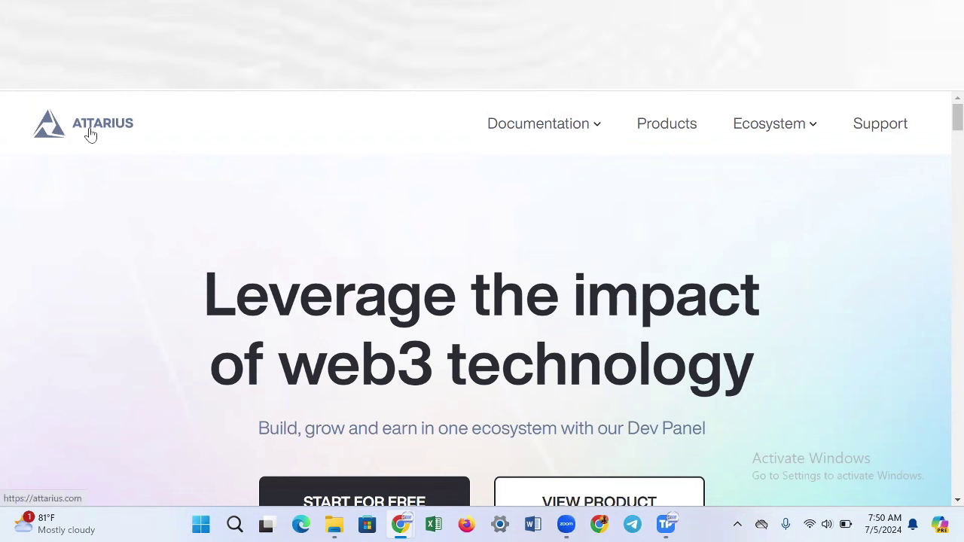
pyautogui.moveTo(89, 139)
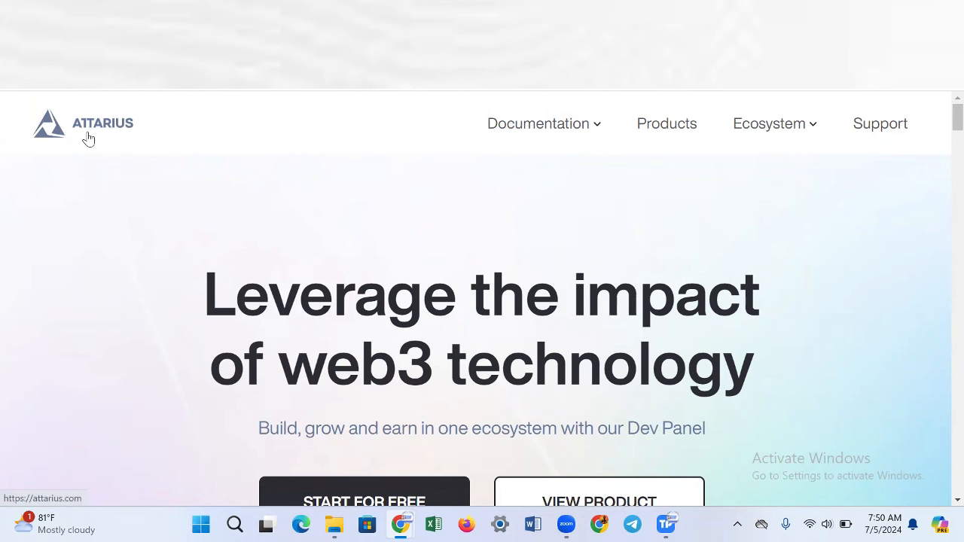
# Scroll down the Attarius homepage through the tools, statistics and developer sections
pyautogui.scroll(-3)
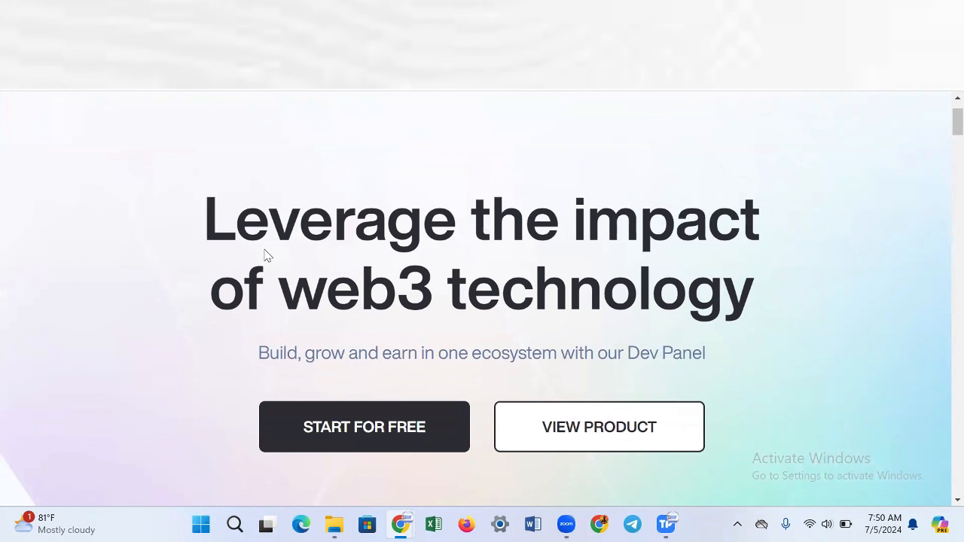
pyautogui.moveTo(533, 301)
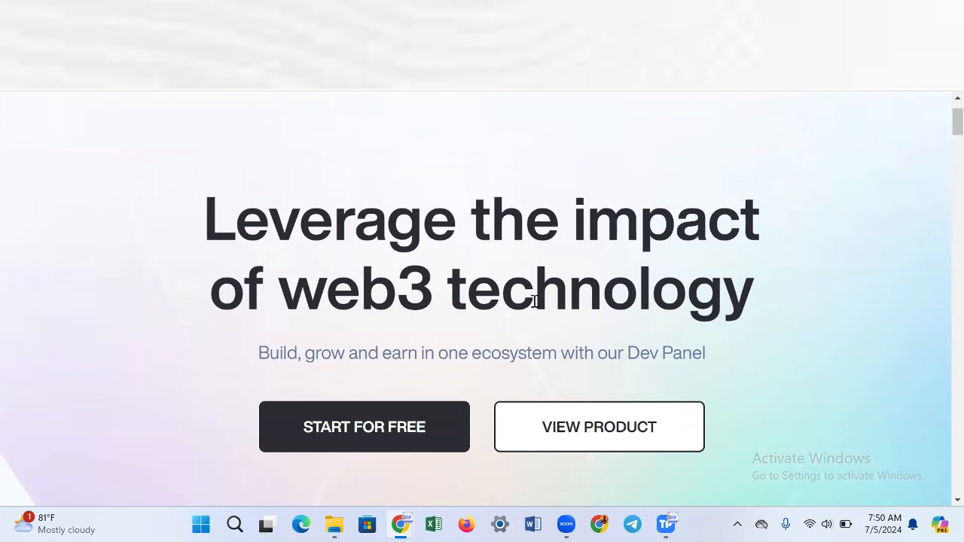
pyautogui.moveTo(535, 301)
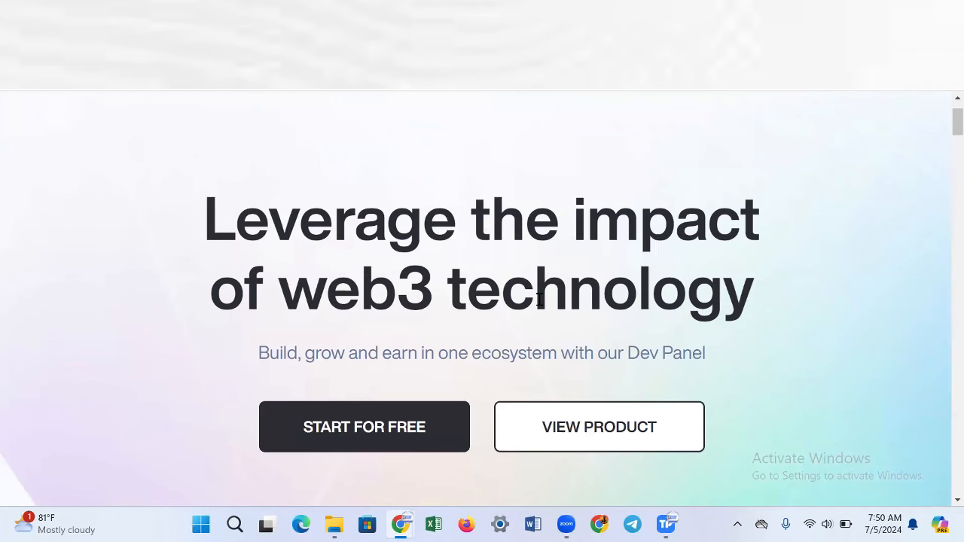
pyautogui.scroll(3)
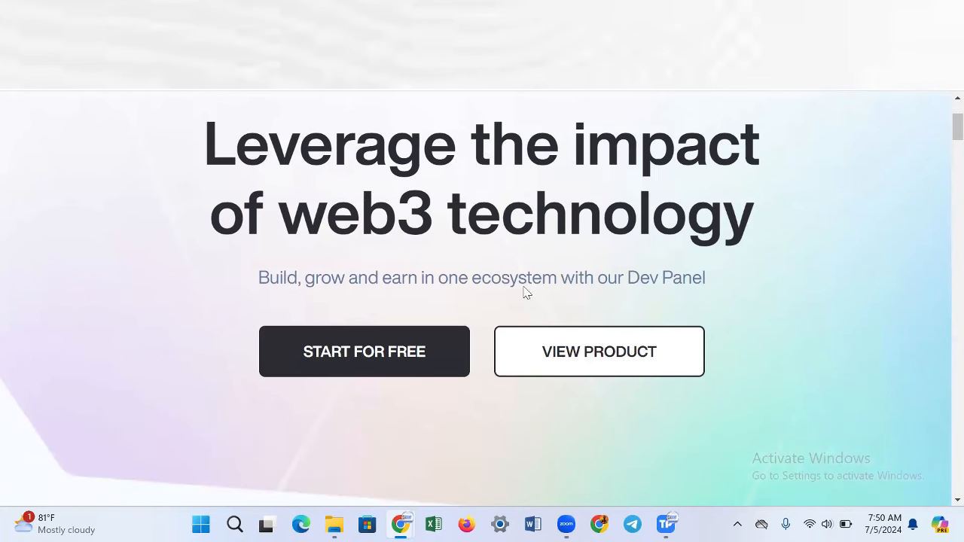
pyautogui.scroll(-3)
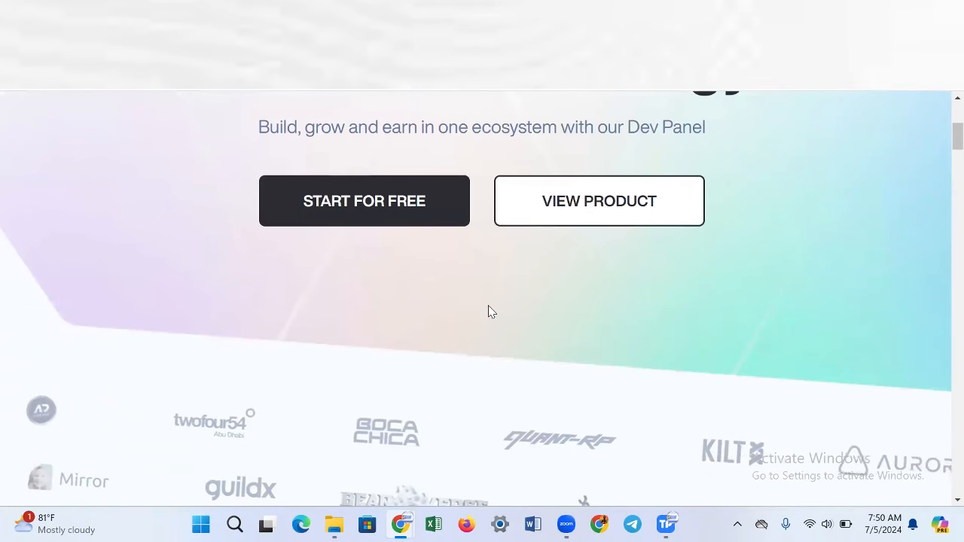
pyautogui.scroll(3)
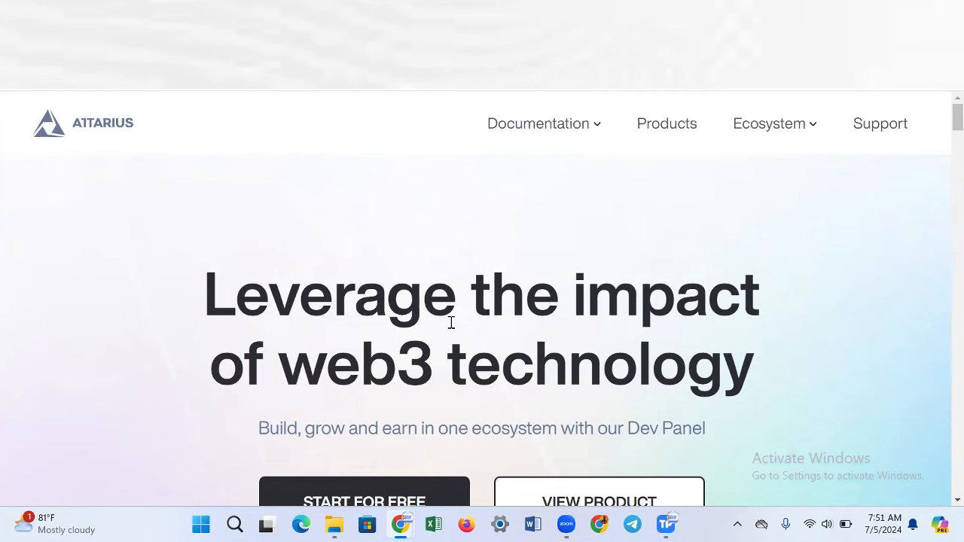
pyautogui.scroll(-3)
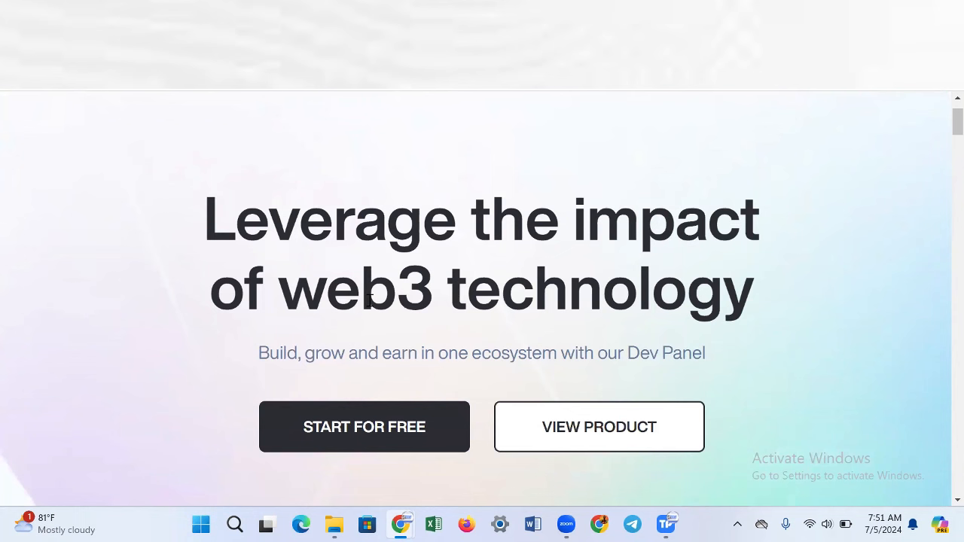
pyautogui.moveTo(397, 345)
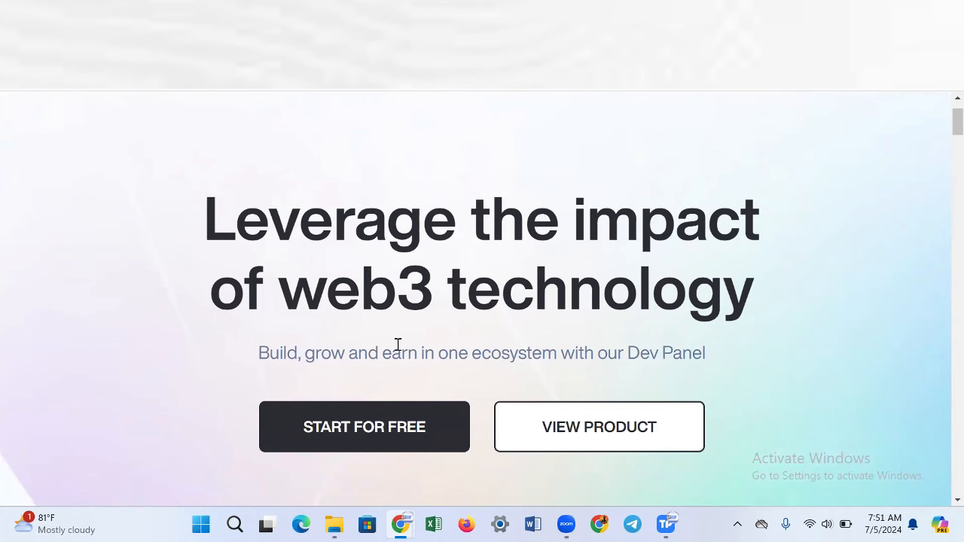
pyautogui.scroll(-3)
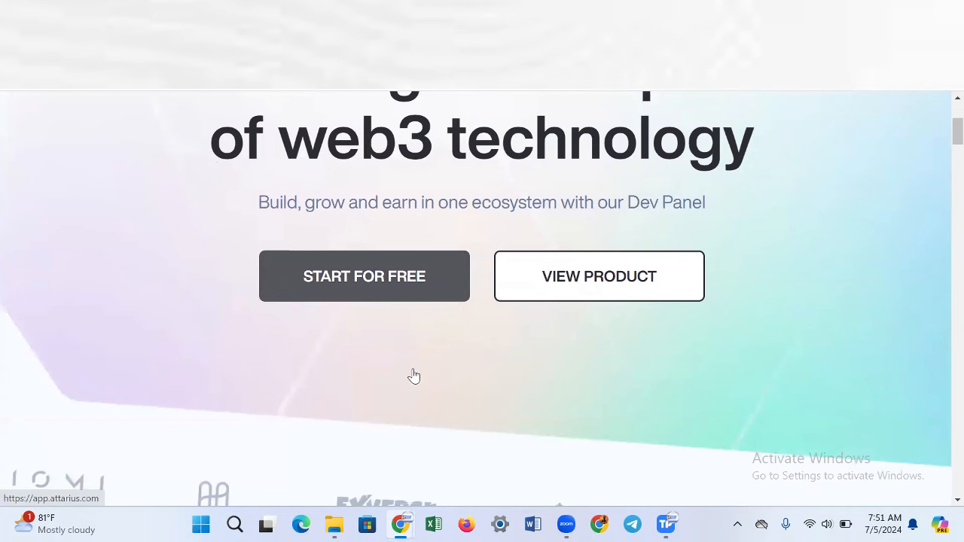
pyautogui.scroll(-3)
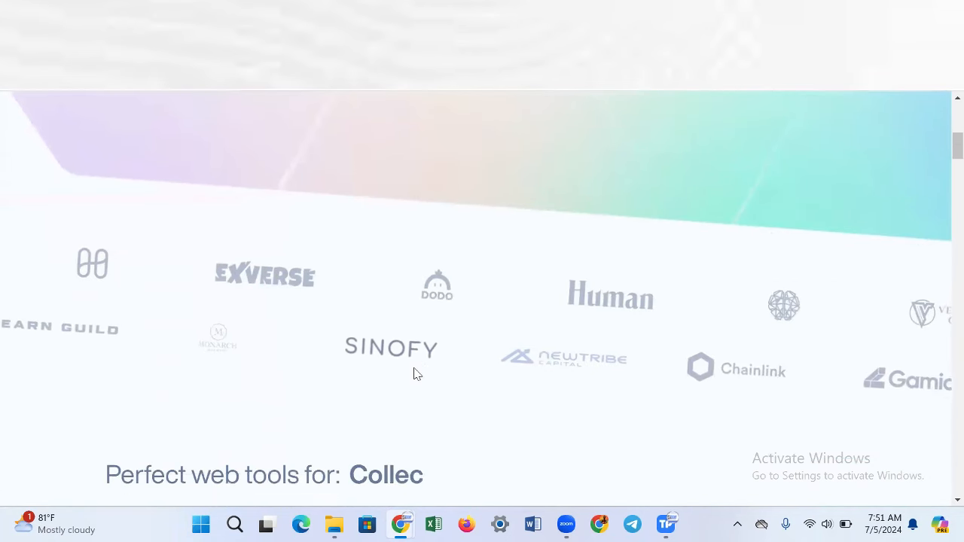
pyautogui.scroll(-3)
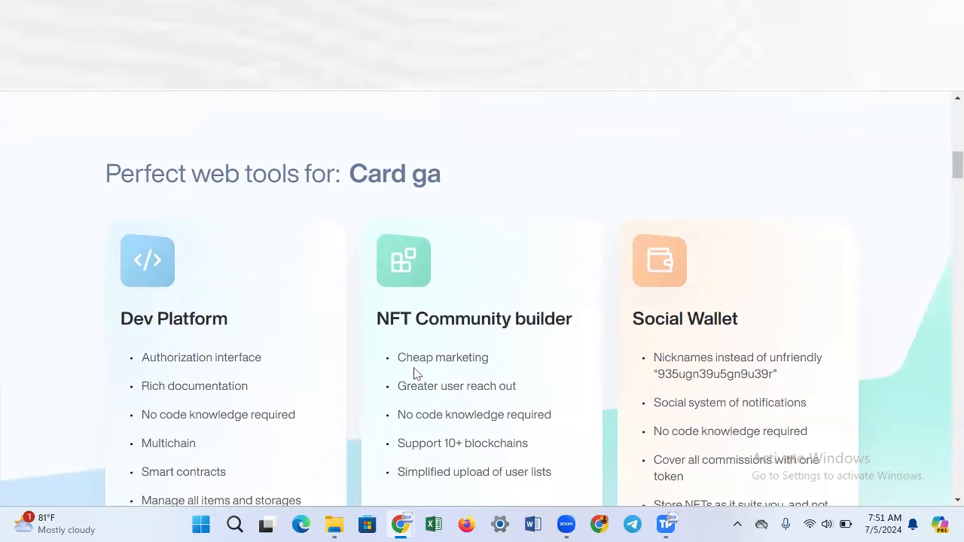
pyautogui.scroll(-3)
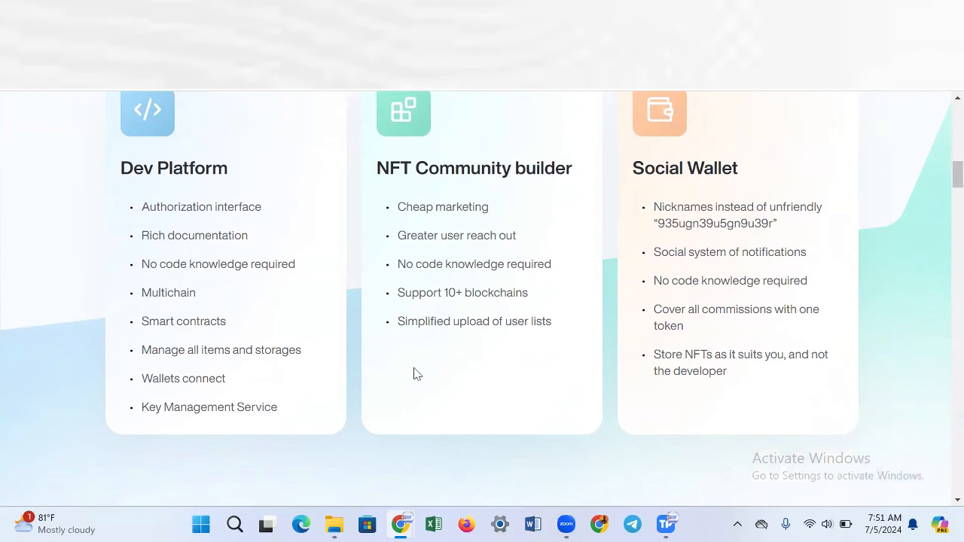
pyautogui.moveTo(364, 341)
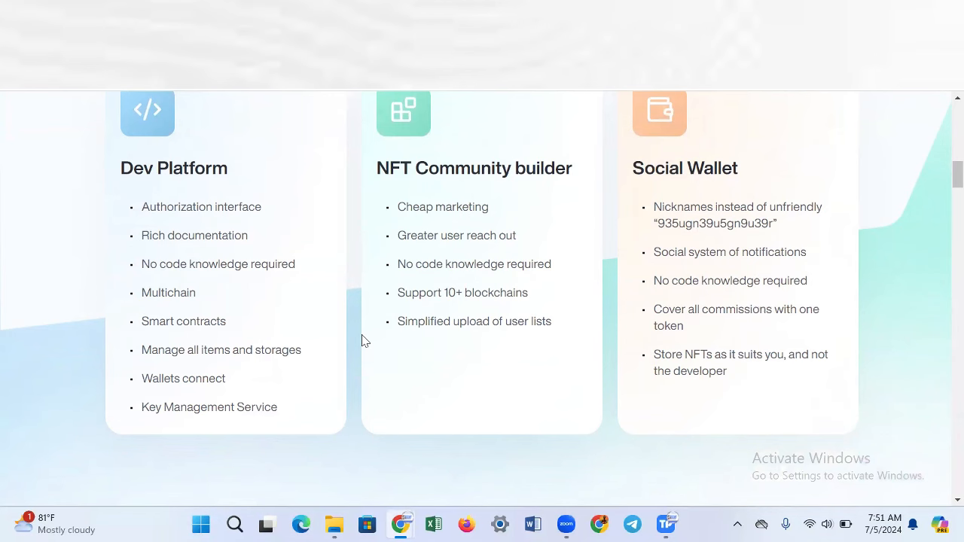
# Continue to the 'Get started with our products' SDK JS description, then scroll back toward the top hero
pyautogui.scroll(-3)
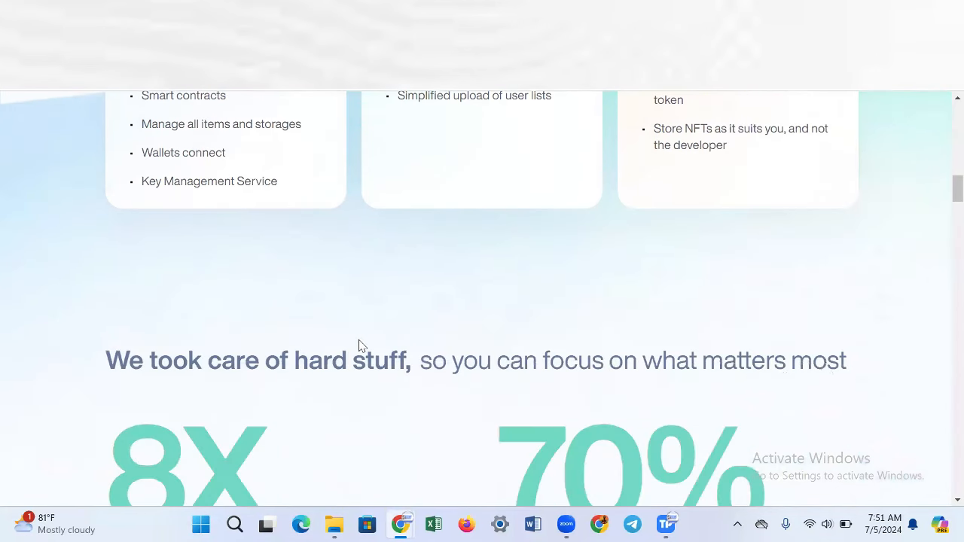
pyautogui.scroll(-3)
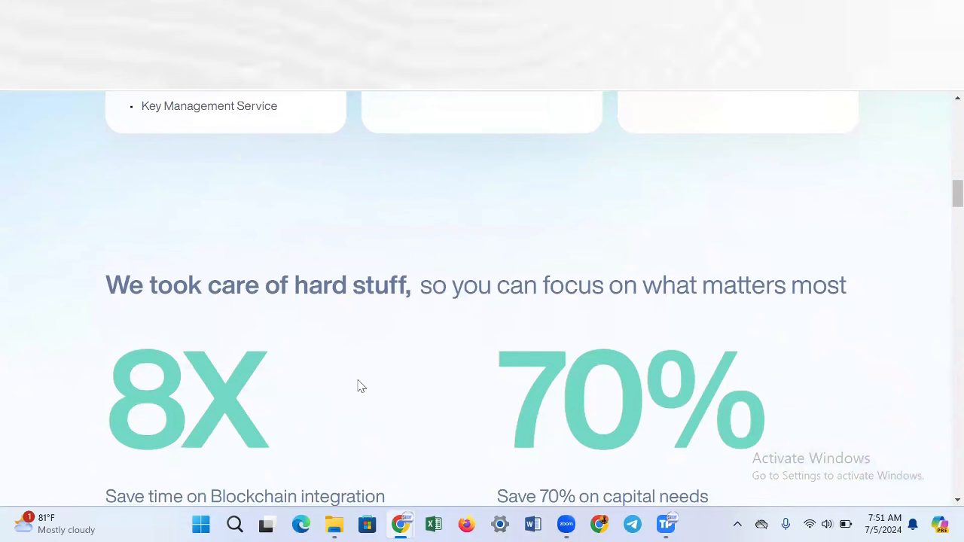
pyautogui.moveTo(356, 374)
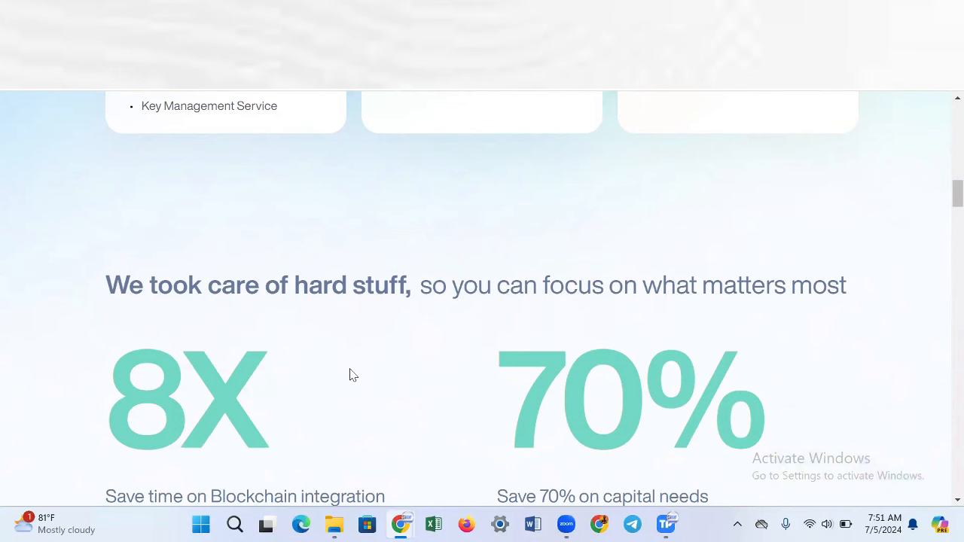
pyautogui.scroll(-3)
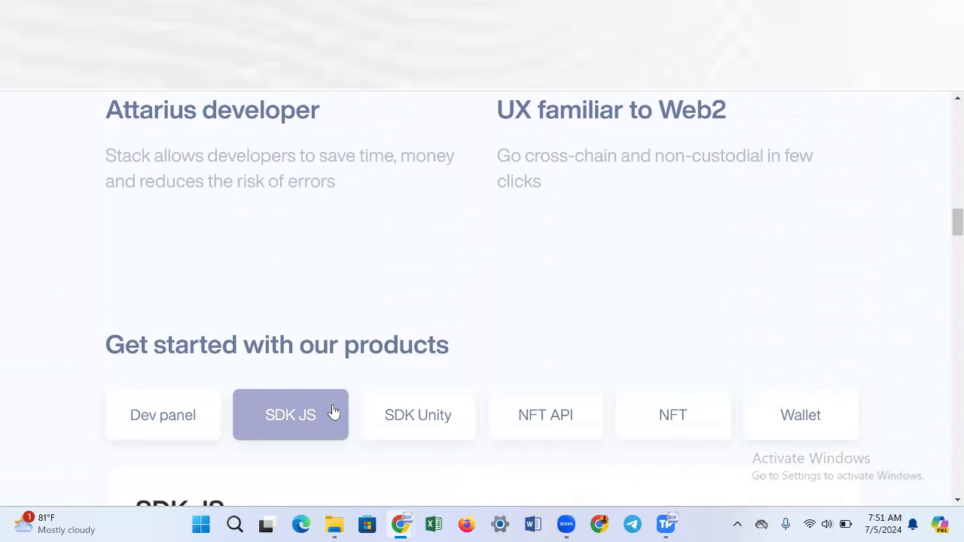
pyautogui.scroll(-3)
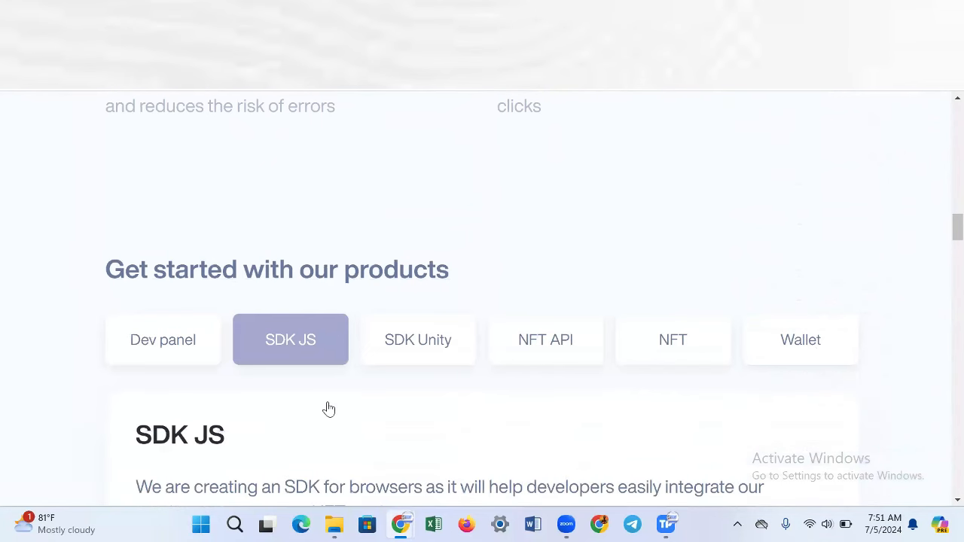
pyautogui.moveTo(329, 407)
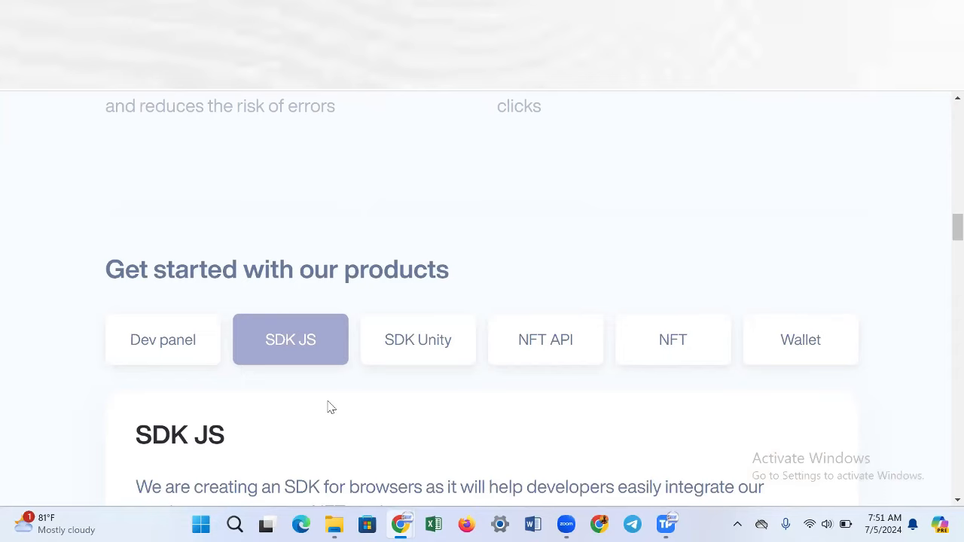
pyautogui.scroll(-3)
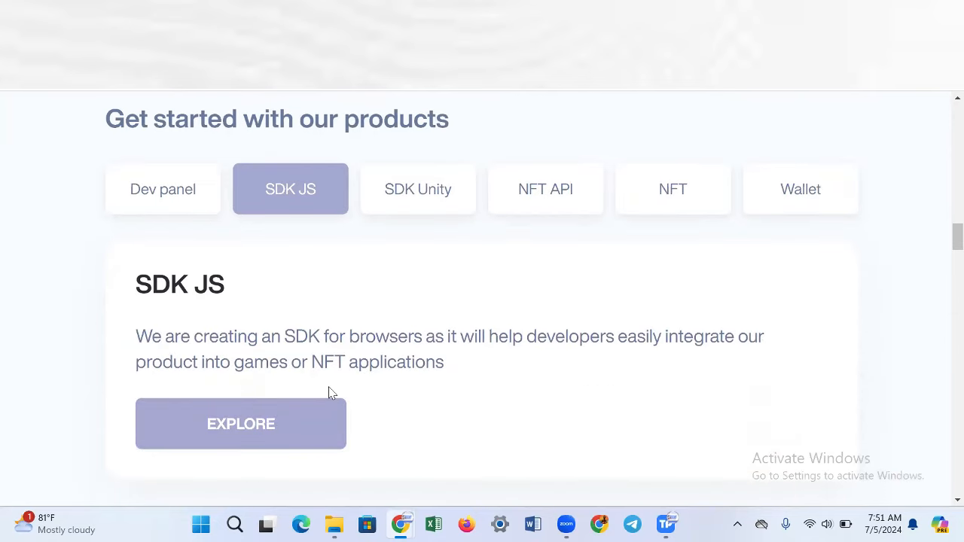
pyautogui.scroll(3)
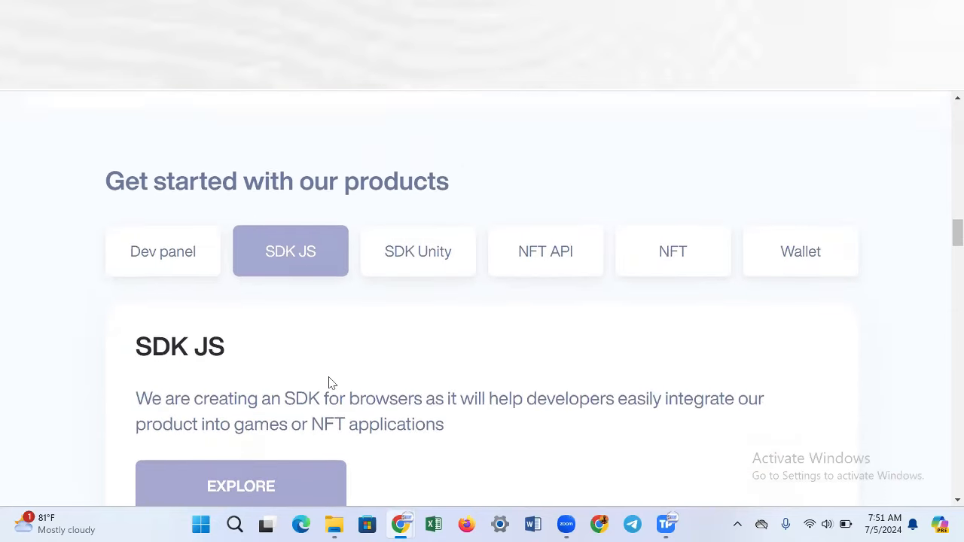
pyautogui.scroll(3)
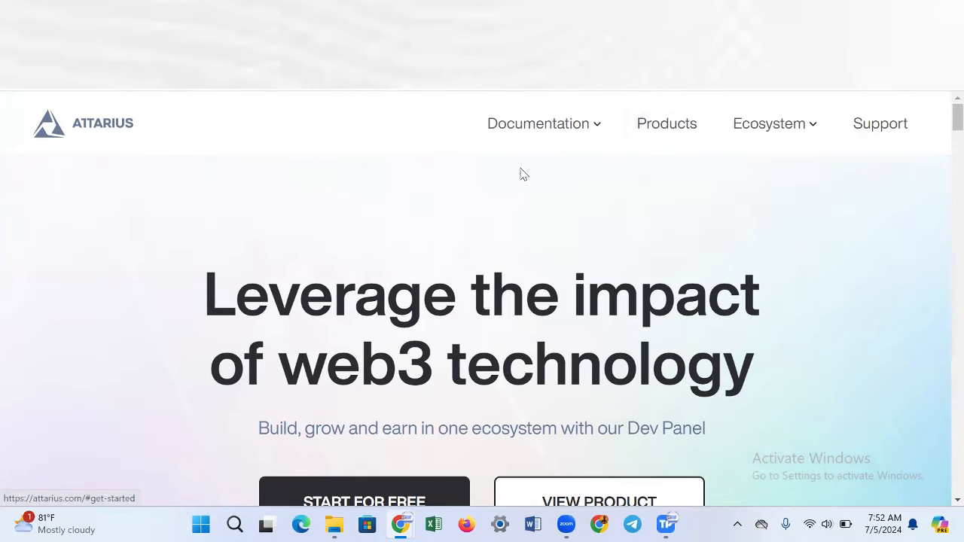
pyautogui.moveTo(702, 235)
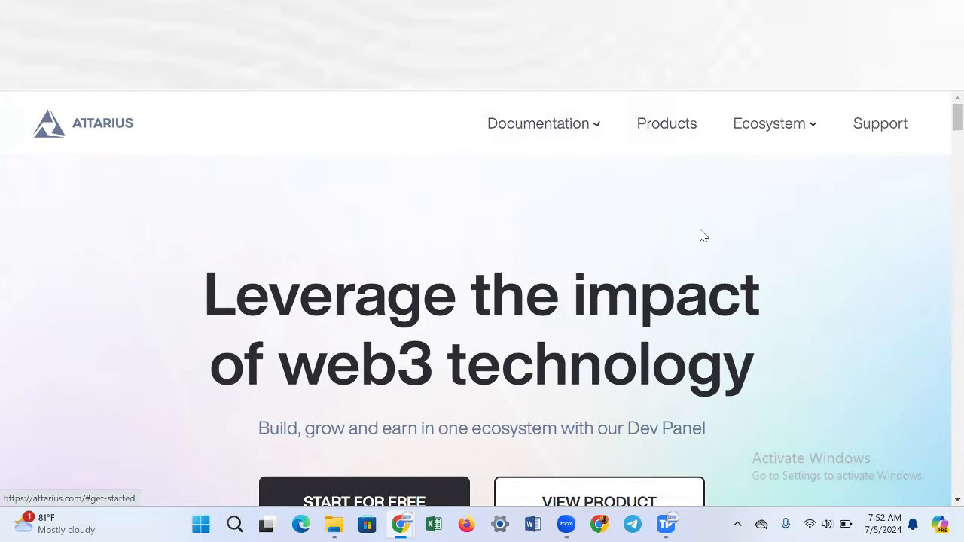
pyautogui.moveTo(696, 232)
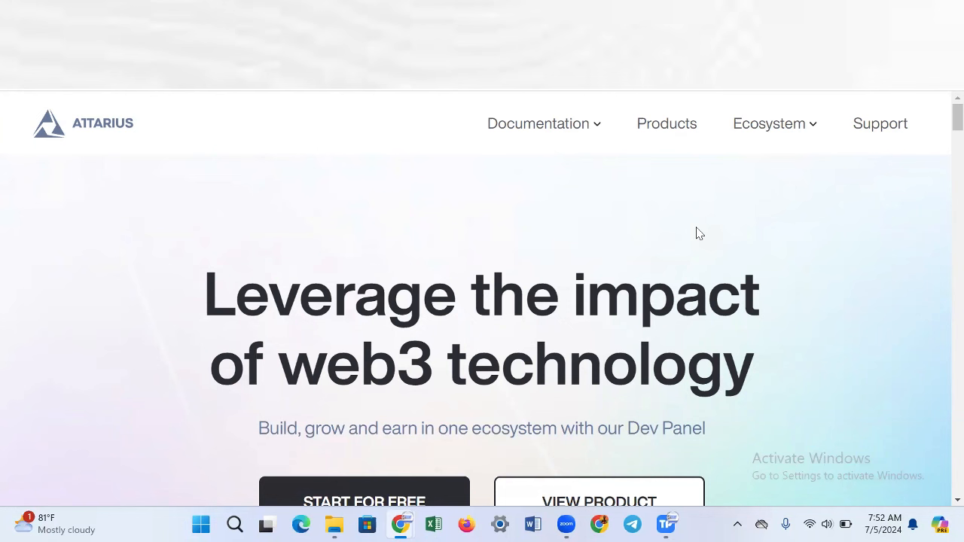
pyautogui.moveTo(665, 226)
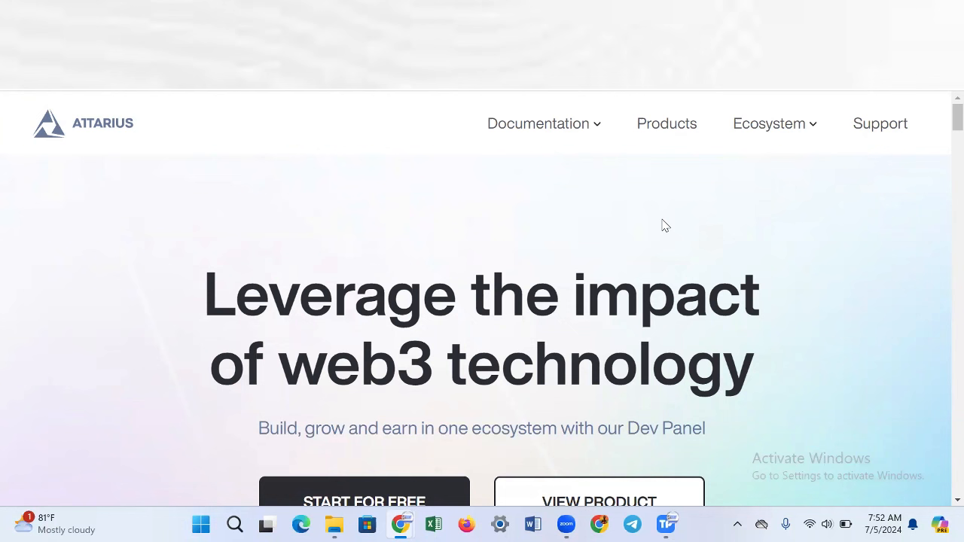
pyautogui.moveTo(666, 123)
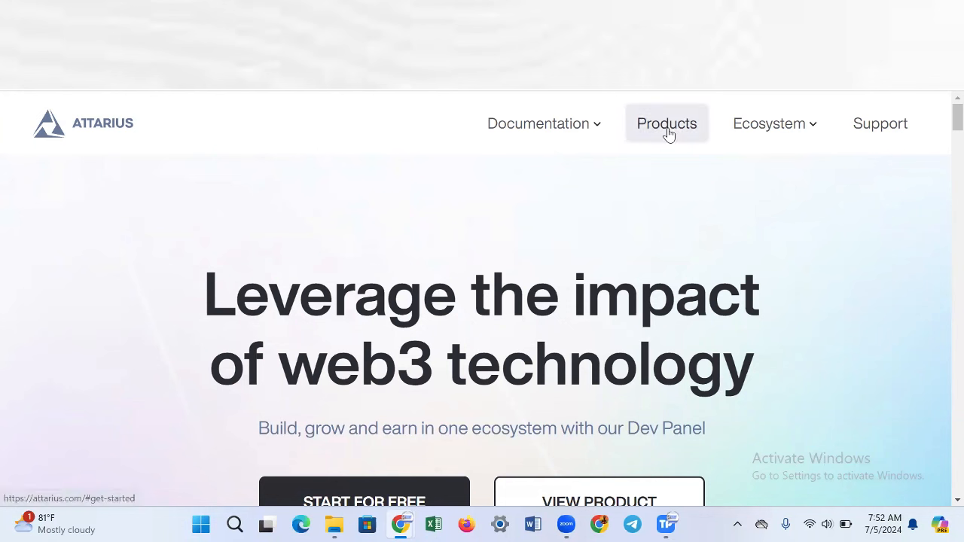
# In the products section, view the Dev panel, SDK JS, SDK Unity, NFT API, NFT and Wallet descriptions in turn
pyautogui.click(538, 123)
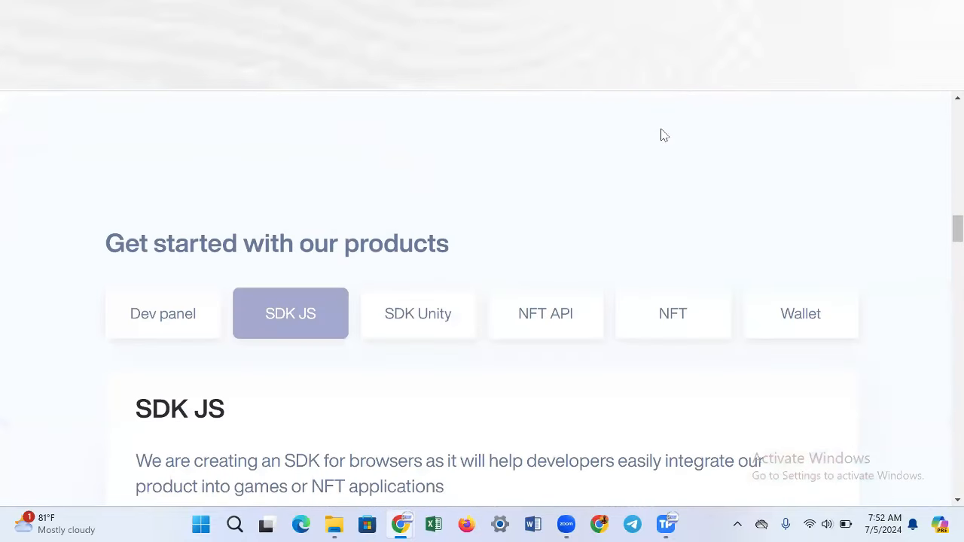
pyautogui.moveTo(643, 271)
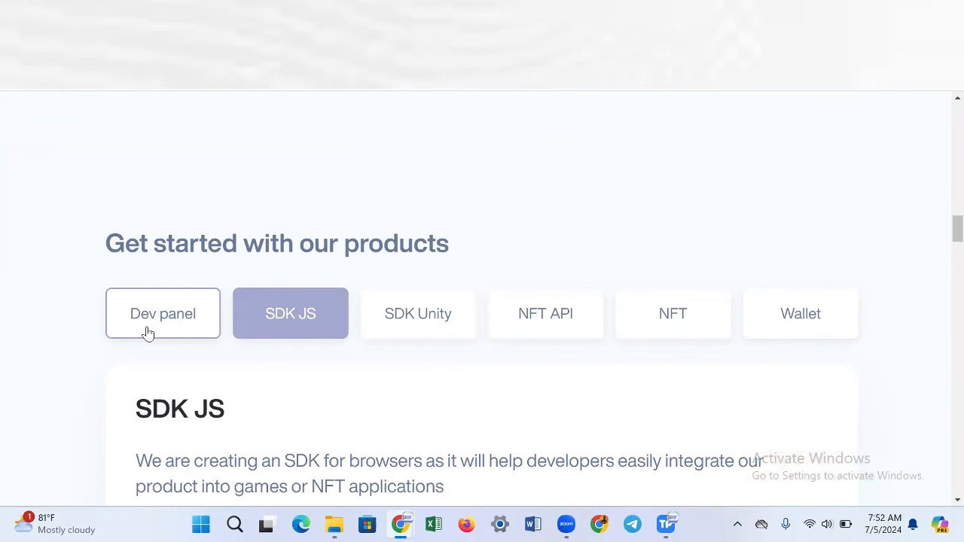
pyautogui.click(163, 314)
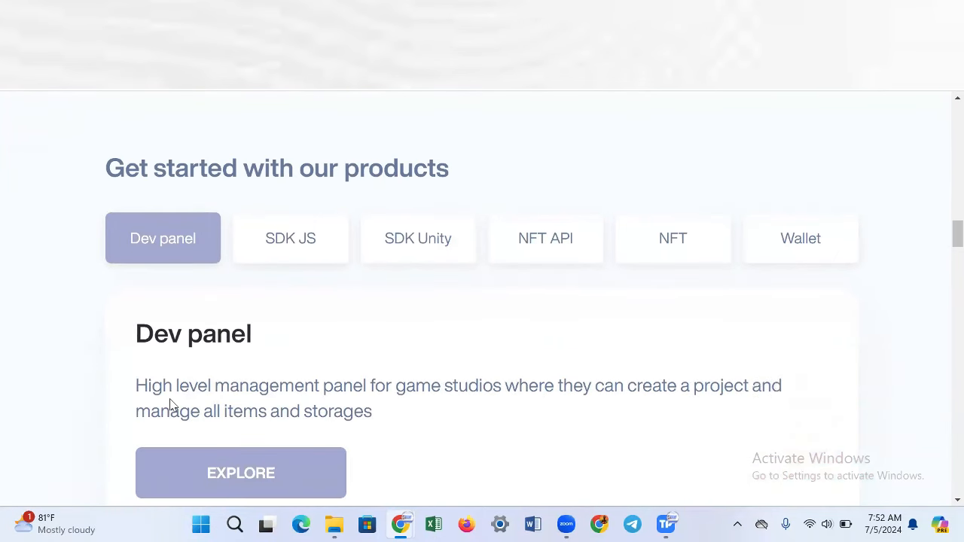
pyautogui.moveTo(503, 390)
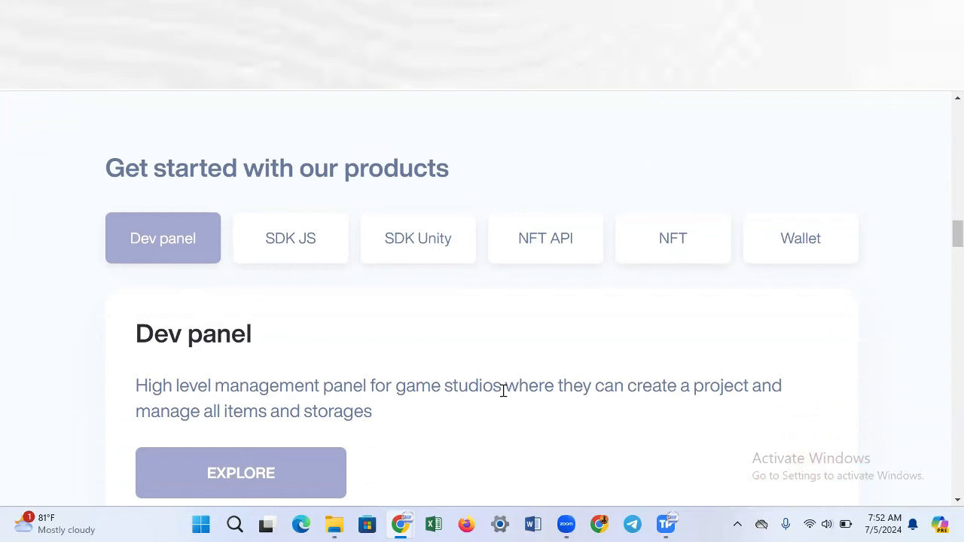
pyautogui.moveTo(691, 392)
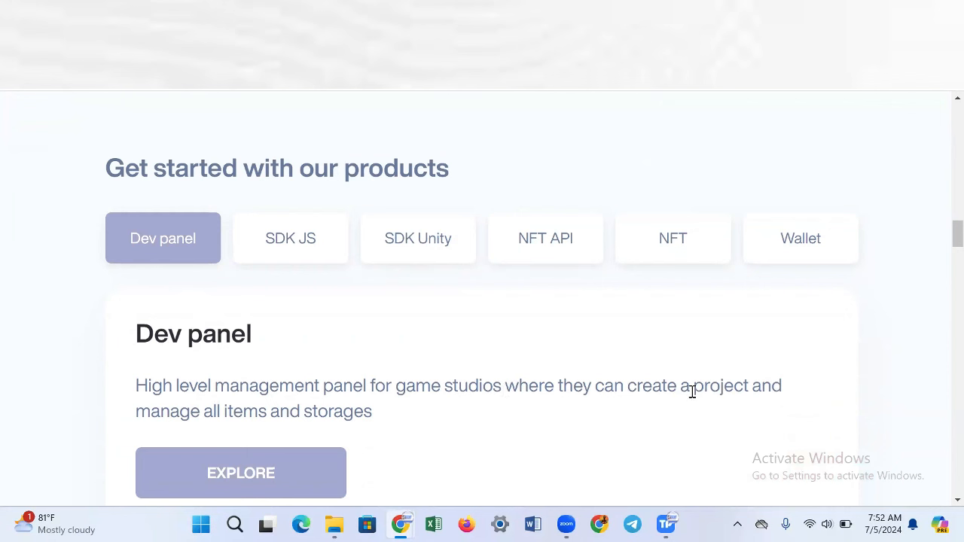
pyautogui.moveTo(285, 434)
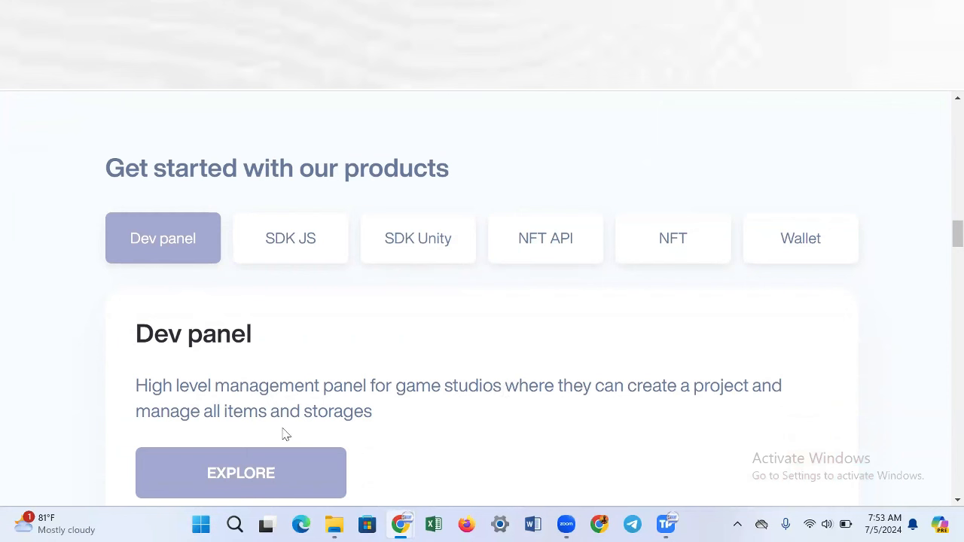
pyautogui.moveTo(289, 238)
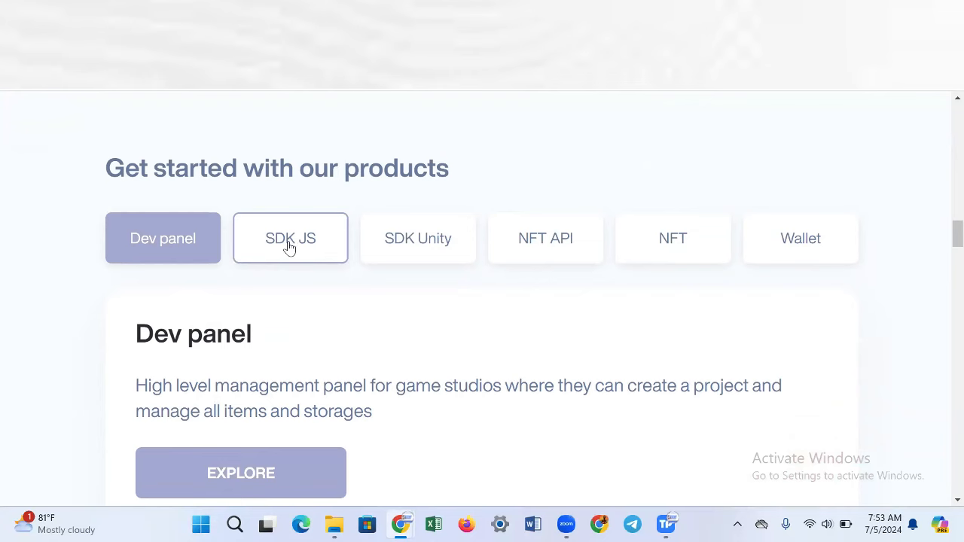
pyautogui.click(289, 238)
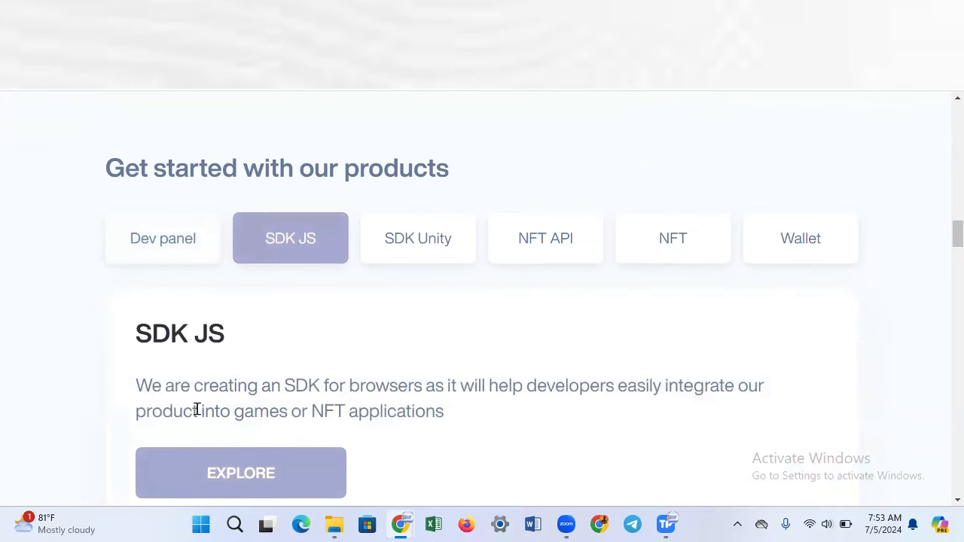
pyautogui.moveTo(328, 404)
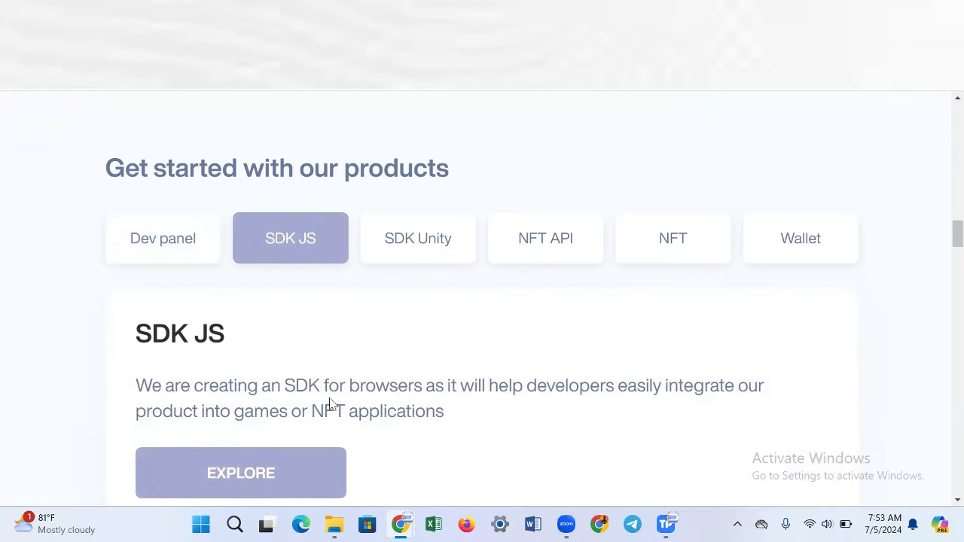
pyautogui.moveTo(476, 392)
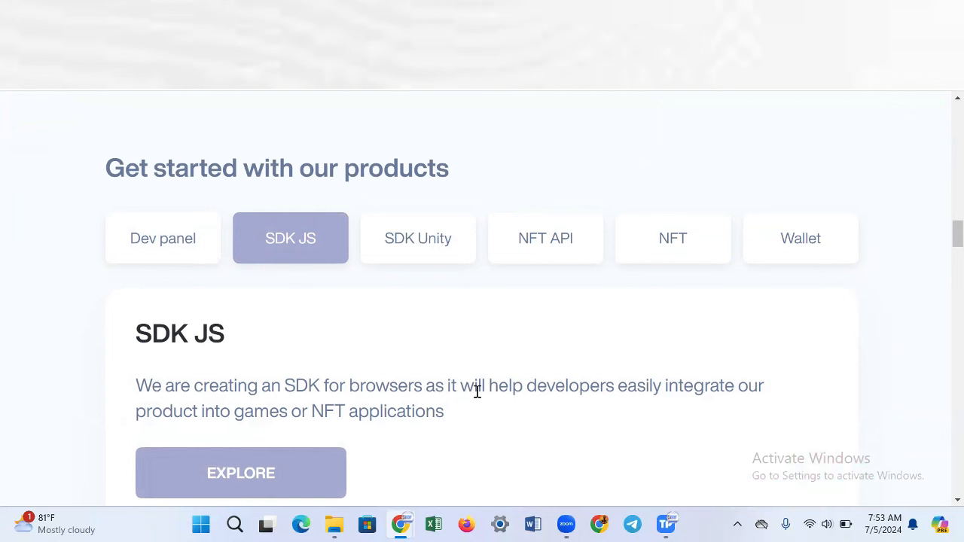
pyautogui.moveTo(611, 389)
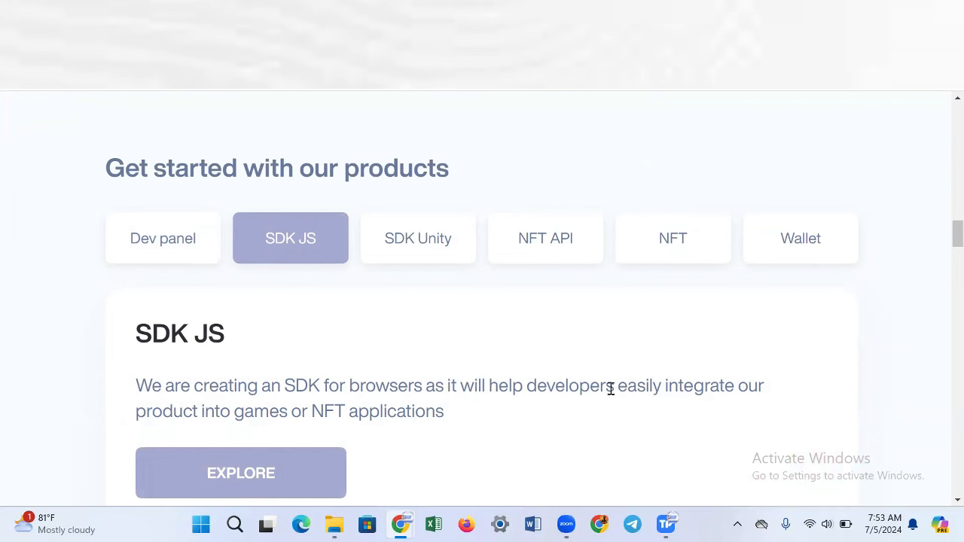
pyautogui.moveTo(229, 428)
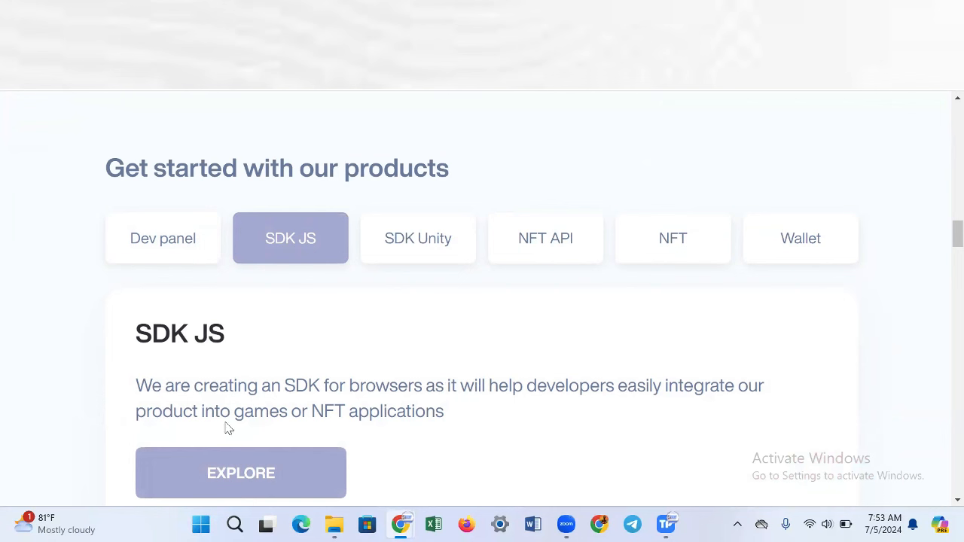
pyautogui.moveTo(419, 238)
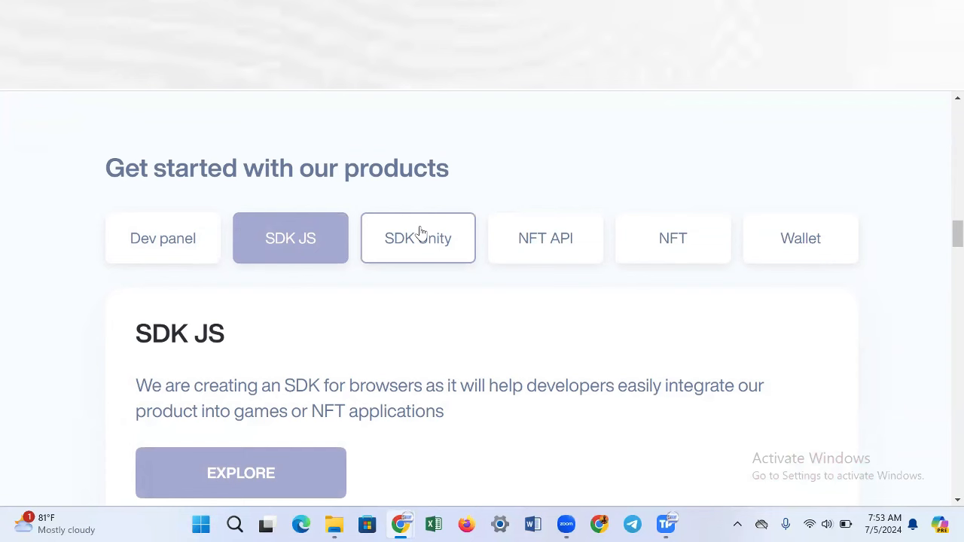
pyautogui.click(419, 238)
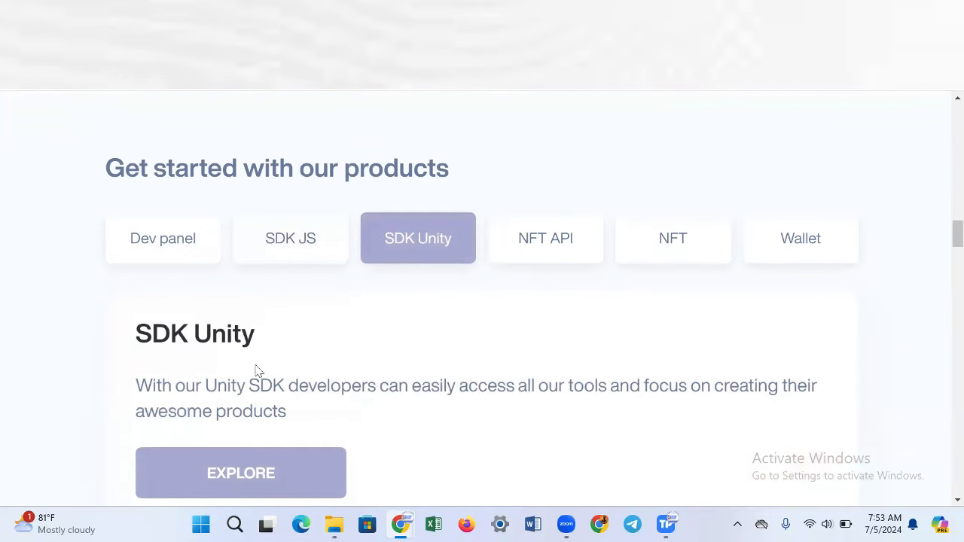
pyautogui.moveTo(234, 407)
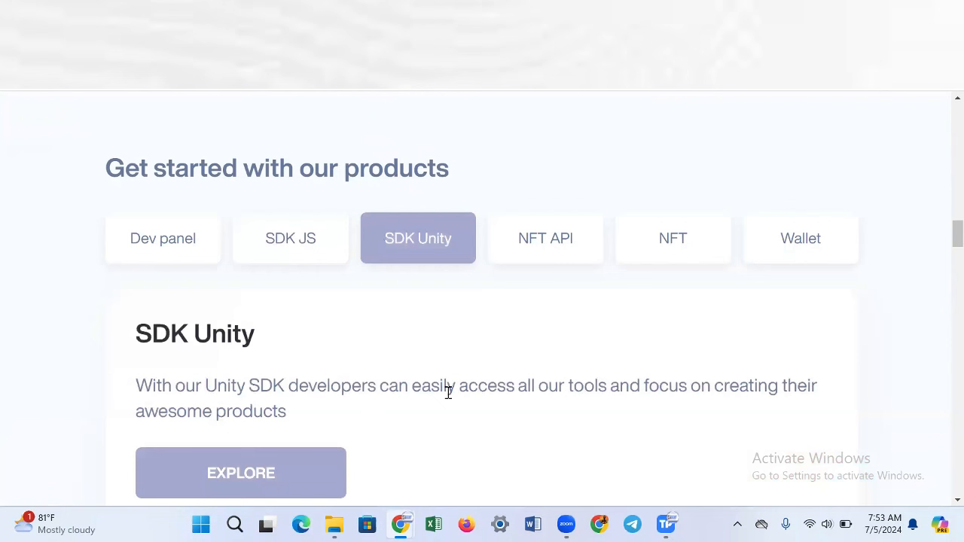
pyautogui.moveTo(622, 382)
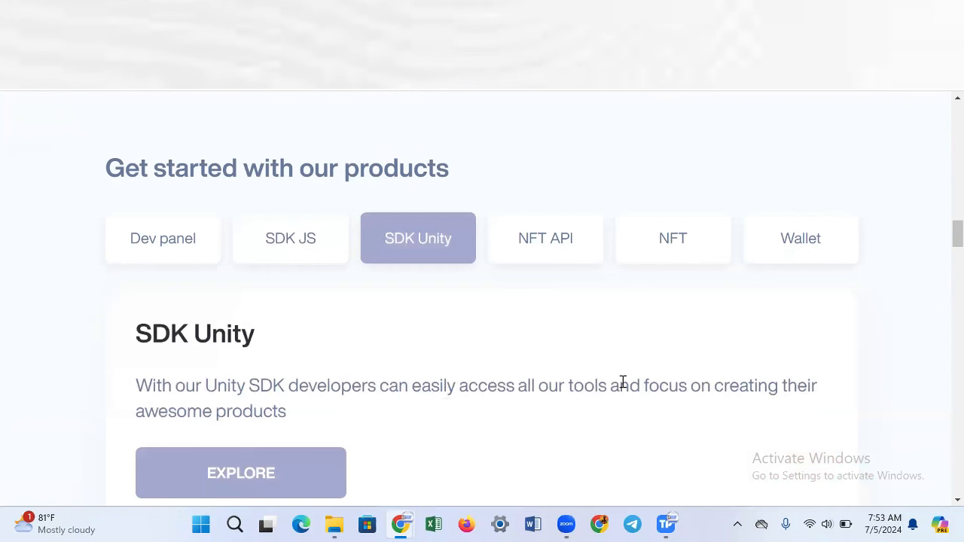
pyautogui.moveTo(787, 404)
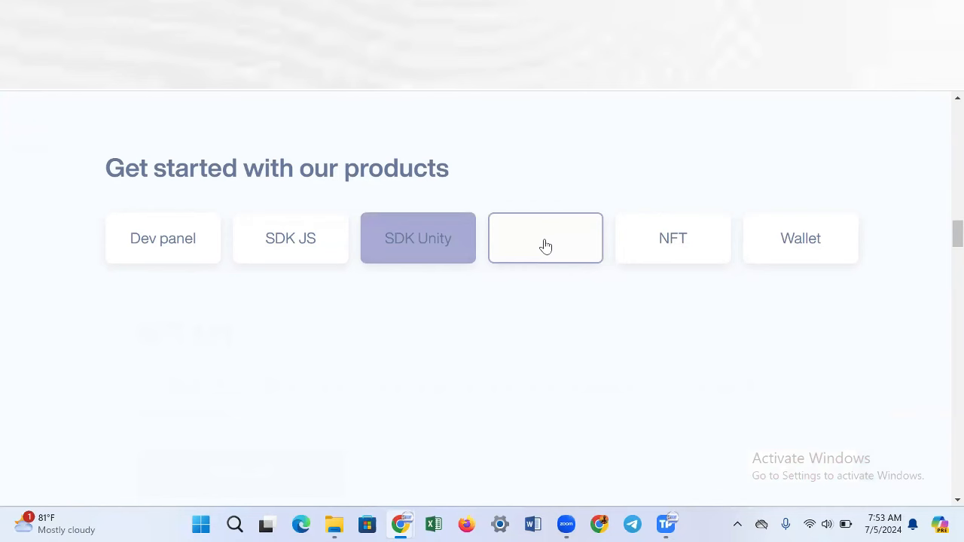
pyautogui.click(545, 238)
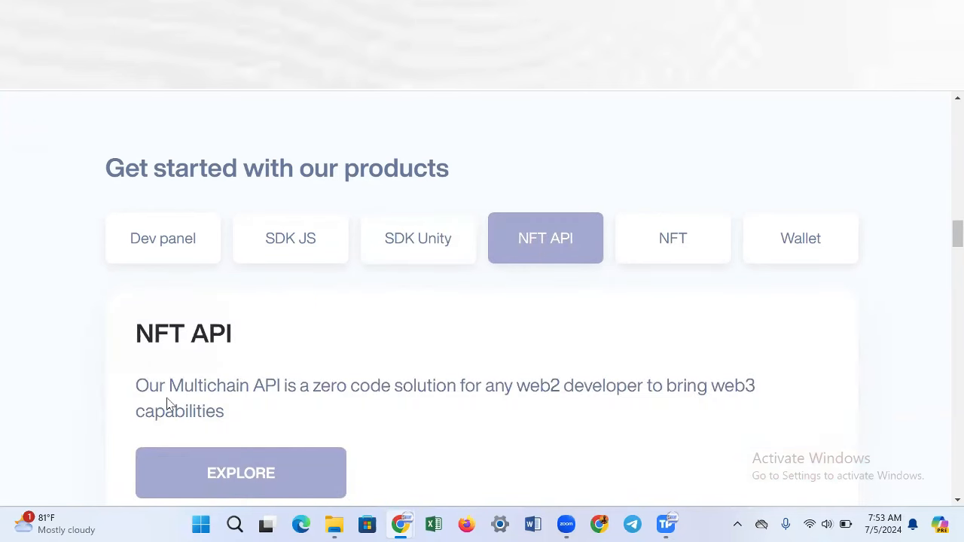
pyautogui.moveTo(295, 404)
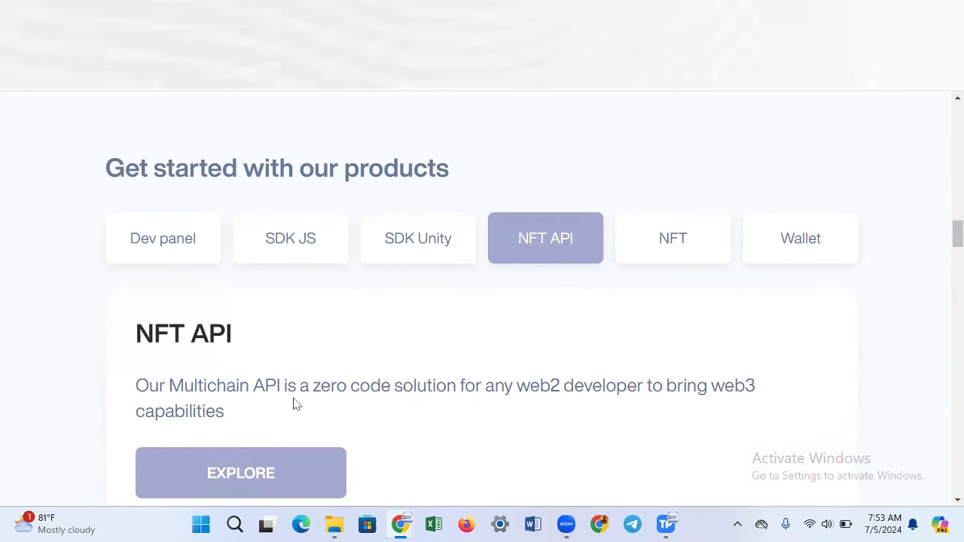
pyautogui.moveTo(521, 389)
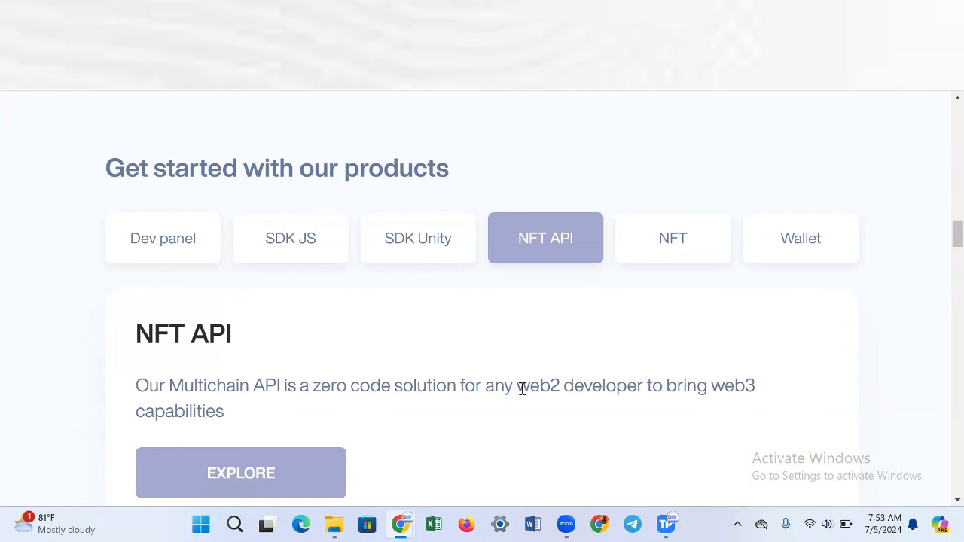
pyautogui.moveTo(651, 389)
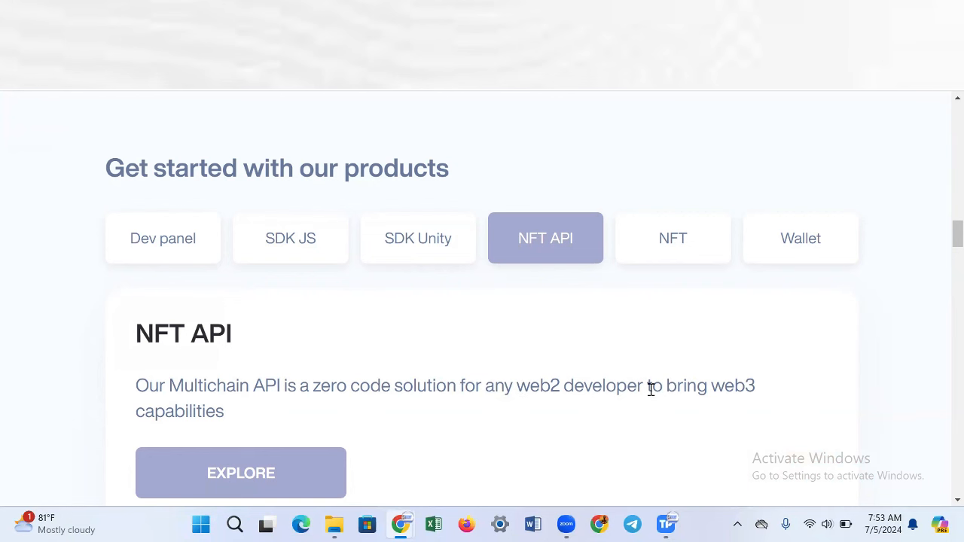
pyautogui.moveTo(672, 238)
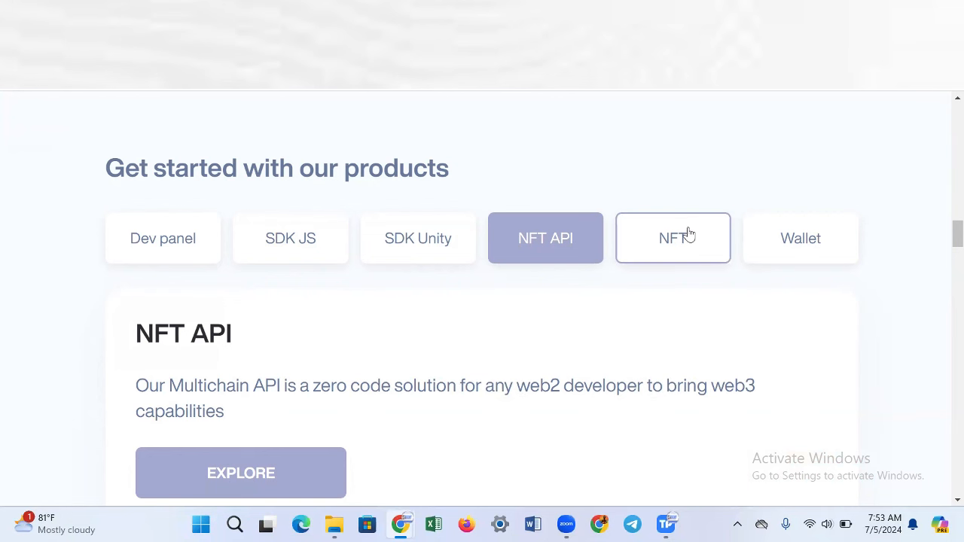
pyautogui.click(672, 238)
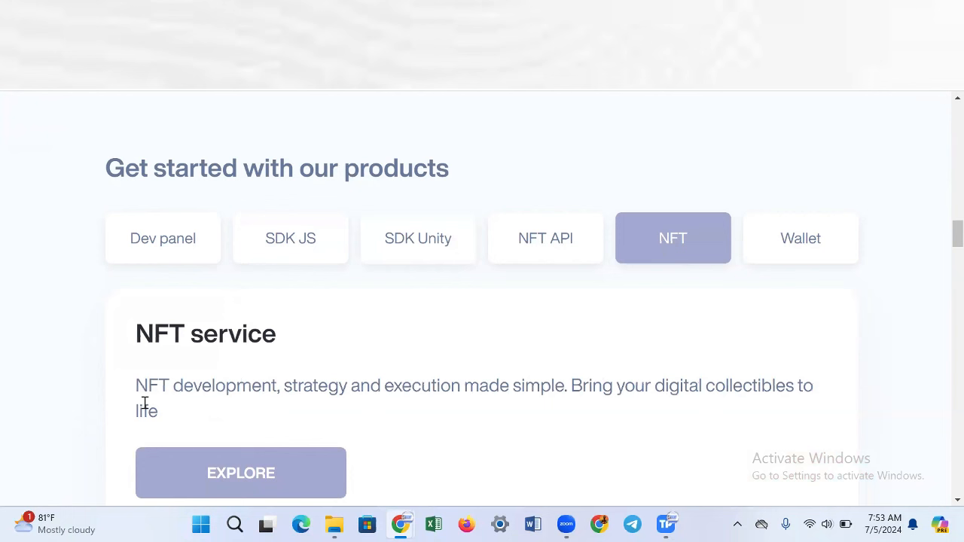
pyautogui.moveTo(440, 401)
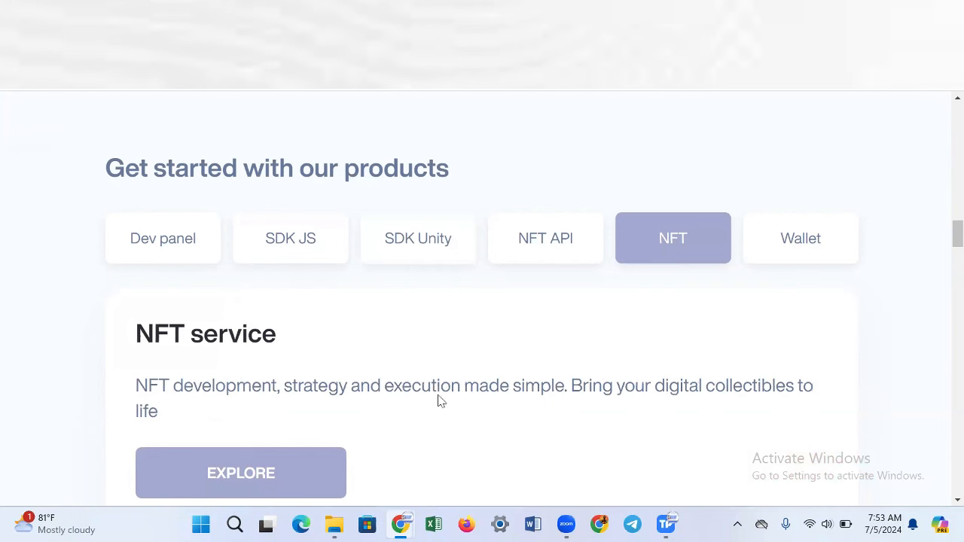
pyautogui.moveTo(618, 389)
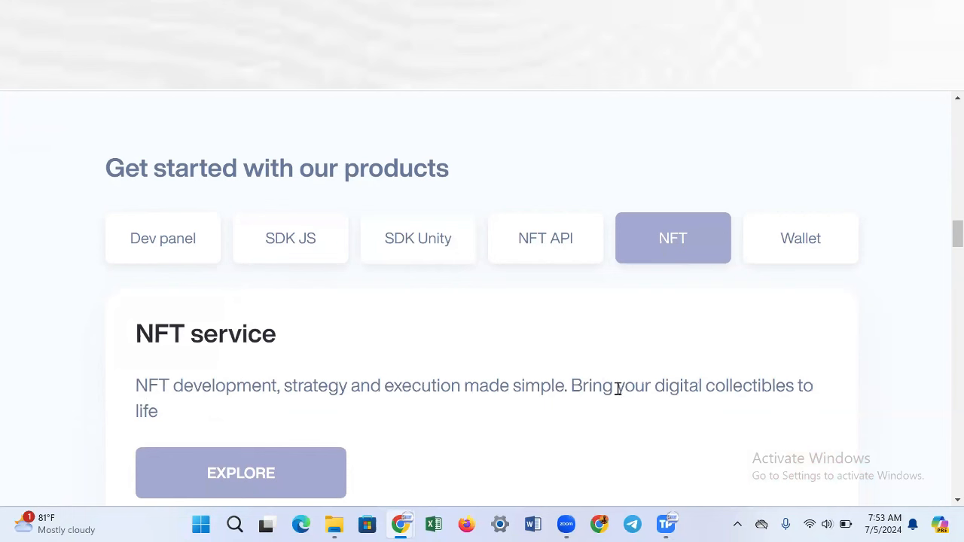
pyautogui.moveTo(308, 413)
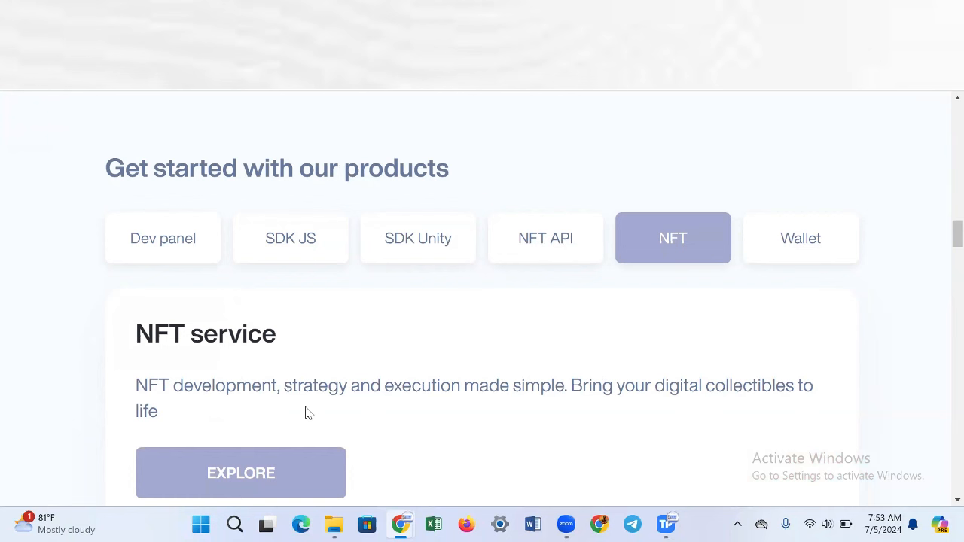
pyautogui.click(801, 238)
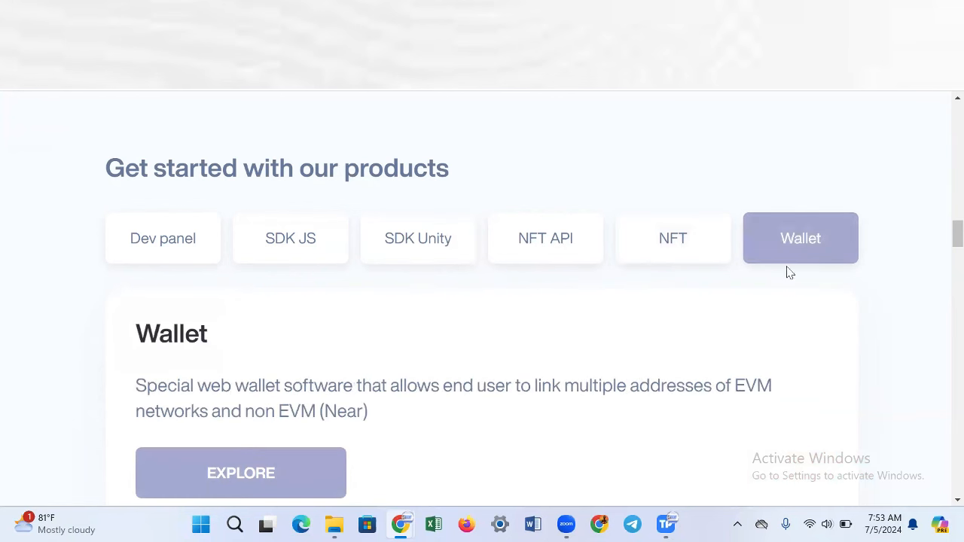
pyautogui.moveTo(672, 294)
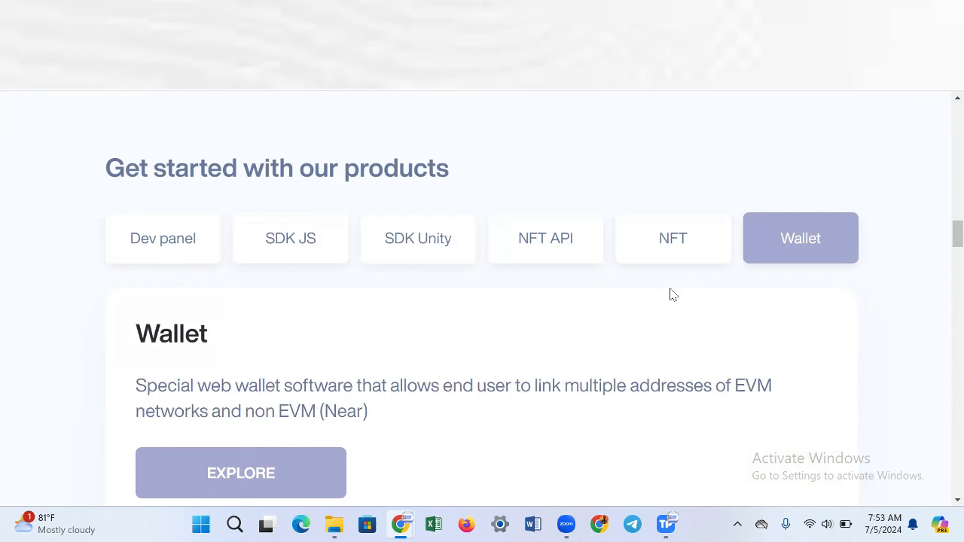
pyautogui.moveTo(366, 391)
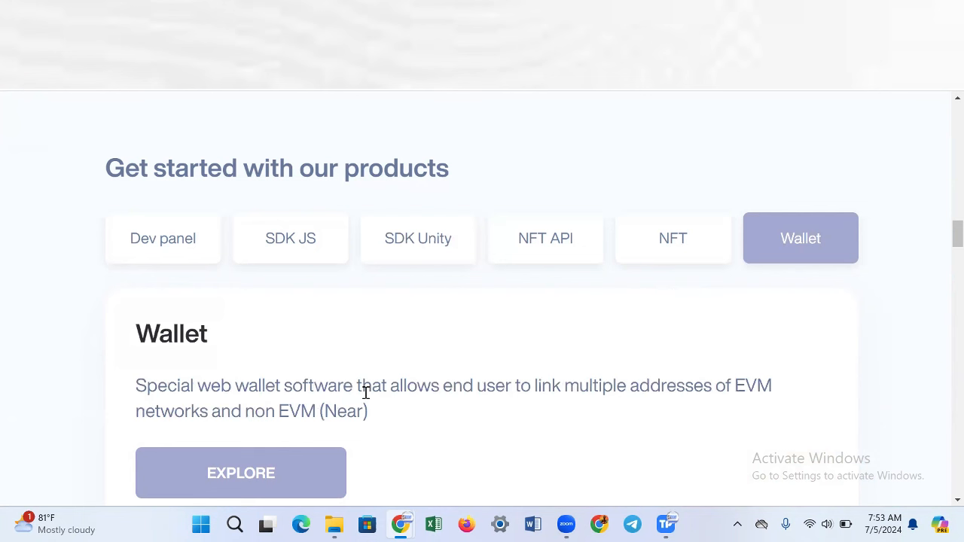
pyautogui.moveTo(515, 391)
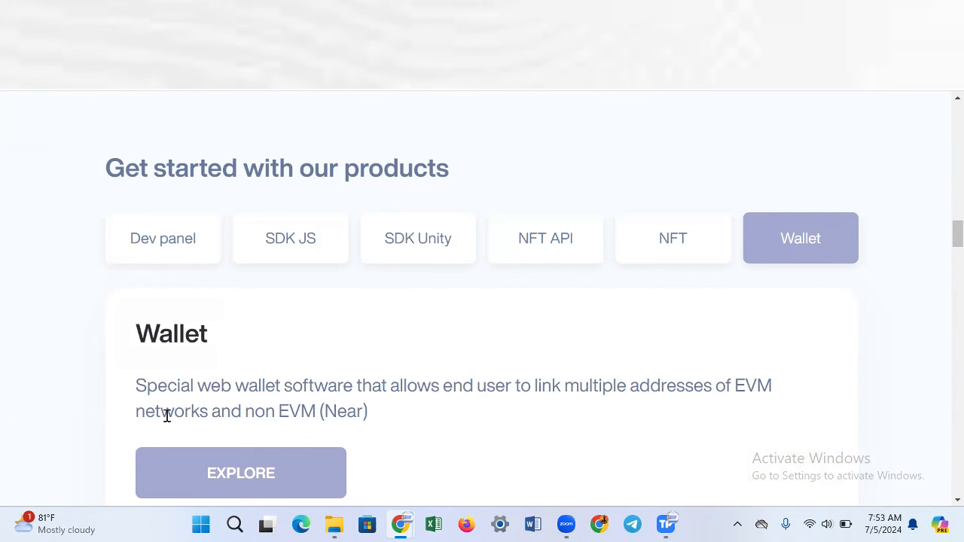
pyautogui.moveTo(319, 416)
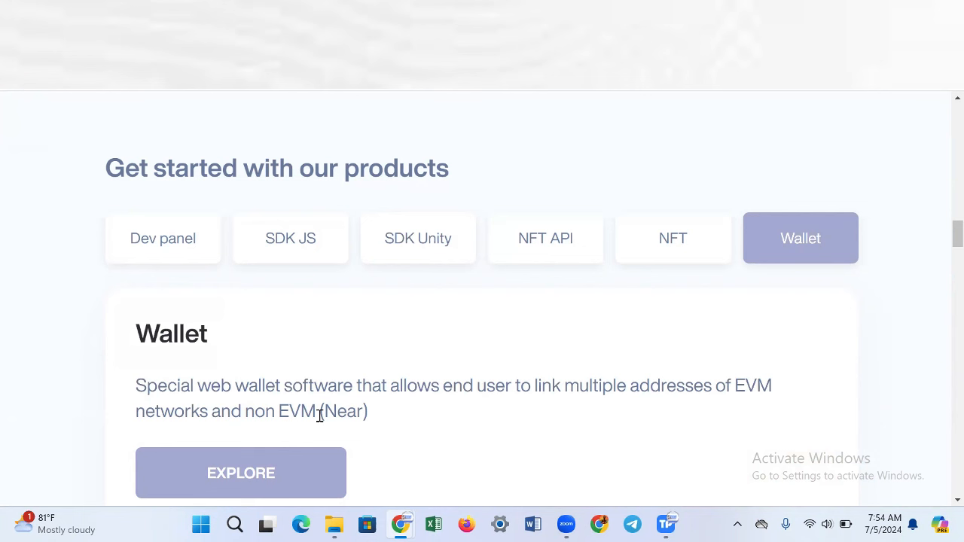
pyautogui.moveTo(288, 431)
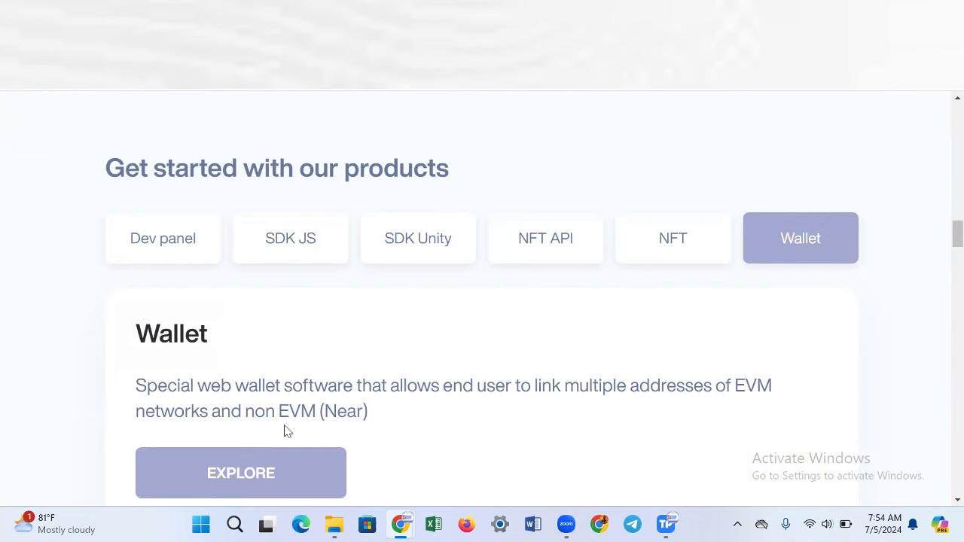
pyautogui.moveTo(465, 433)
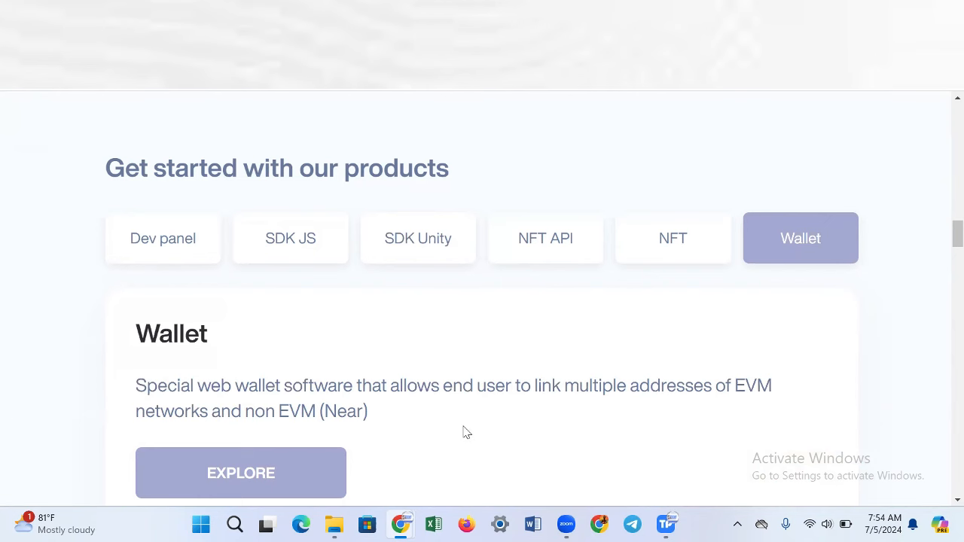
pyautogui.scroll(3)
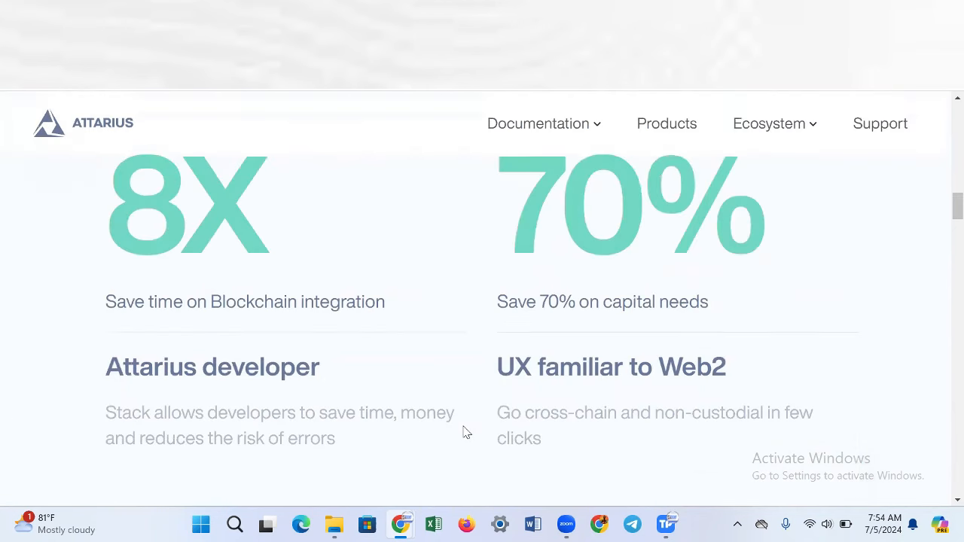
pyautogui.click(768, 123)
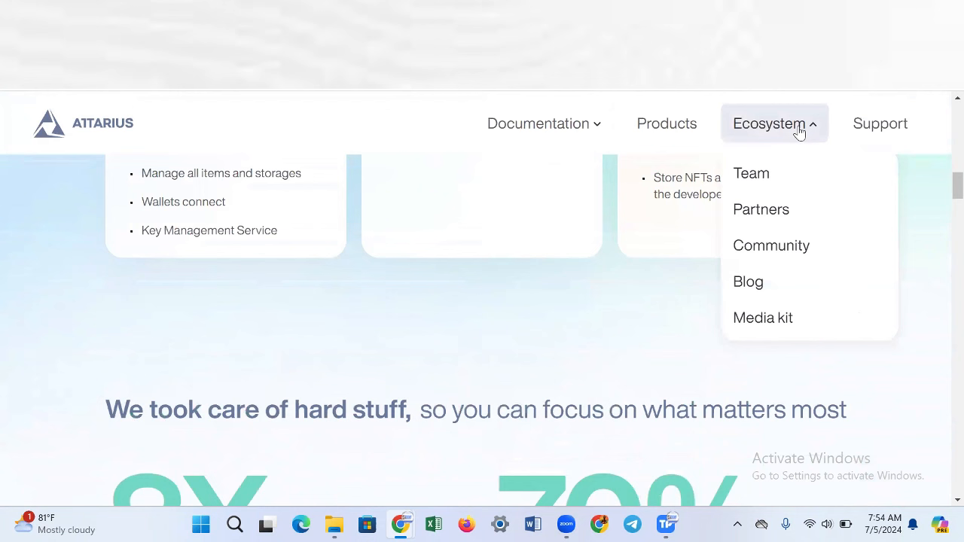
pyautogui.moveTo(761, 219)
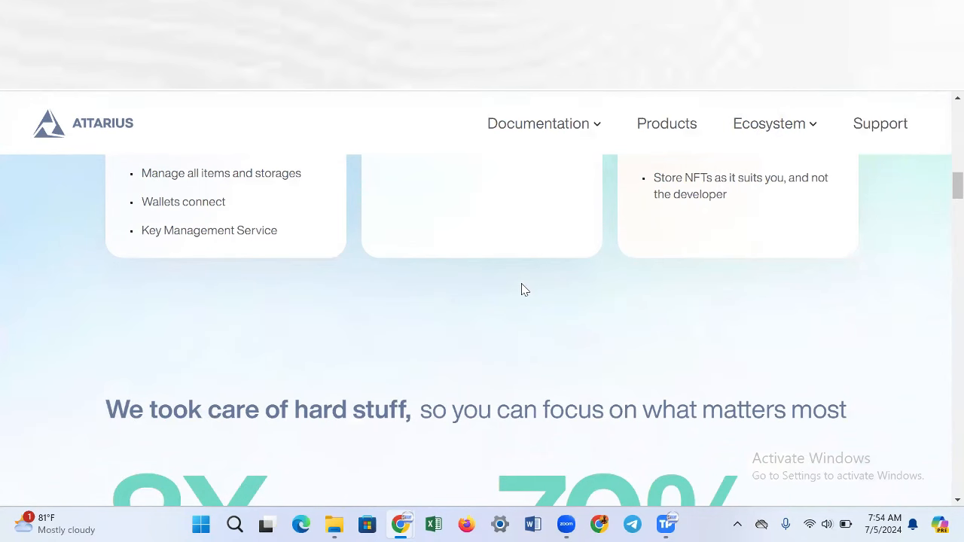
pyautogui.scroll(-3)
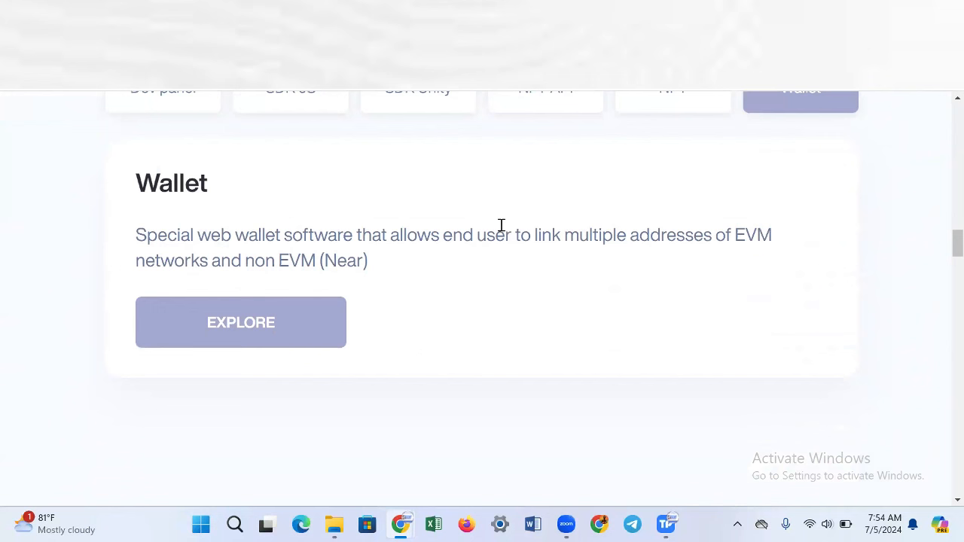
pyautogui.moveTo(360, 183)
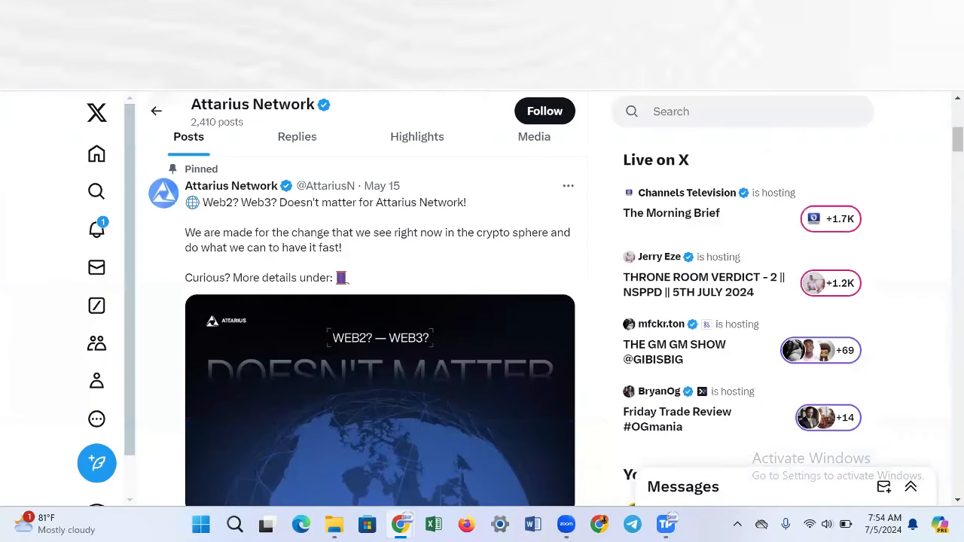
# Scroll the Attarius Network X profile through its bio, 67.7K followers and Bonus NFT task and IDO posts
pyautogui.scroll(3)
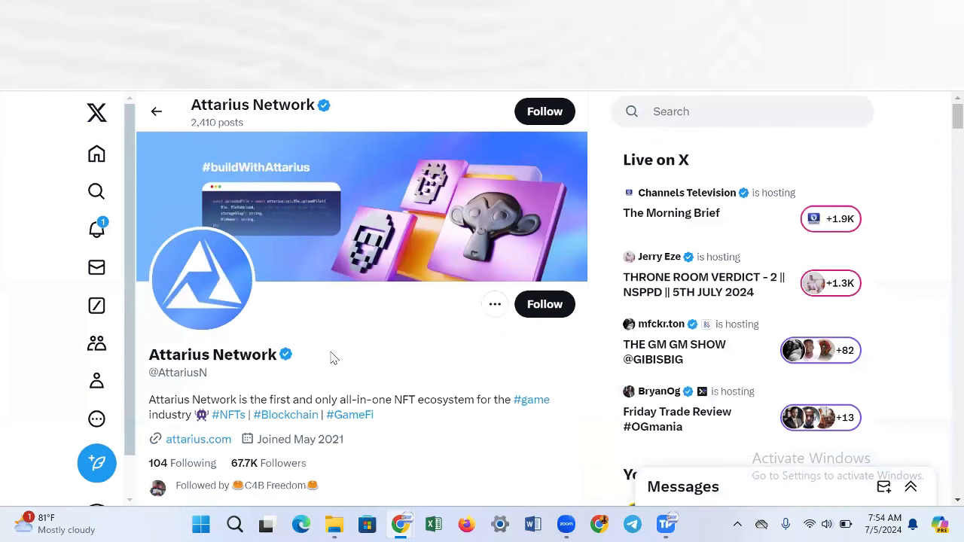
pyautogui.scroll(-3)
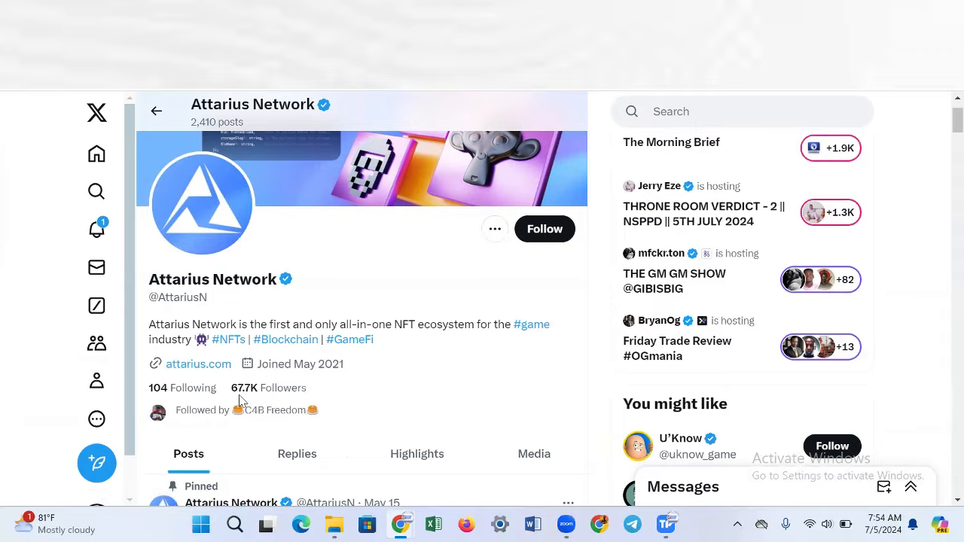
pyautogui.scroll(-3)
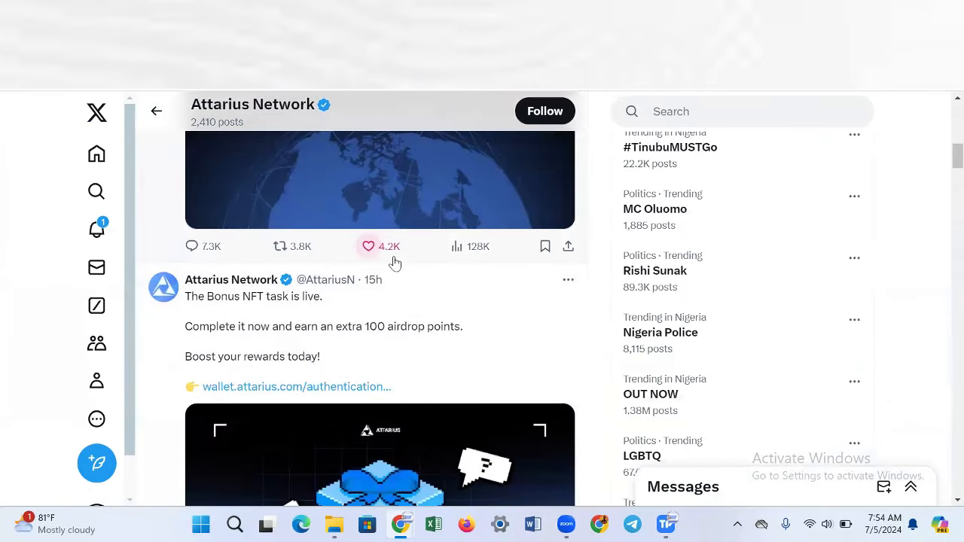
pyautogui.scroll(-3)
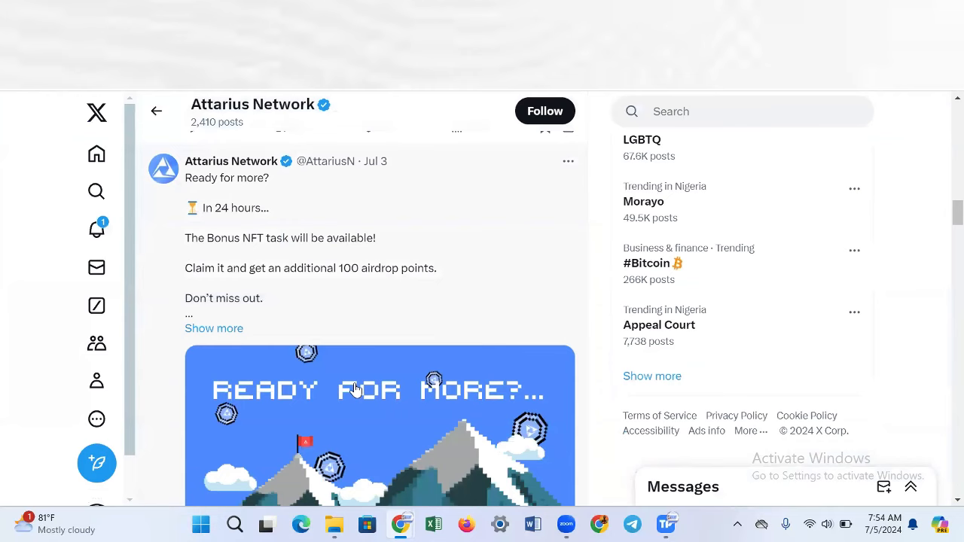
pyautogui.scroll(-3)
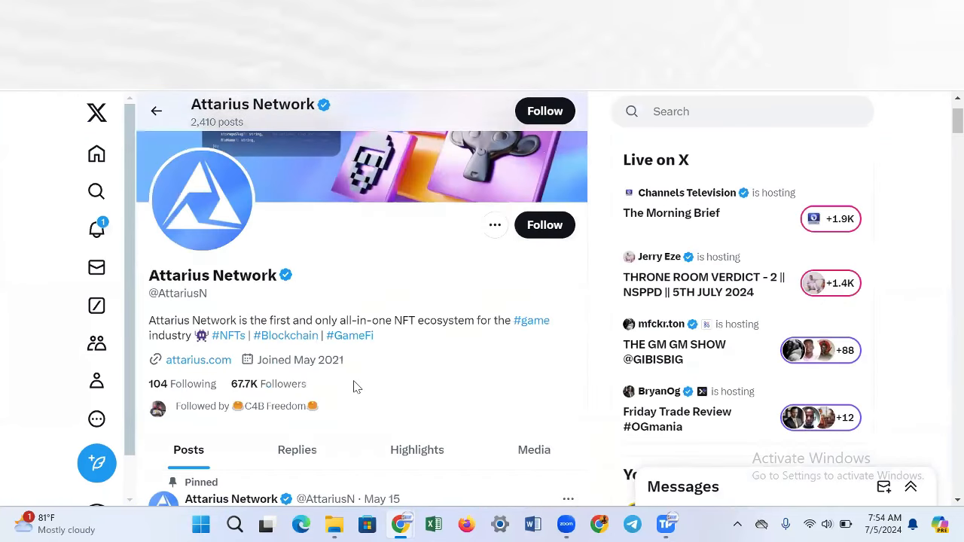
pyautogui.scroll(3)
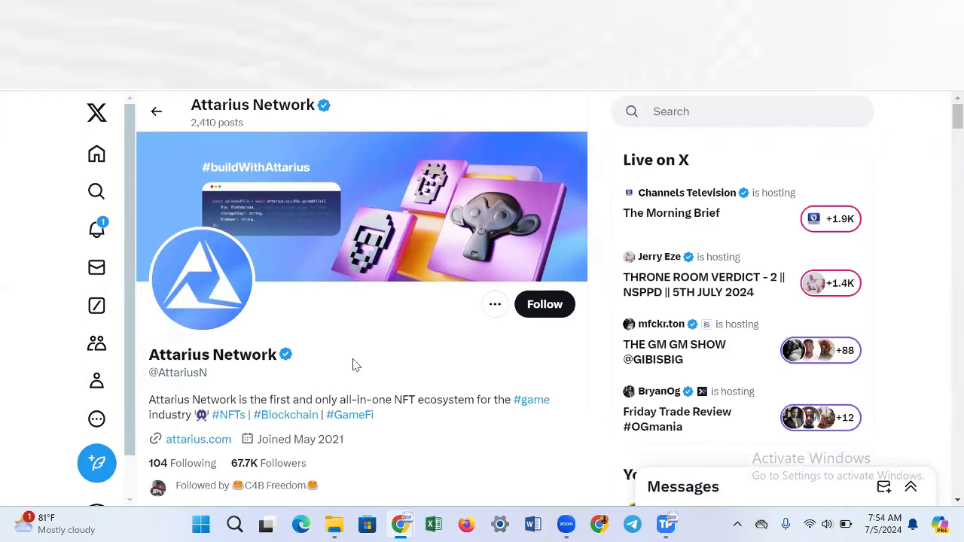
pyautogui.scroll(-3)
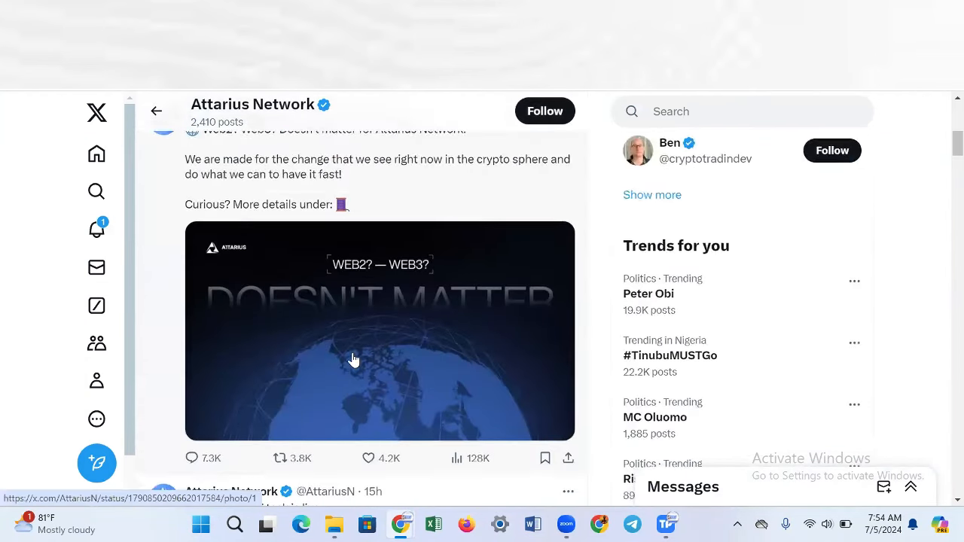
pyautogui.scroll(-3)
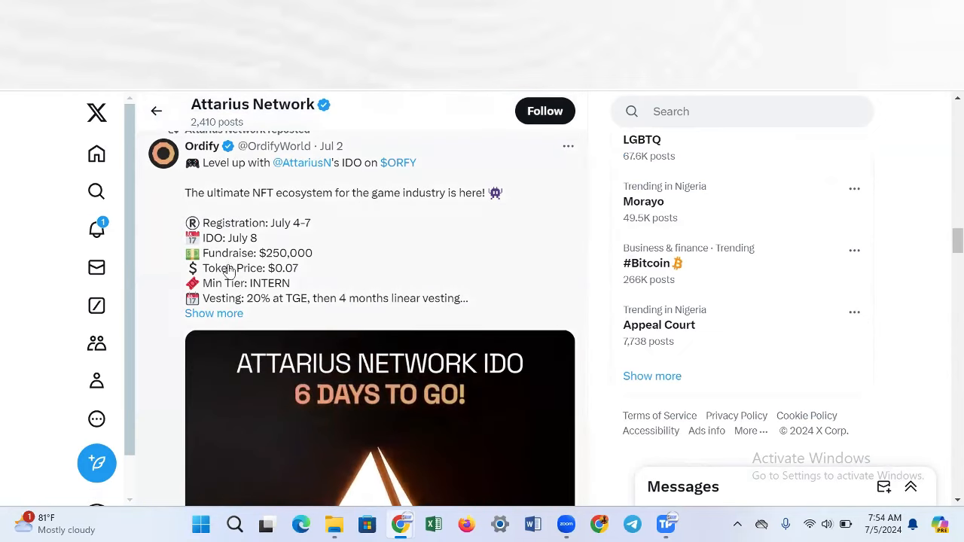
pyautogui.scroll(3)
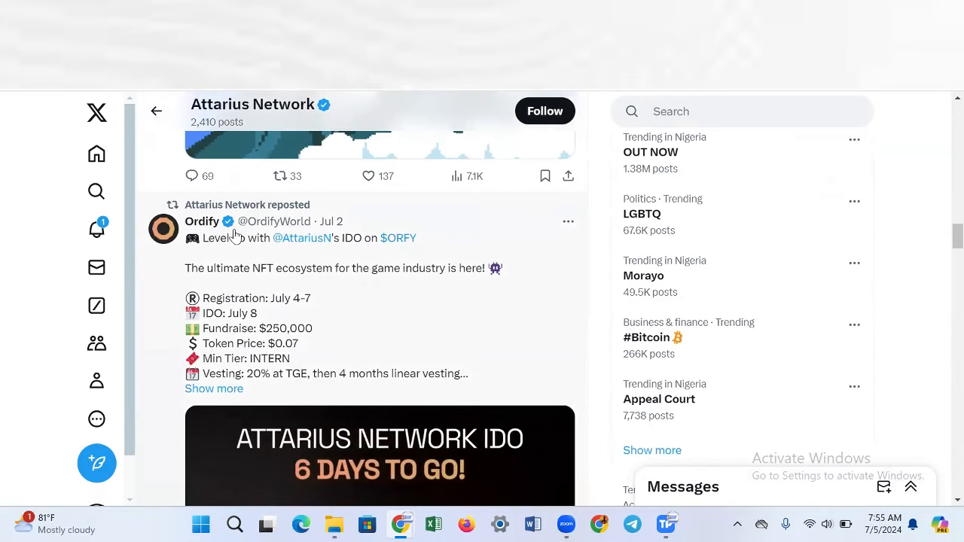
pyautogui.moveTo(292, 279)
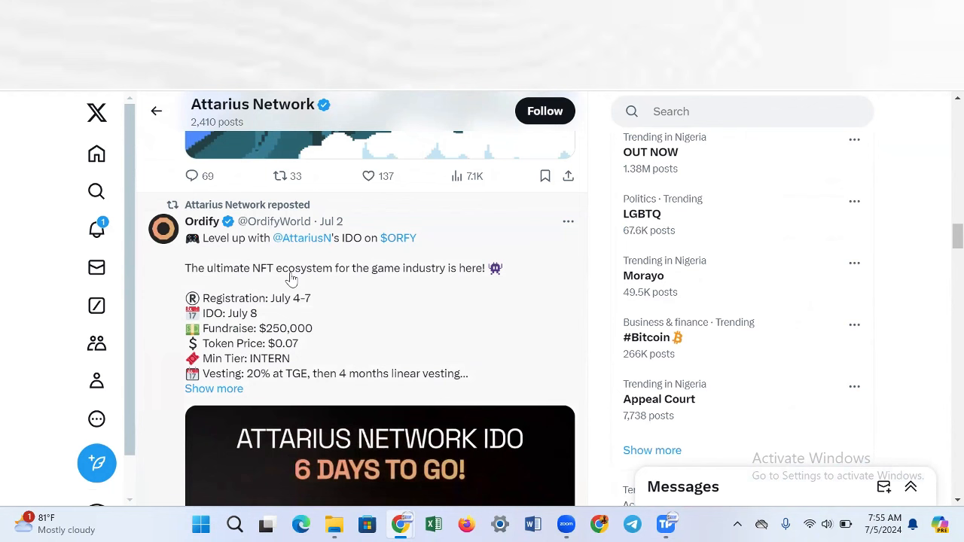
pyautogui.moveTo(385, 280)
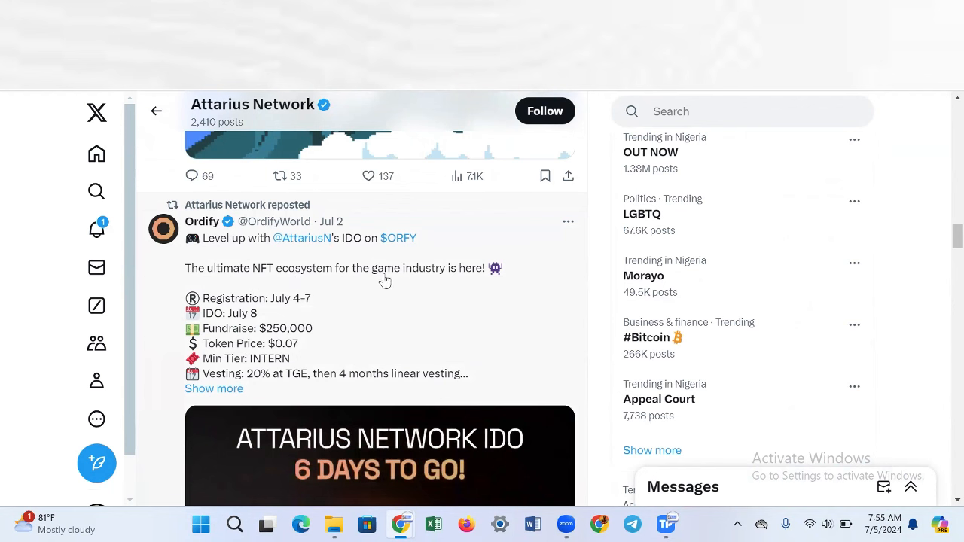
pyautogui.moveTo(440, 278)
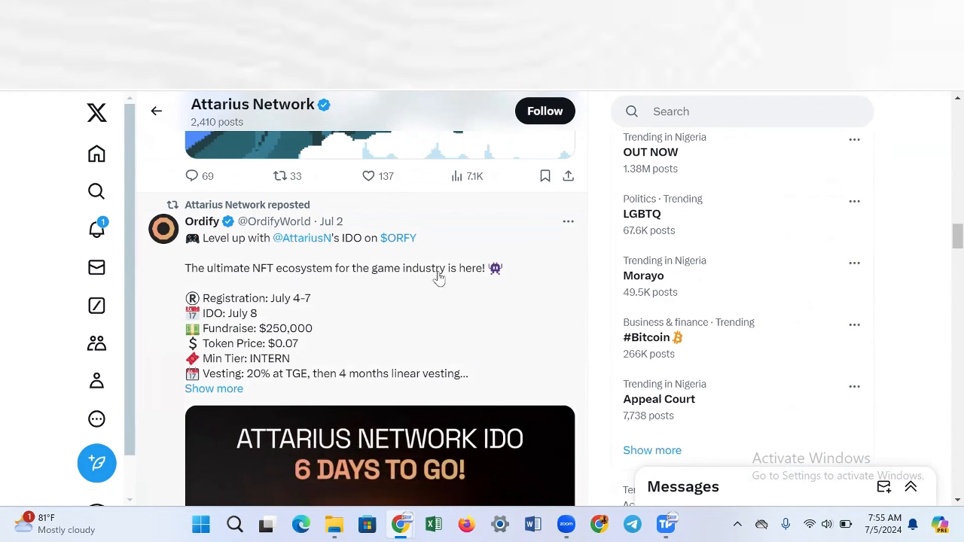
pyautogui.moveTo(280, 307)
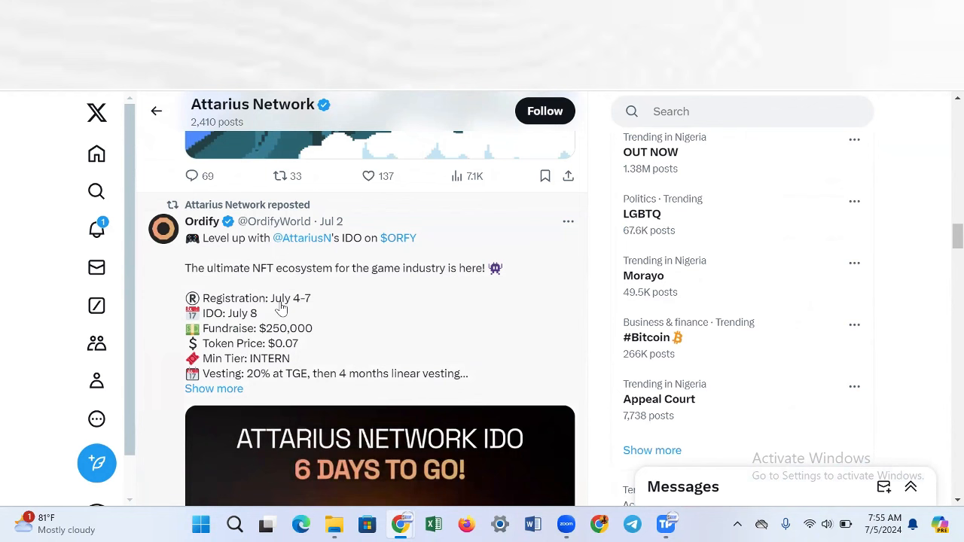
pyautogui.moveTo(317, 310)
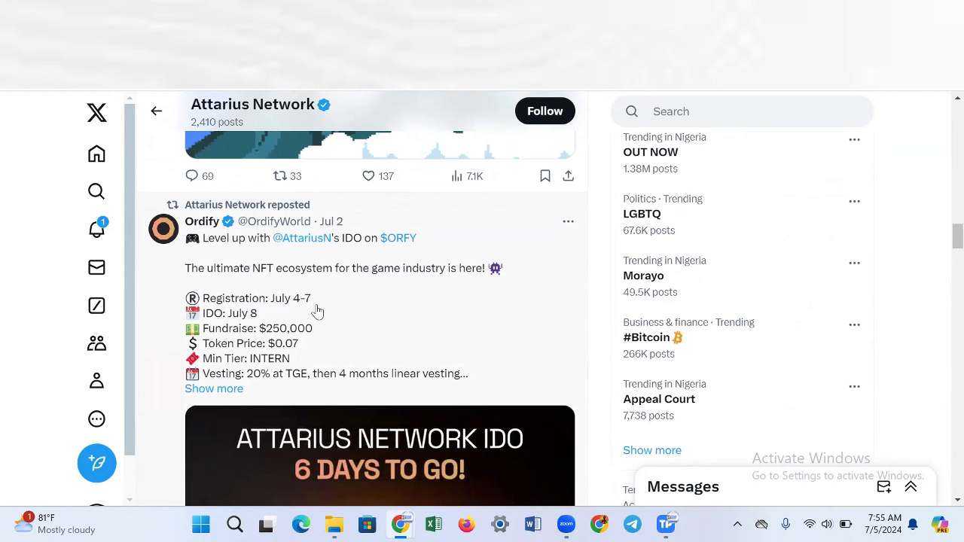
pyautogui.moveTo(248, 322)
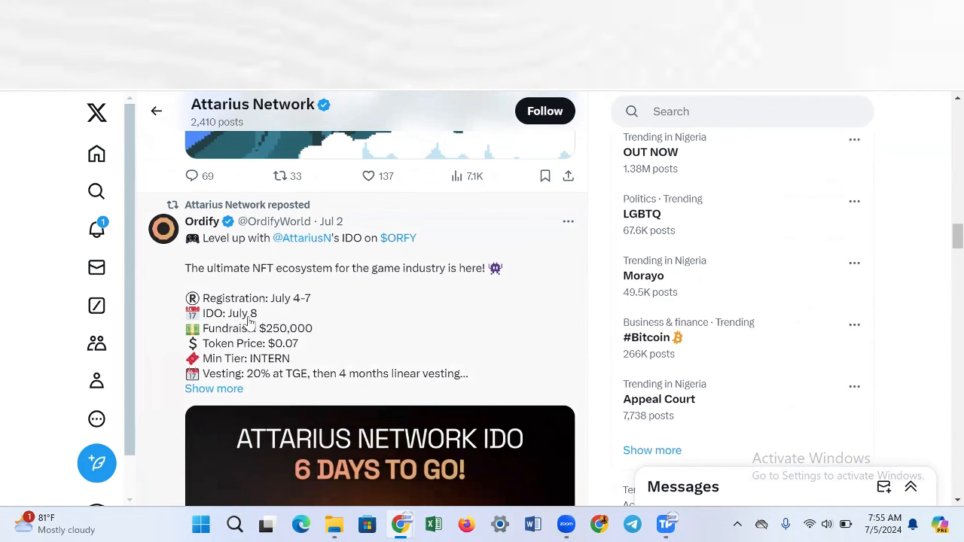
pyautogui.moveTo(208, 338)
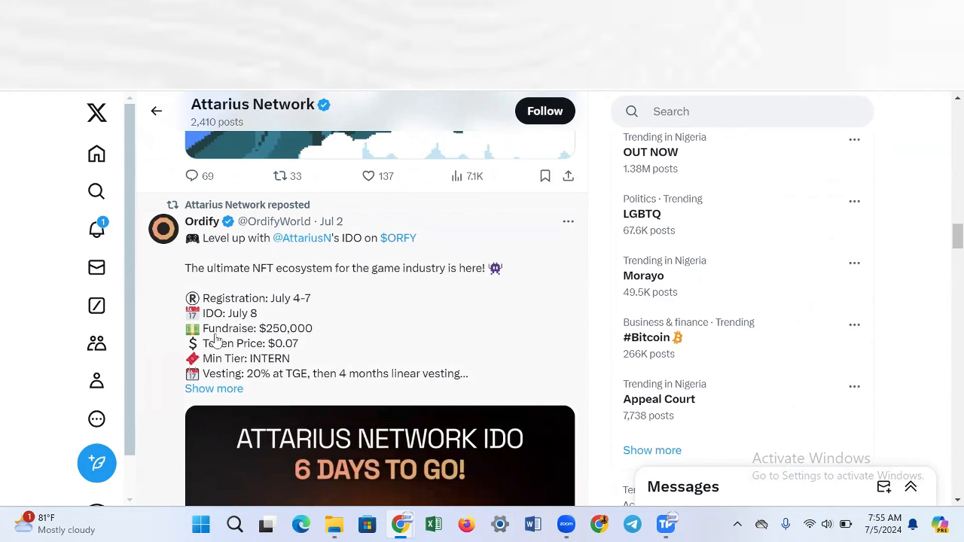
pyautogui.moveTo(240, 360)
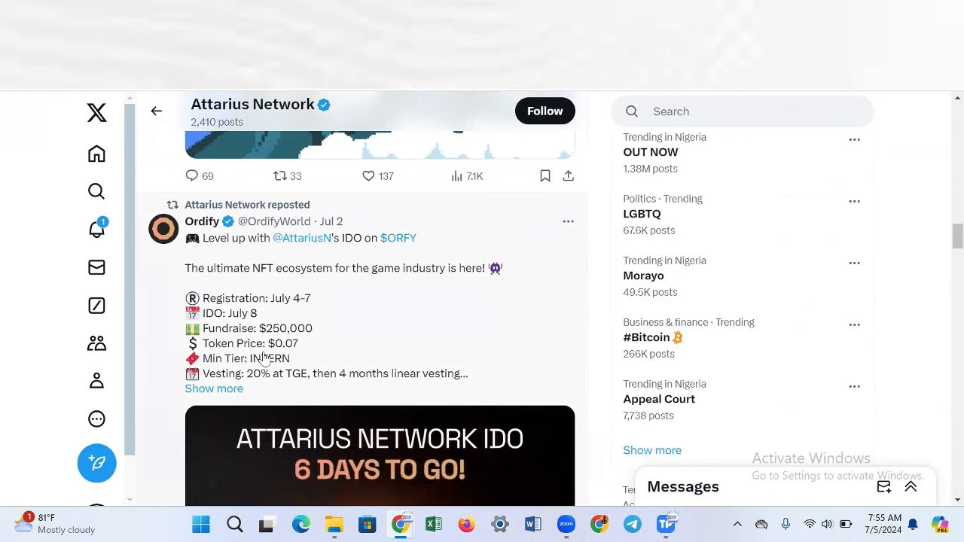
pyautogui.moveTo(286, 357)
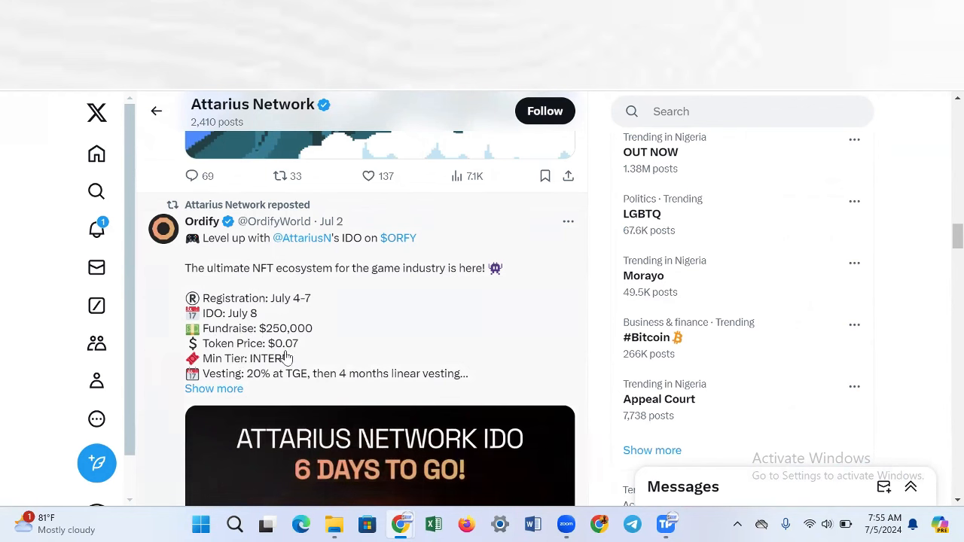
pyautogui.moveTo(287, 354)
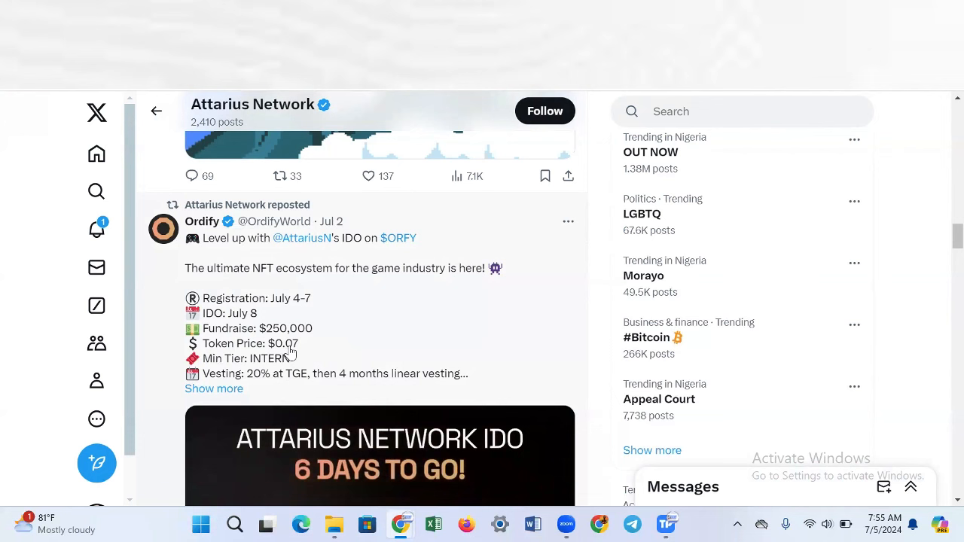
pyautogui.moveTo(389, 369)
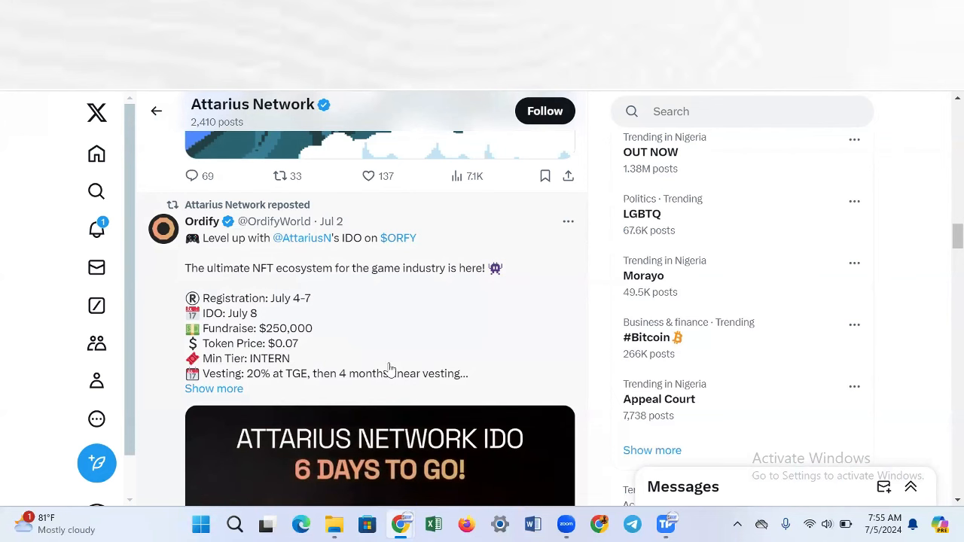
pyautogui.moveTo(328, 374)
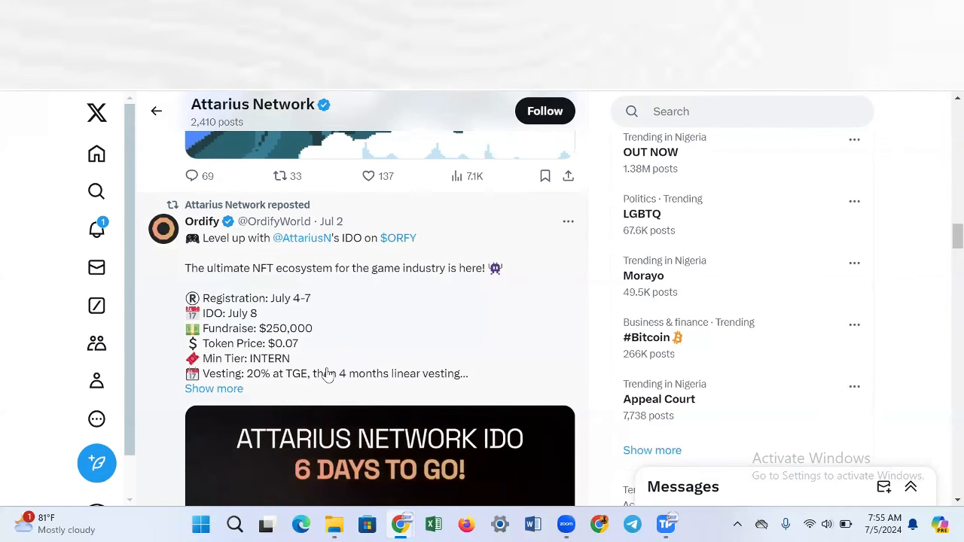
pyautogui.scroll(-3)
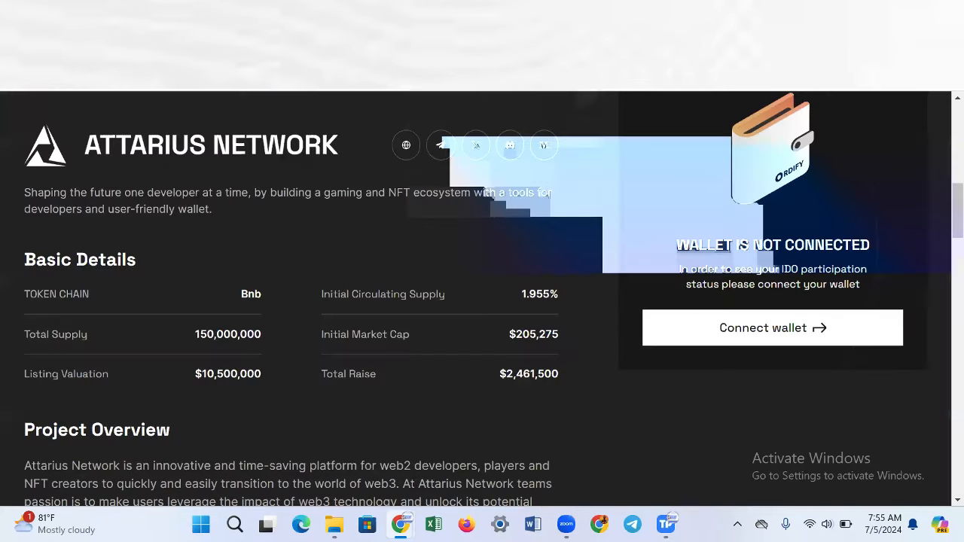
# Review the Ordify IDO page's upcoming status, November timeline and Basic Details with the $10,500,000 listing valuation
pyautogui.scroll(3)
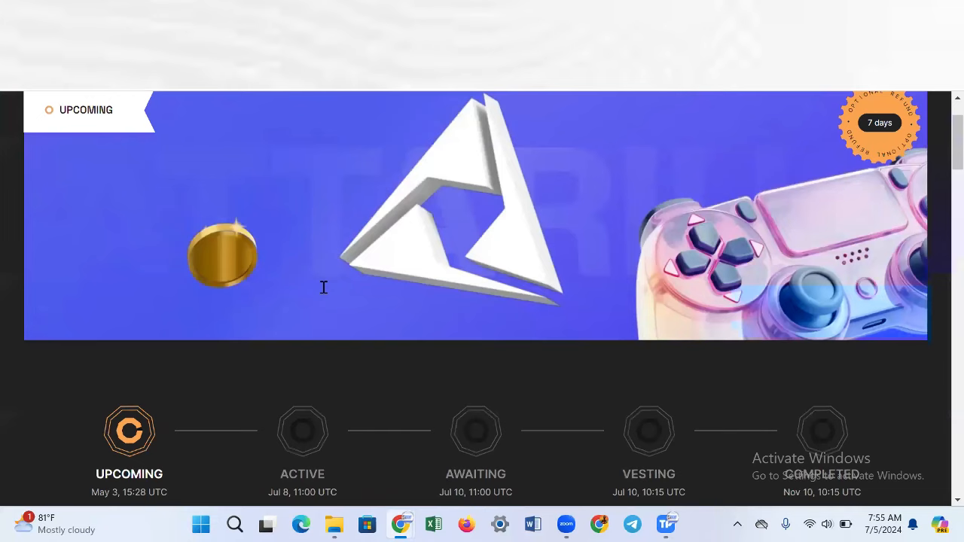
pyautogui.scroll(3)
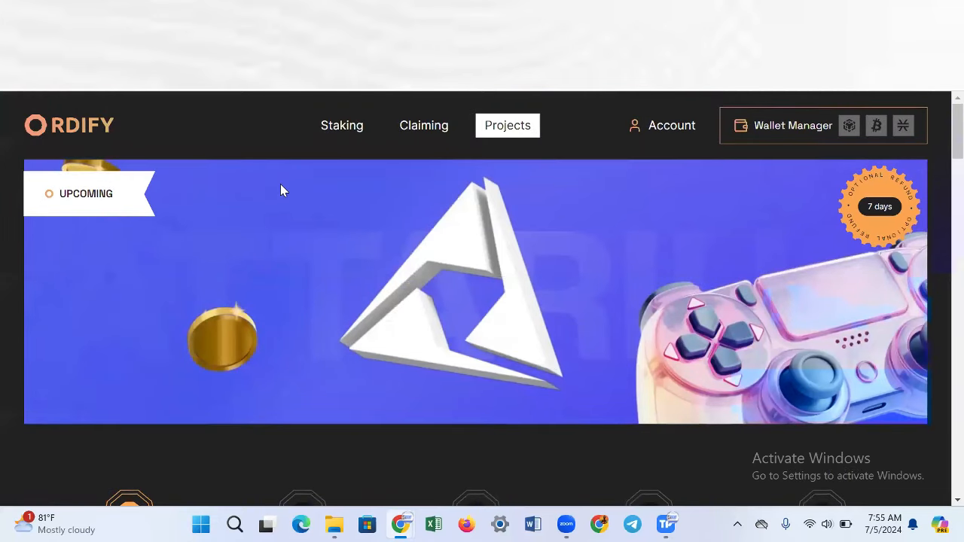
pyautogui.moveTo(292, 214)
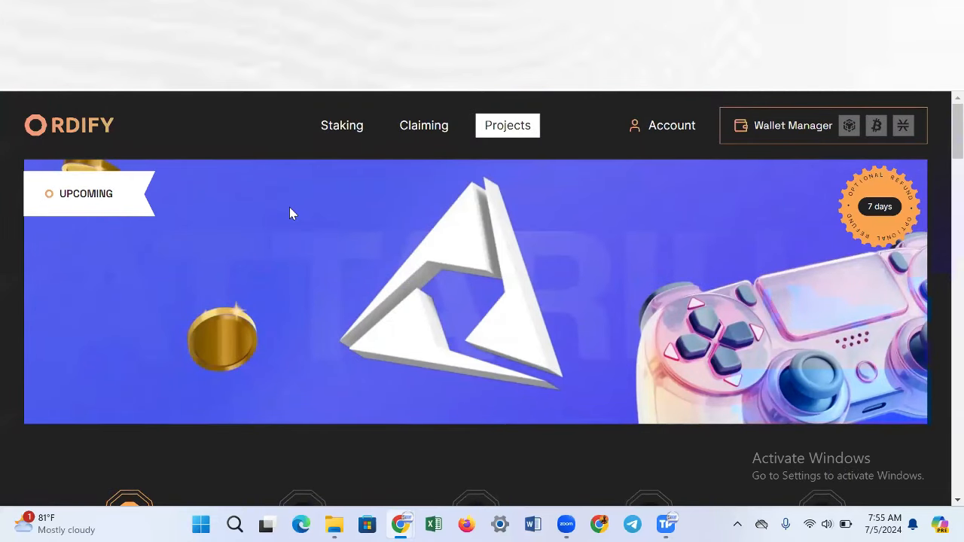
pyautogui.scroll(-3)
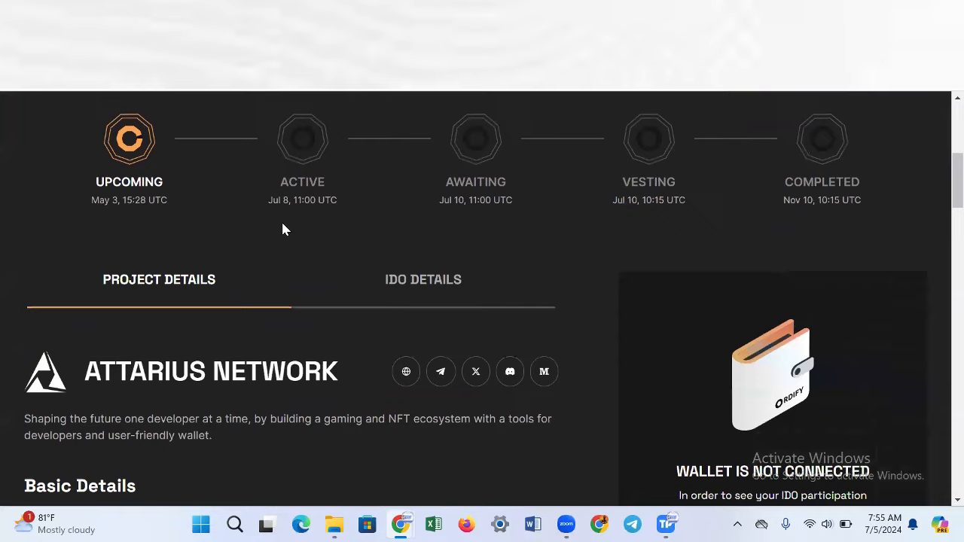
pyautogui.scroll(-3)
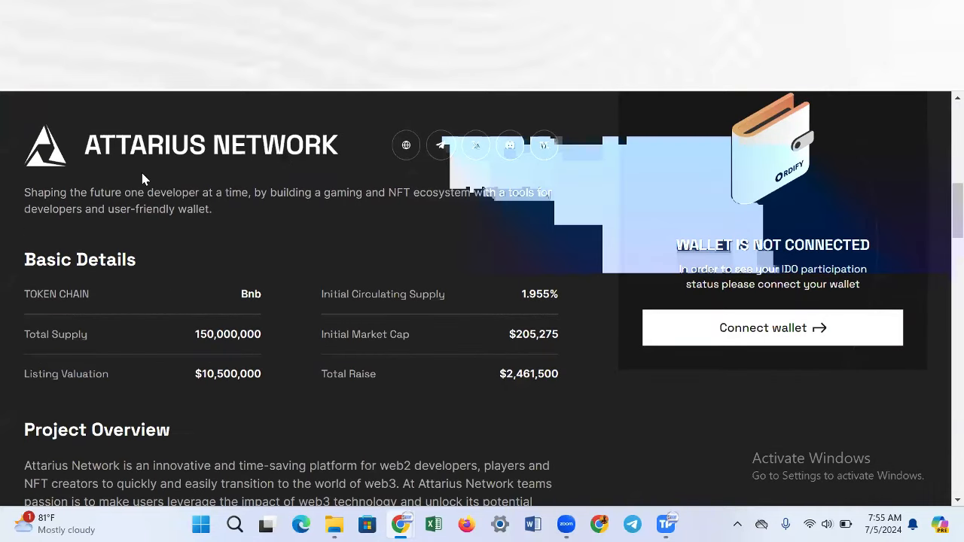
pyautogui.moveTo(299, 158)
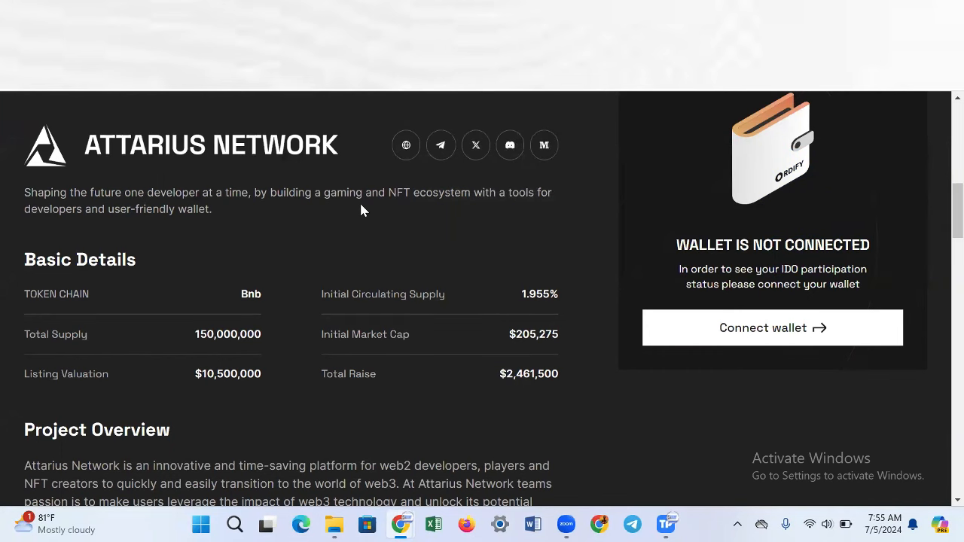
pyautogui.moveTo(539, 208)
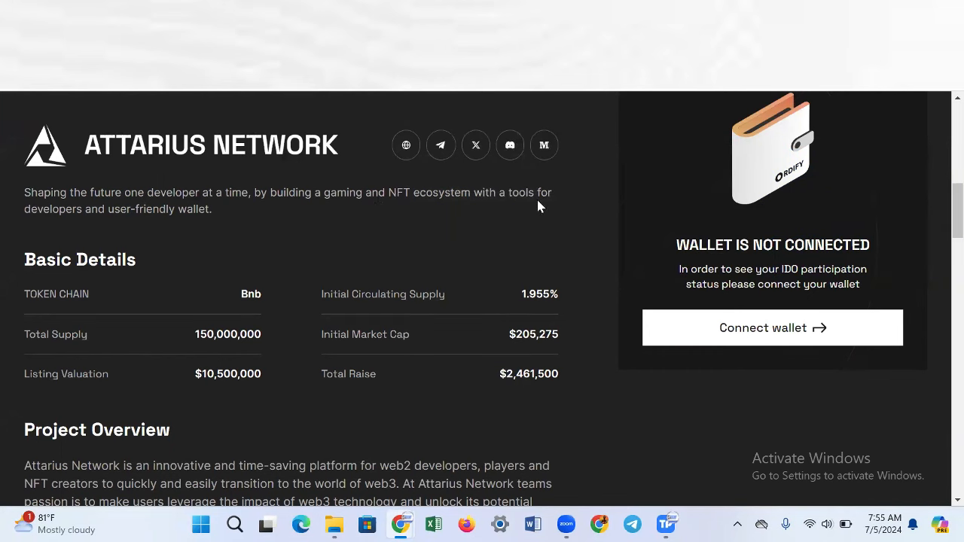
pyautogui.moveTo(196, 228)
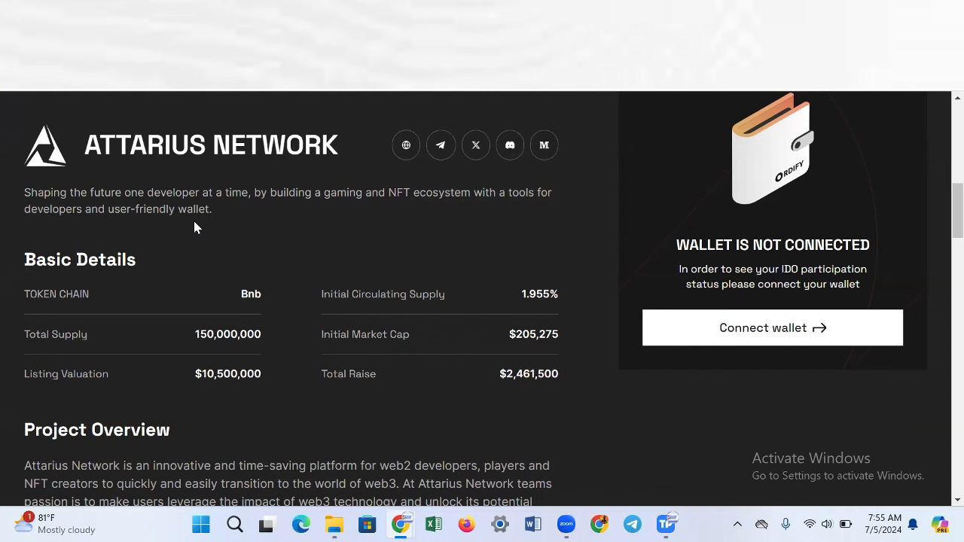
pyautogui.moveTo(68, 347)
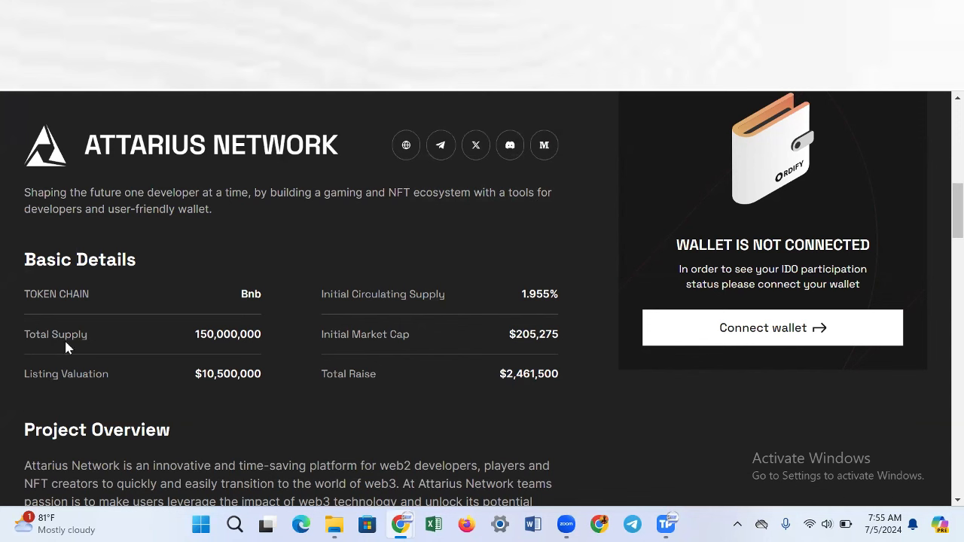
pyautogui.moveTo(208, 353)
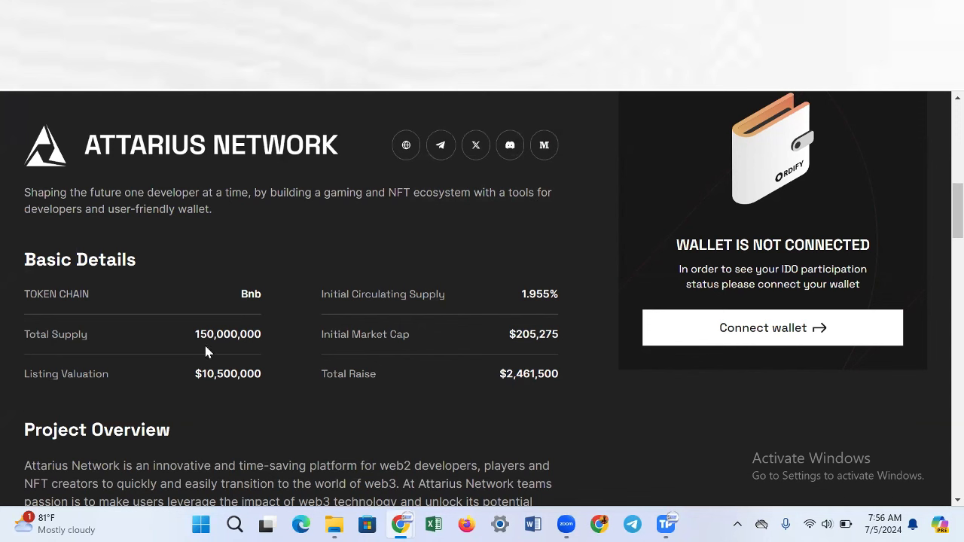
pyautogui.moveTo(400, 351)
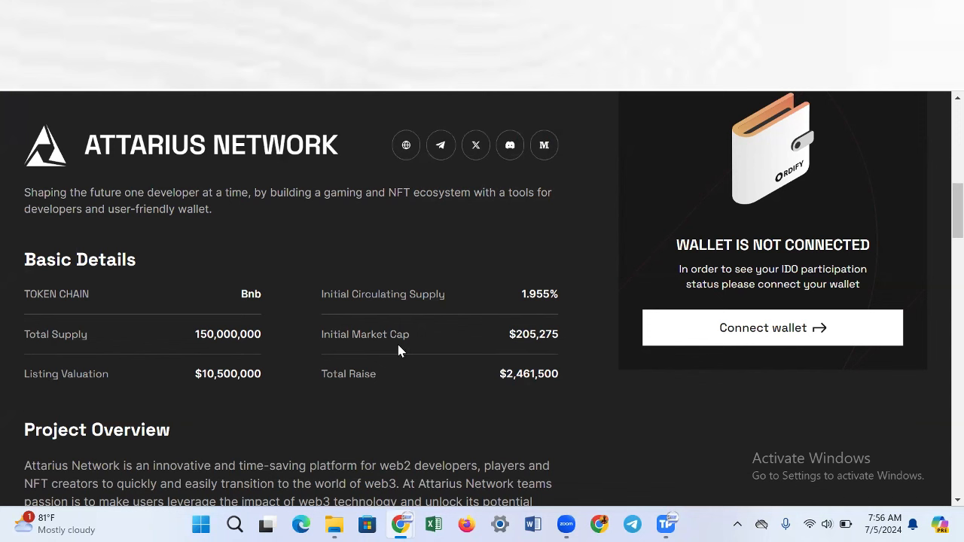
pyautogui.moveTo(358, 312)
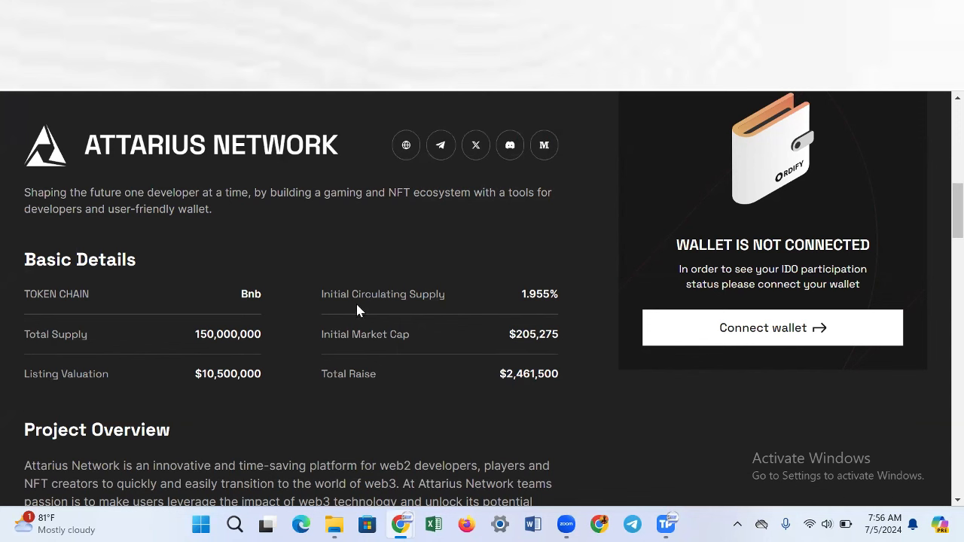
pyautogui.moveTo(398, 309)
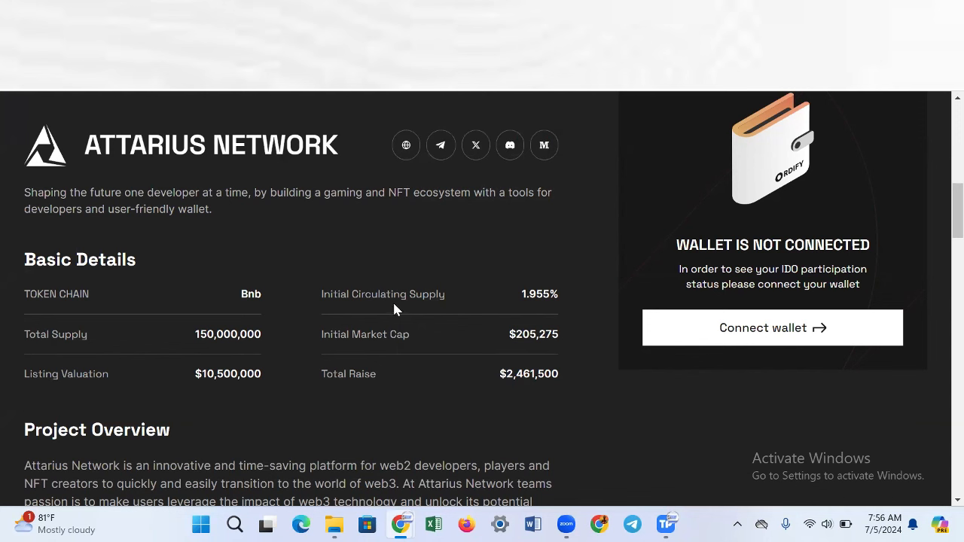
pyautogui.moveTo(159, 398)
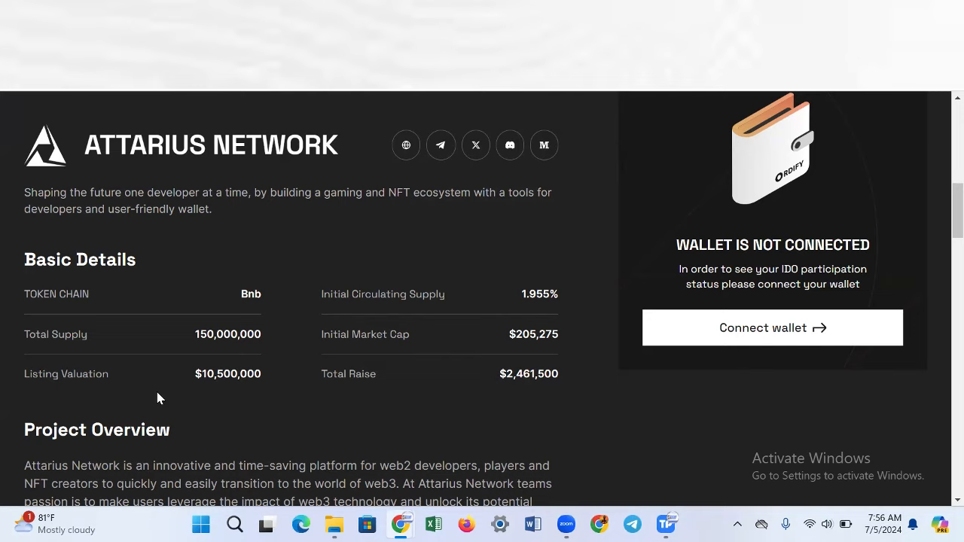
# Scroll down to the Project Overview and the two Key Features on multichain support
pyautogui.scroll(-3)
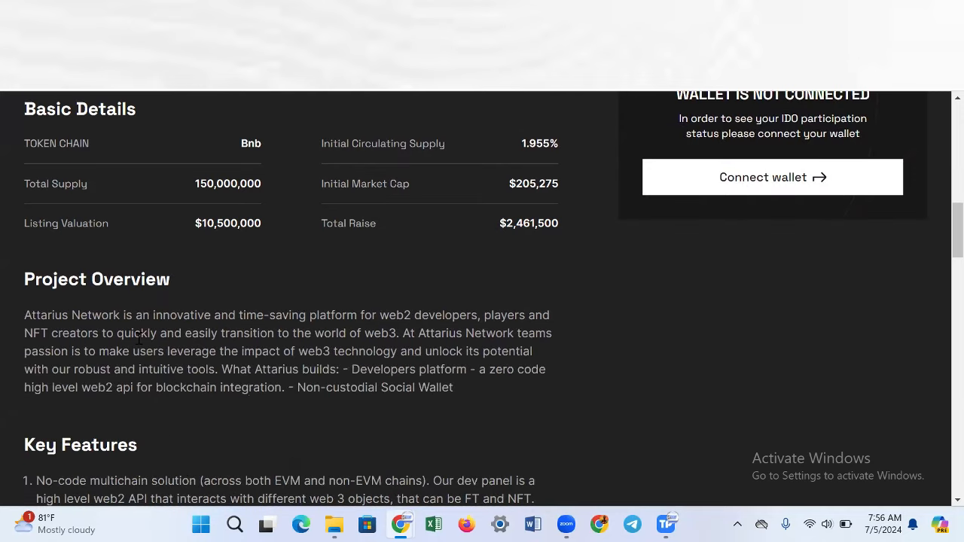
pyautogui.moveTo(66, 329)
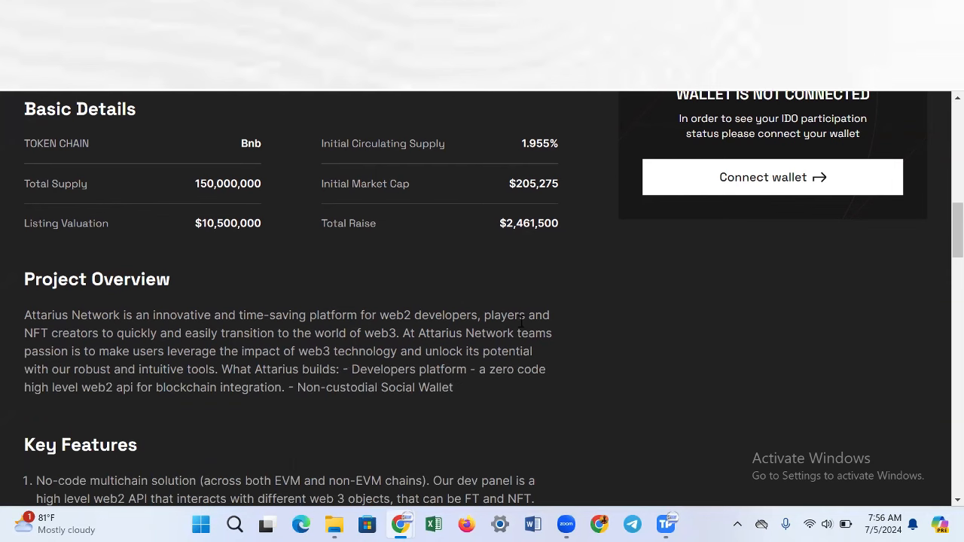
pyautogui.scroll(-3)
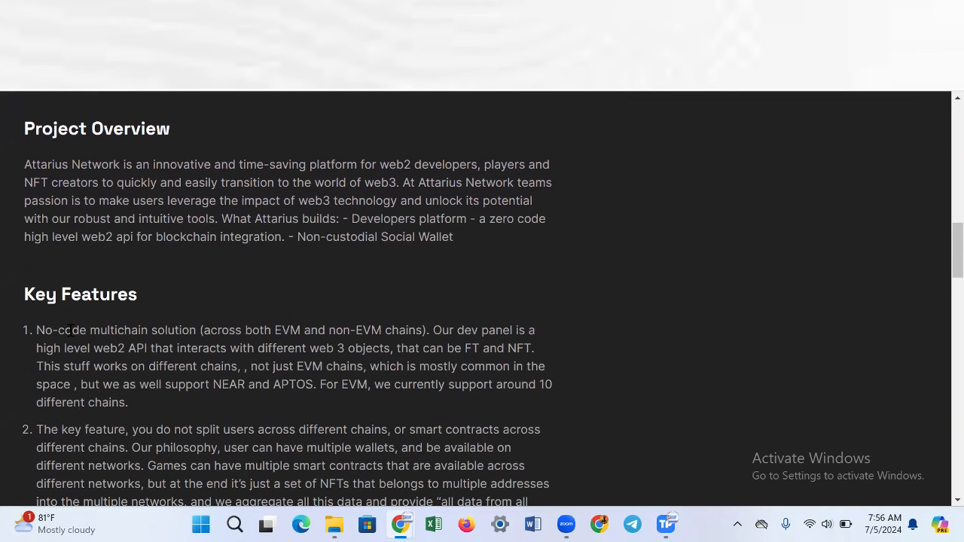
pyautogui.scroll(-3)
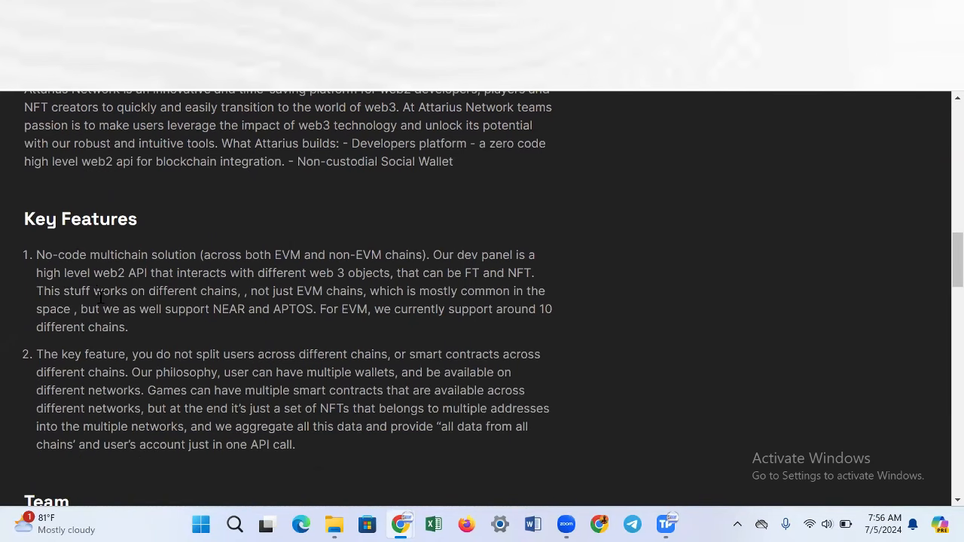
pyautogui.moveTo(292, 272)
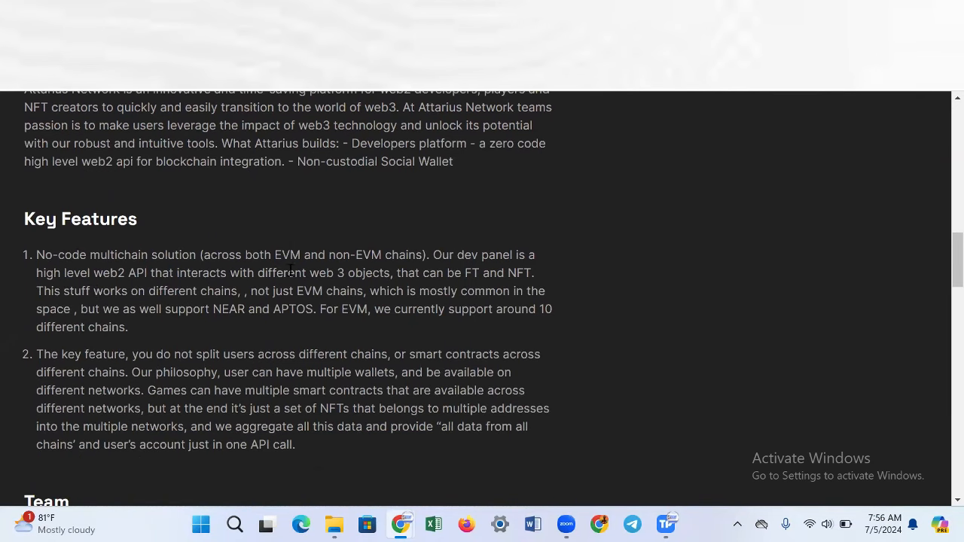
pyautogui.moveTo(446, 269)
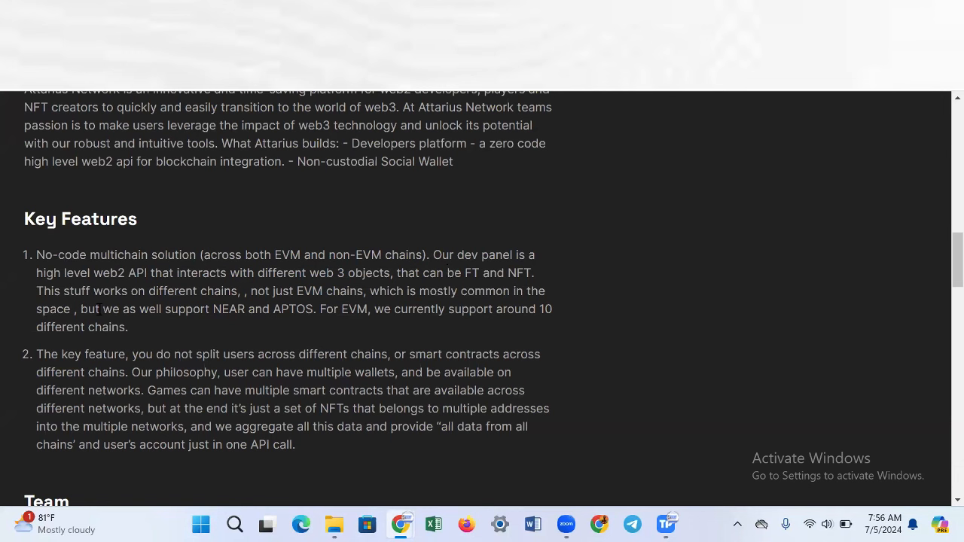
pyautogui.moveTo(178, 290)
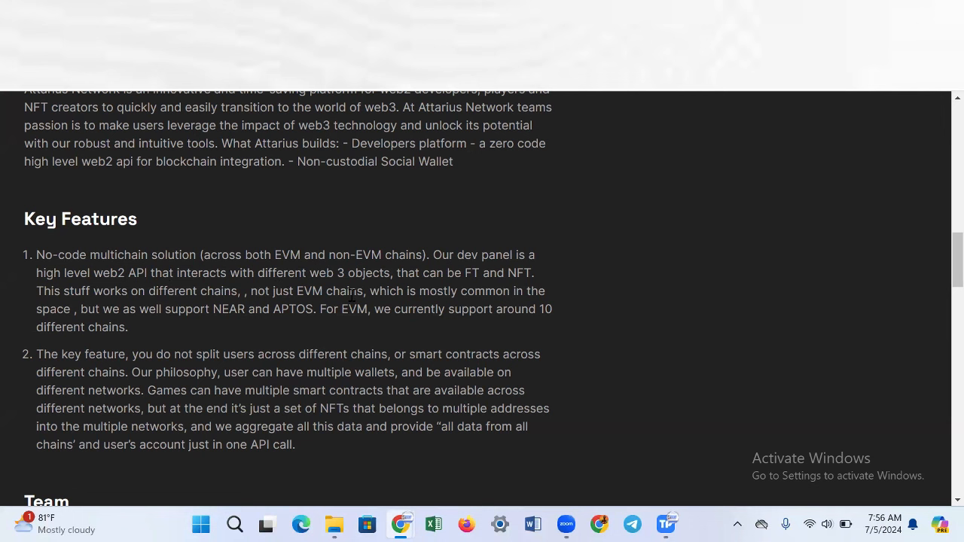
pyautogui.moveTo(488, 278)
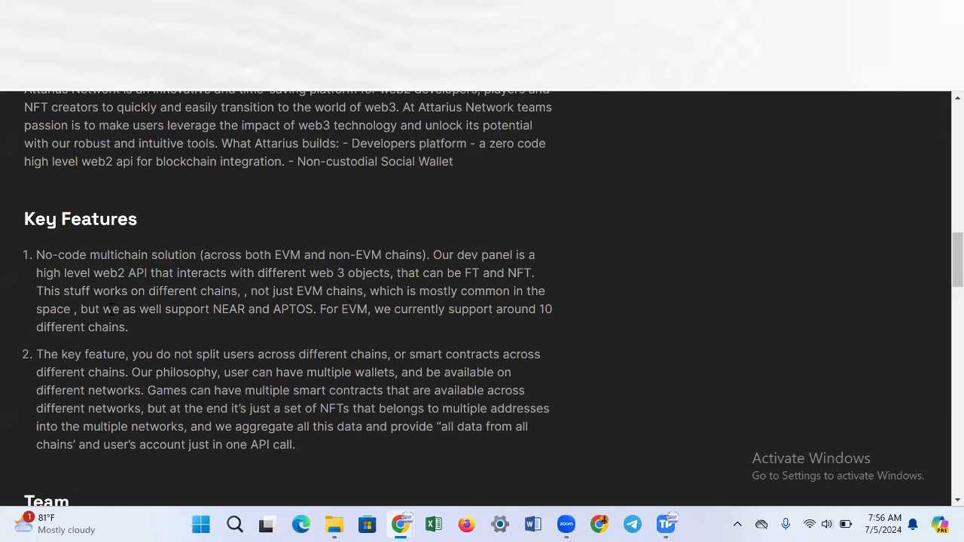
pyautogui.moveTo(241, 304)
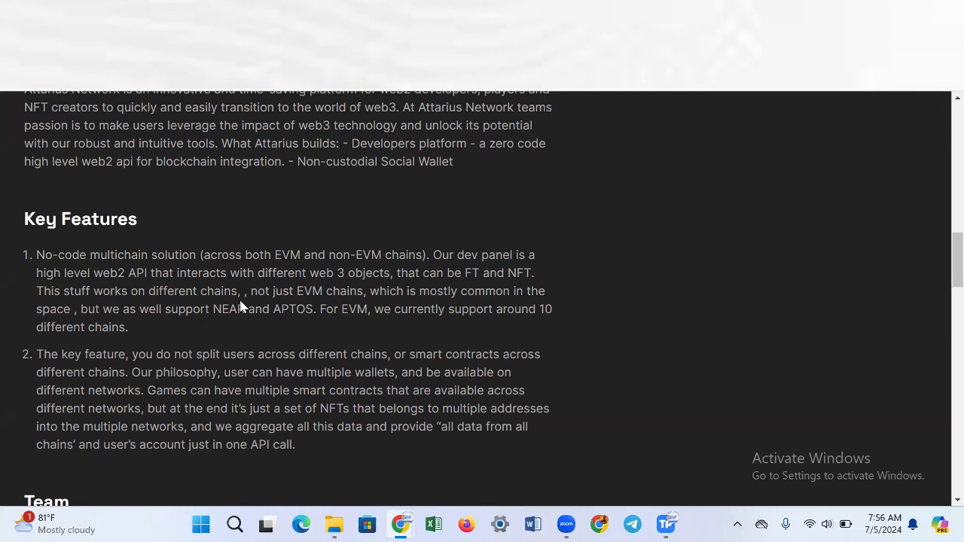
pyautogui.moveTo(431, 295)
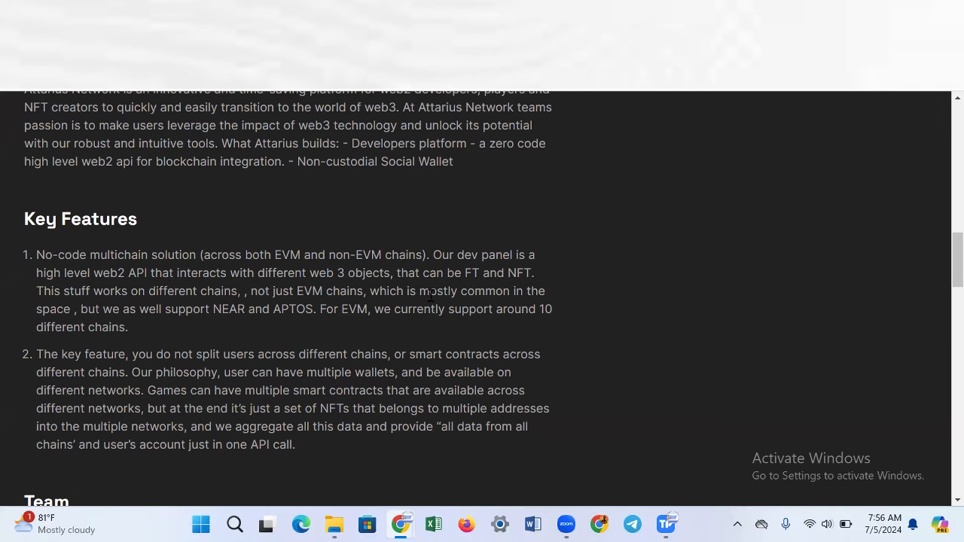
pyautogui.moveTo(123, 350)
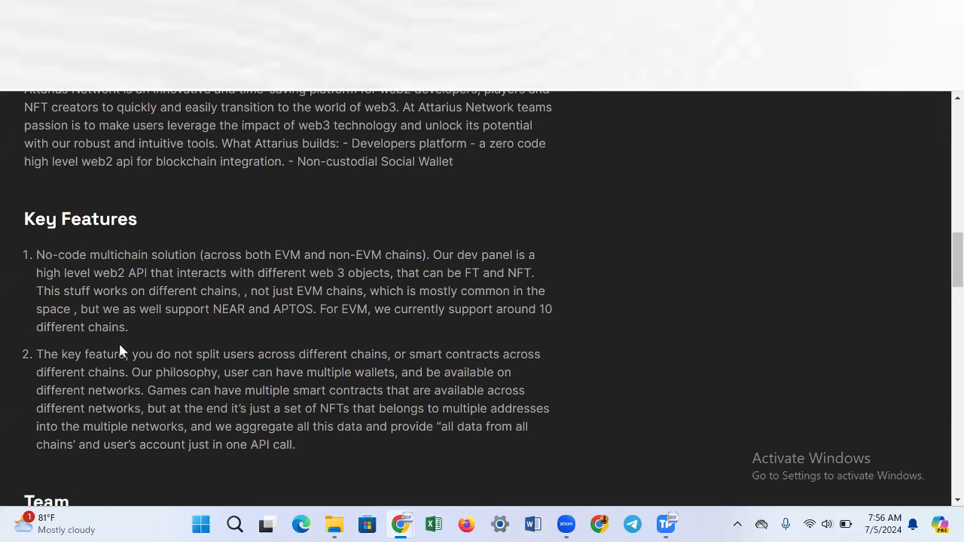
pyautogui.moveTo(232, 326)
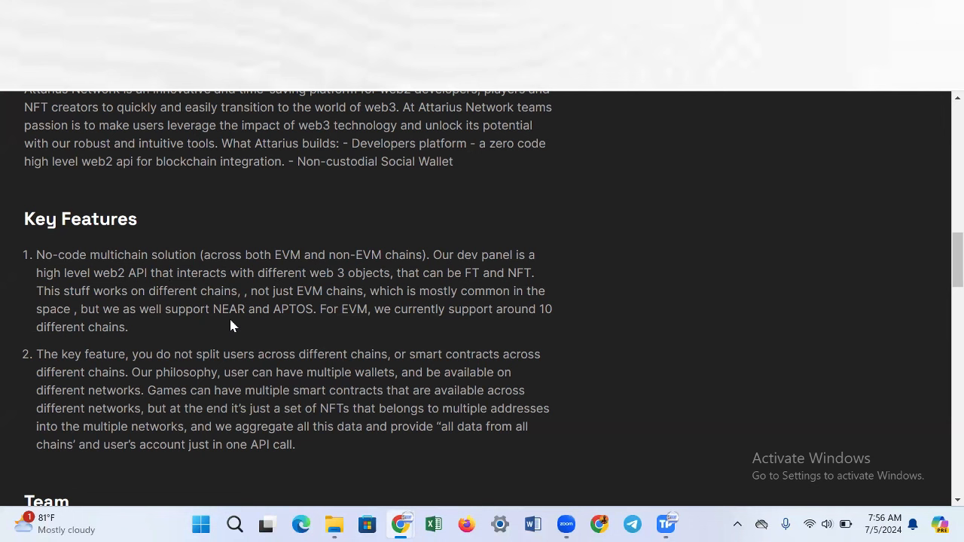
pyautogui.moveTo(390, 322)
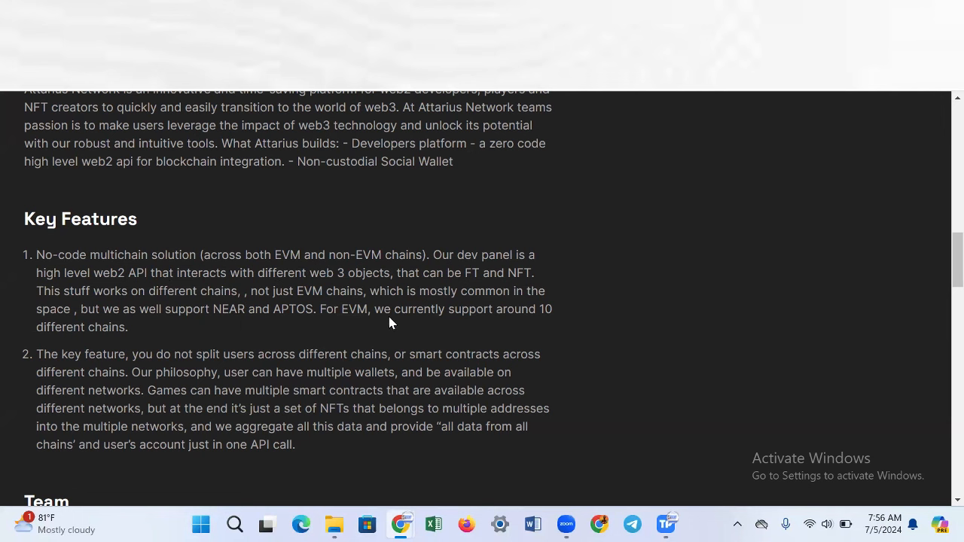
pyautogui.moveTo(110, 351)
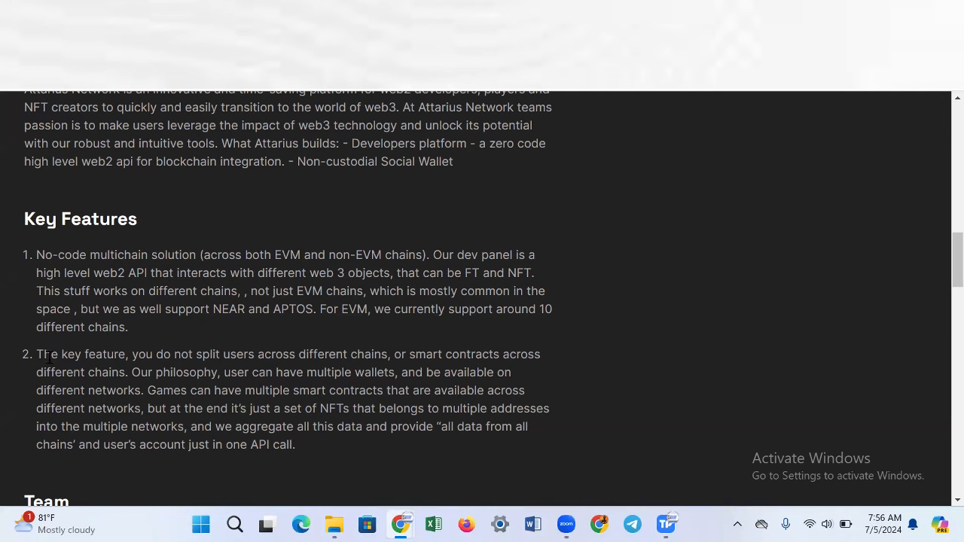
pyautogui.moveTo(235, 370)
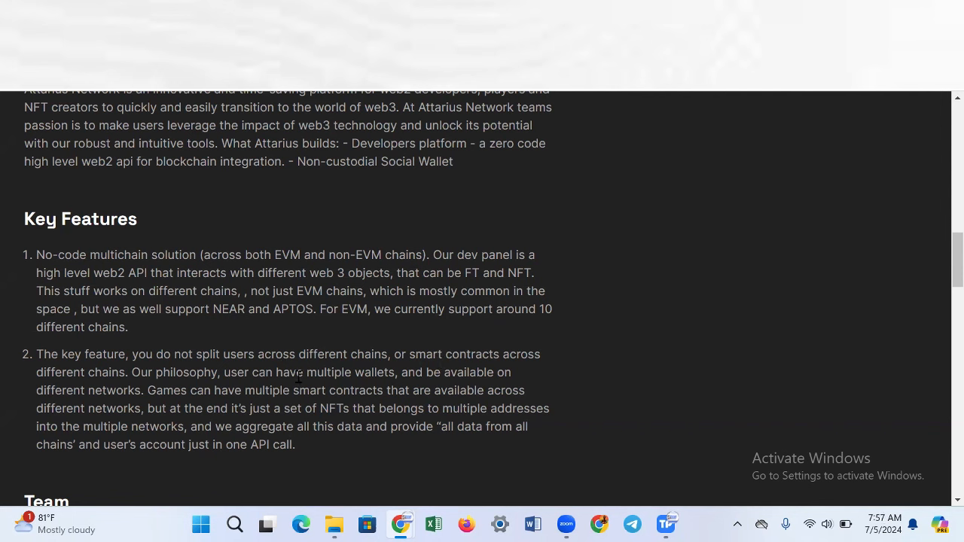
pyautogui.moveTo(401, 386)
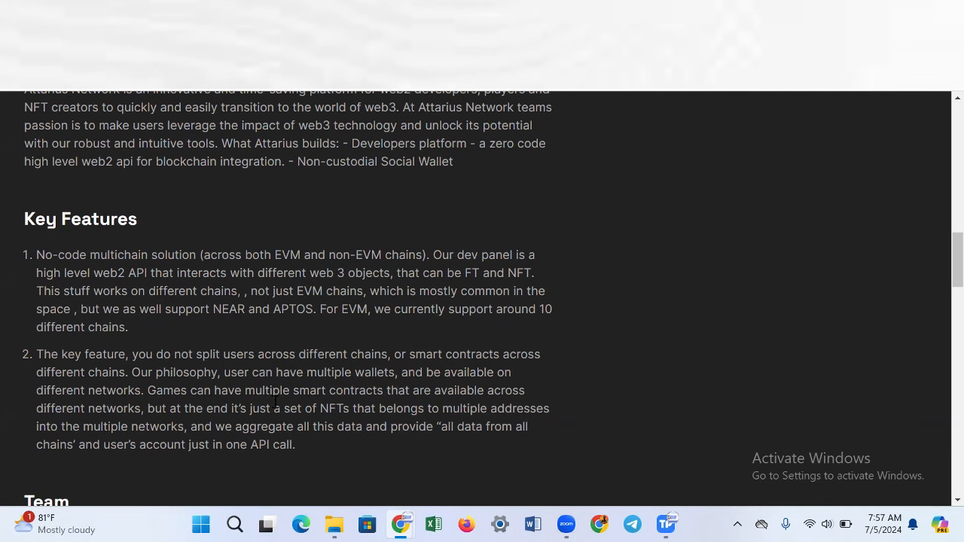
pyautogui.moveTo(404, 413)
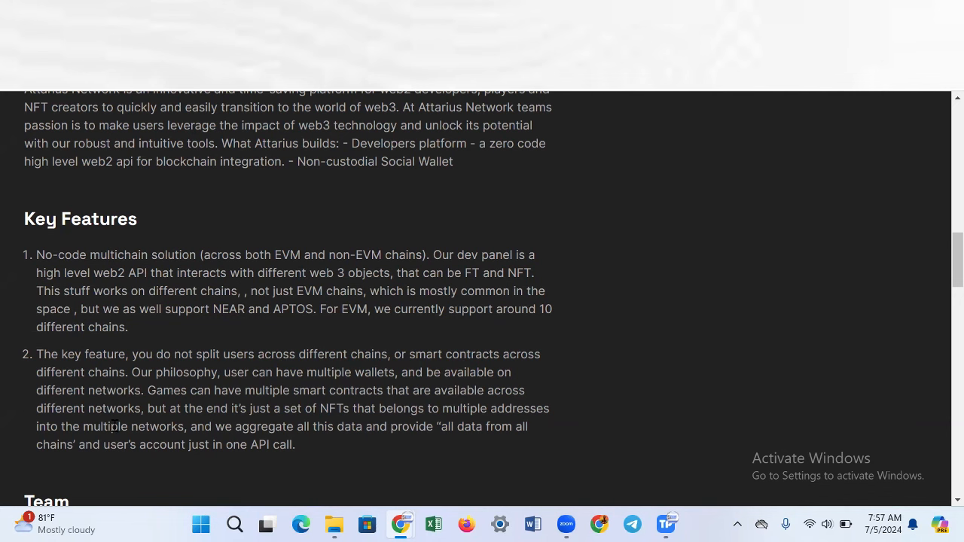
pyautogui.scroll(-3)
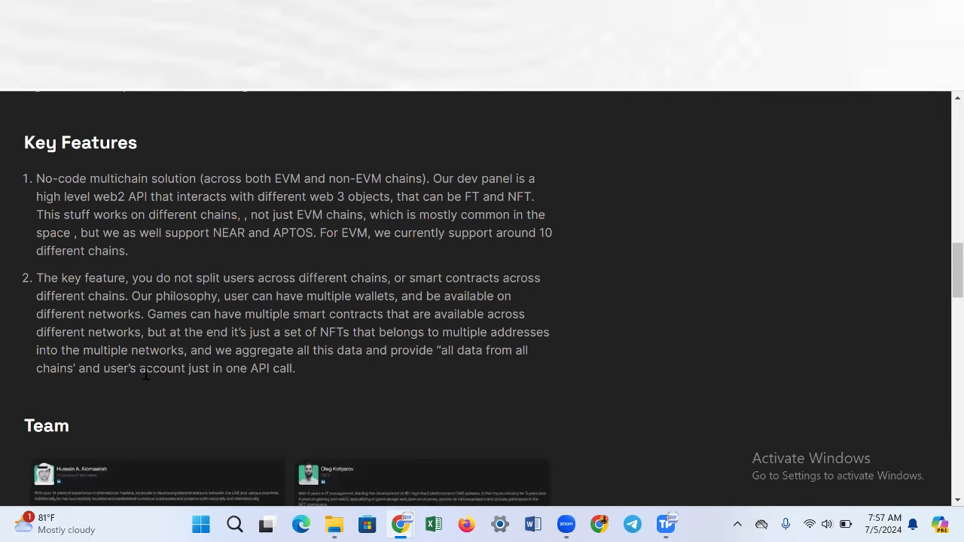
pyautogui.scroll(-3)
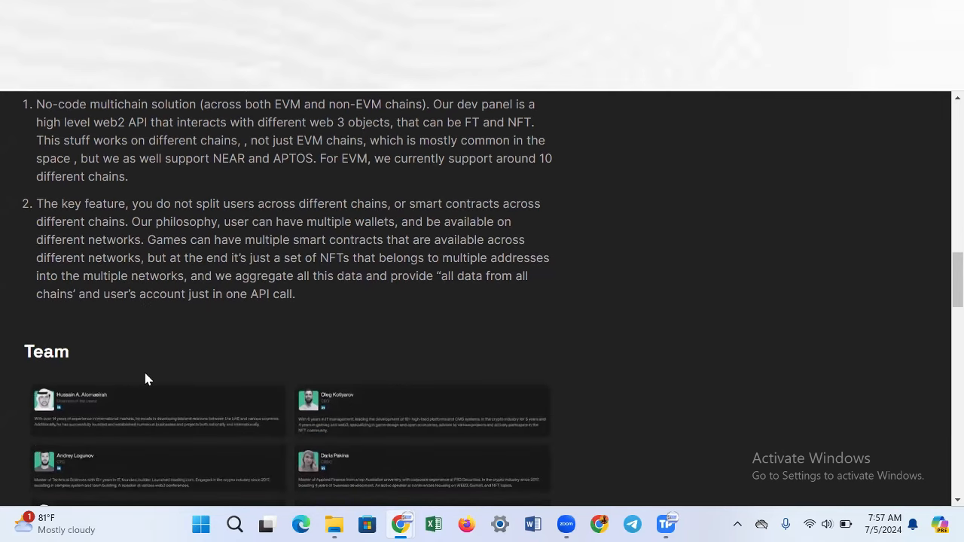
pyautogui.scroll(3)
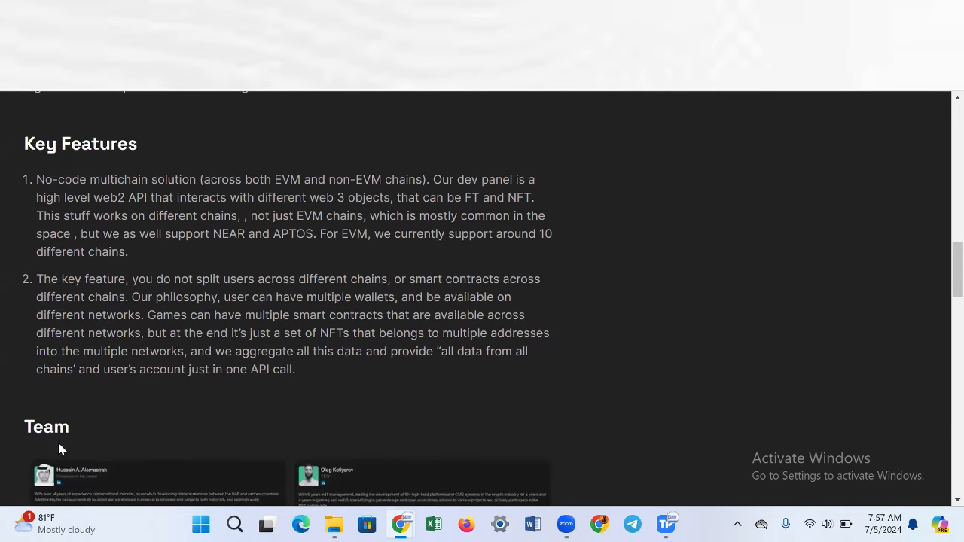
pyautogui.scroll(3)
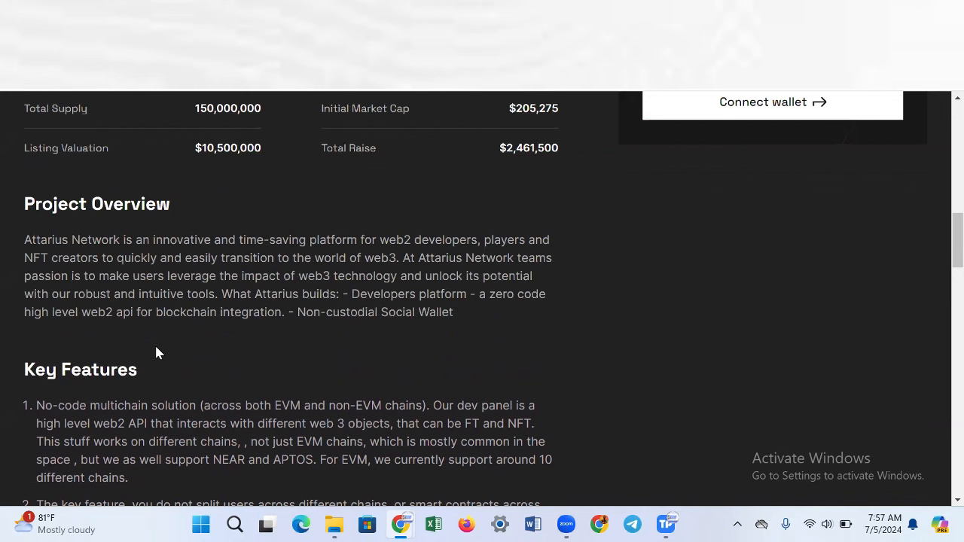
pyautogui.moveTo(154, 334)
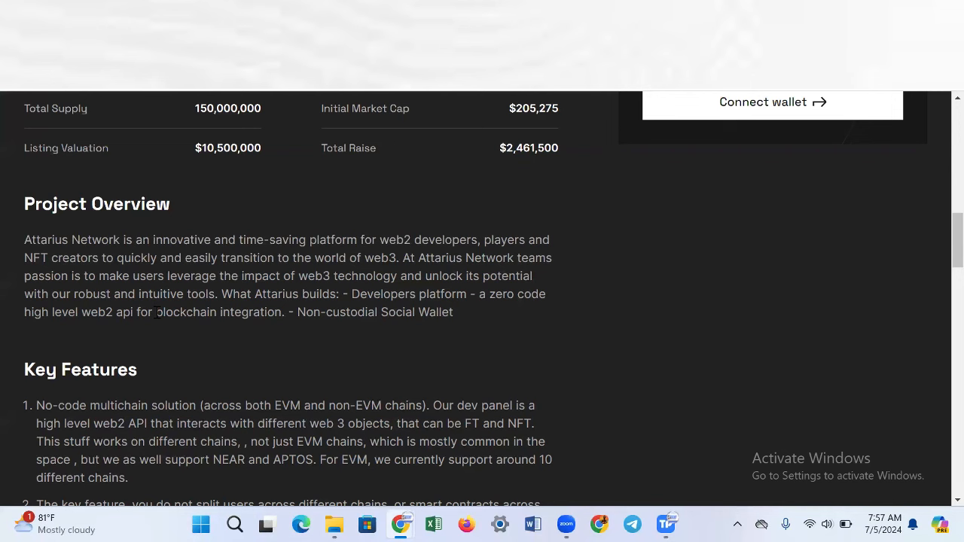
pyautogui.scroll(3)
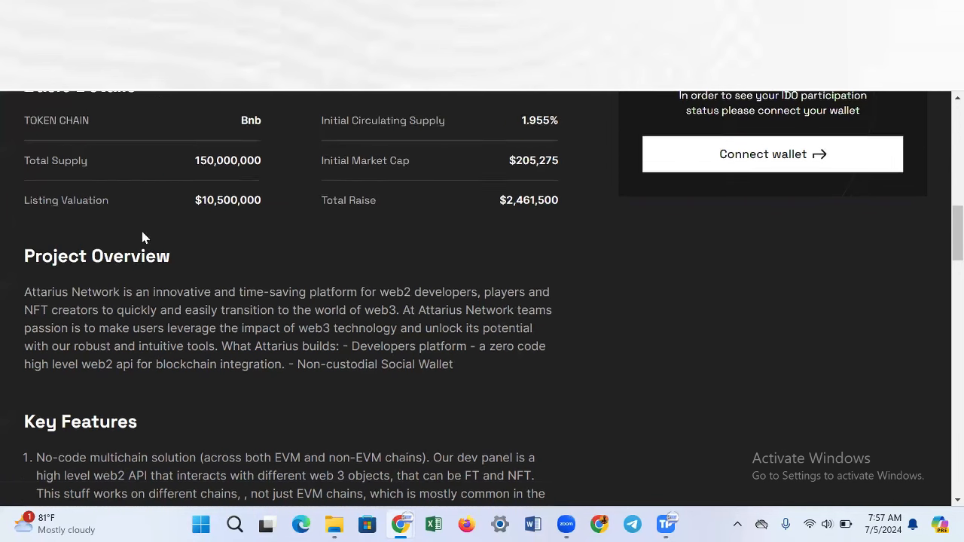
pyautogui.scroll(3)
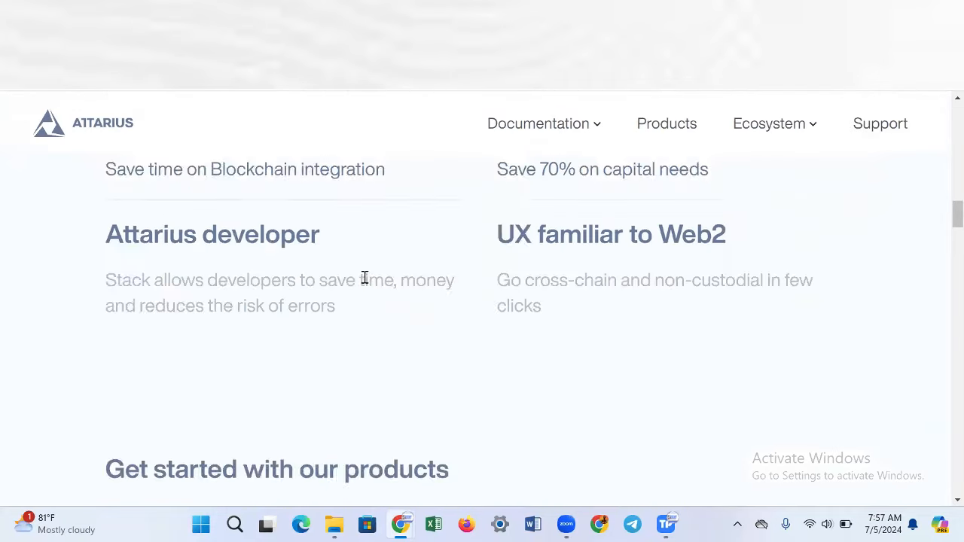
# Scroll to the 8X and 70% statistics section, then open the Attarius Network Telegram group
pyautogui.scroll(-3)
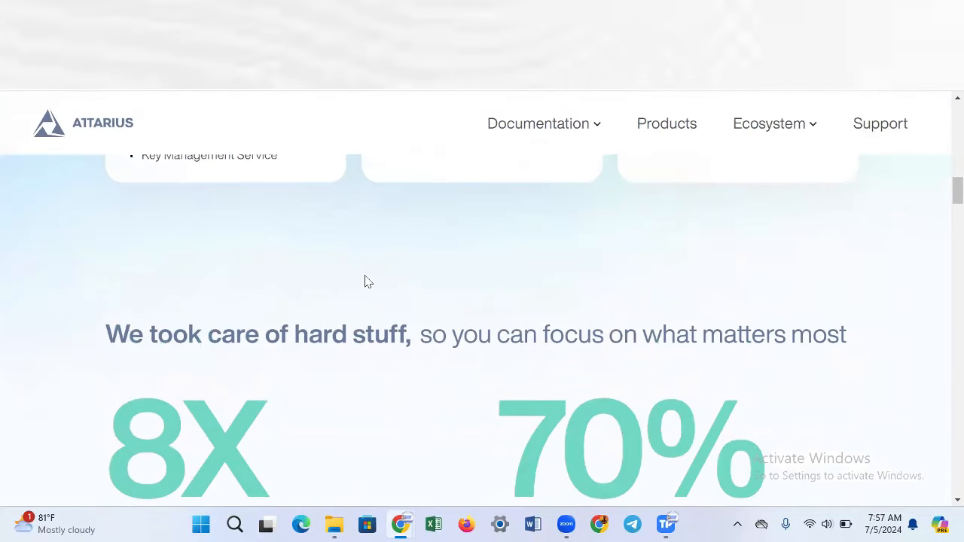
pyautogui.moveTo(281, 141)
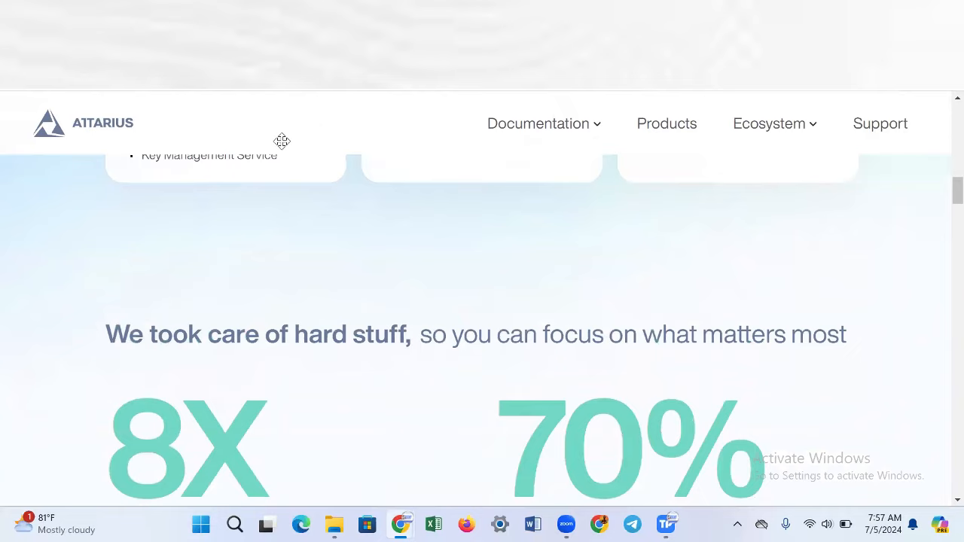
pyautogui.moveTo(242, 220)
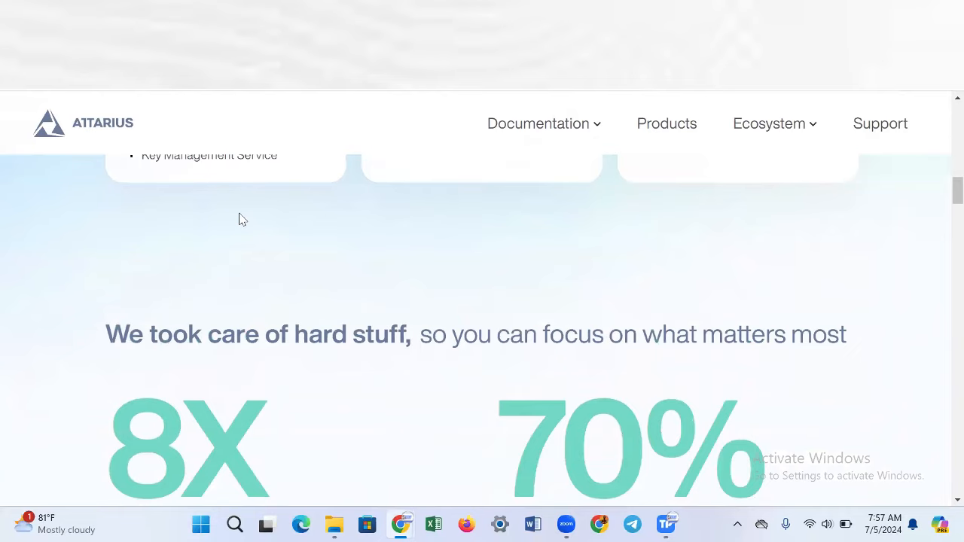
pyautogui.click(633, 524)
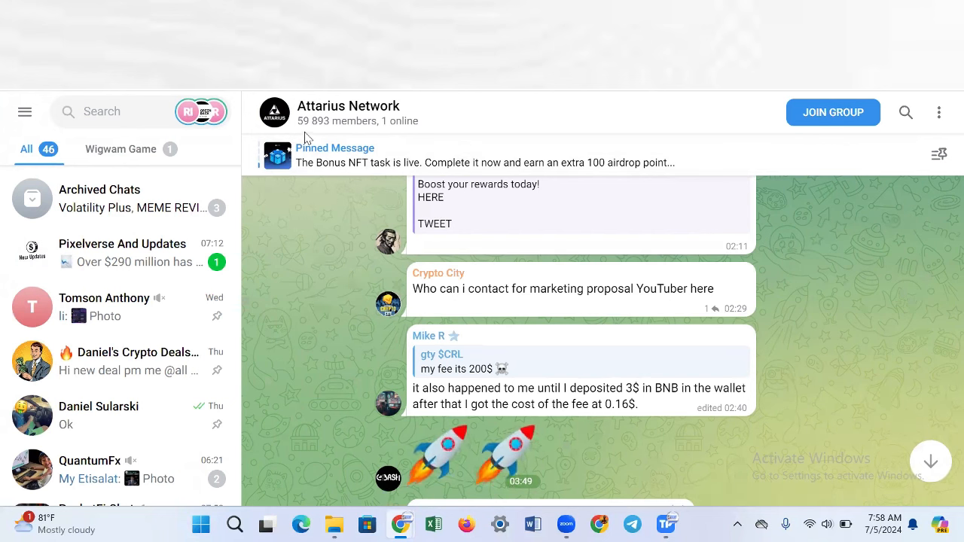
pyautogui.moveTo(525, 351)
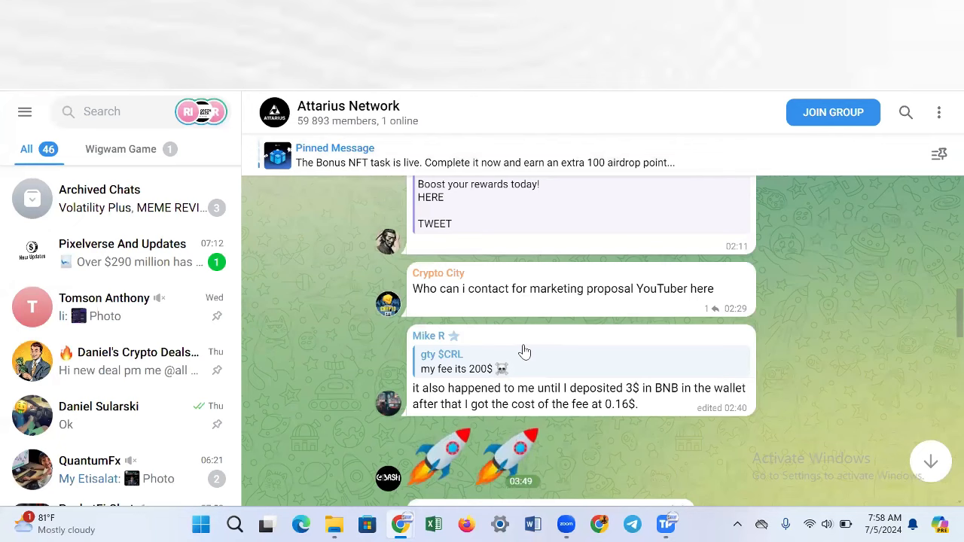
# Scroll the Telegram group chat through the admin Bonus NFT task post to the Gate.io $30,000 ATRS airdrop announcement
pyautogui.scroll(-3)
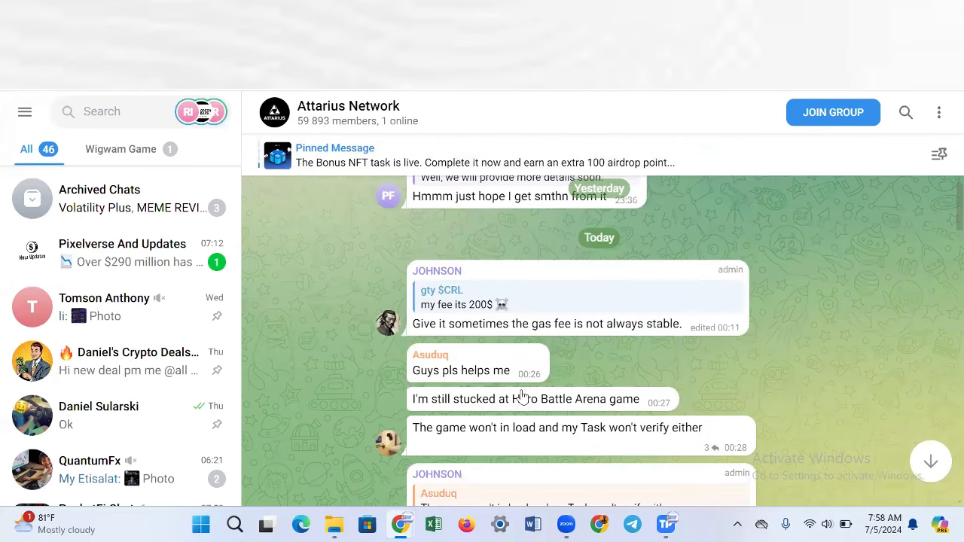
pyautogui.scroll(-3)
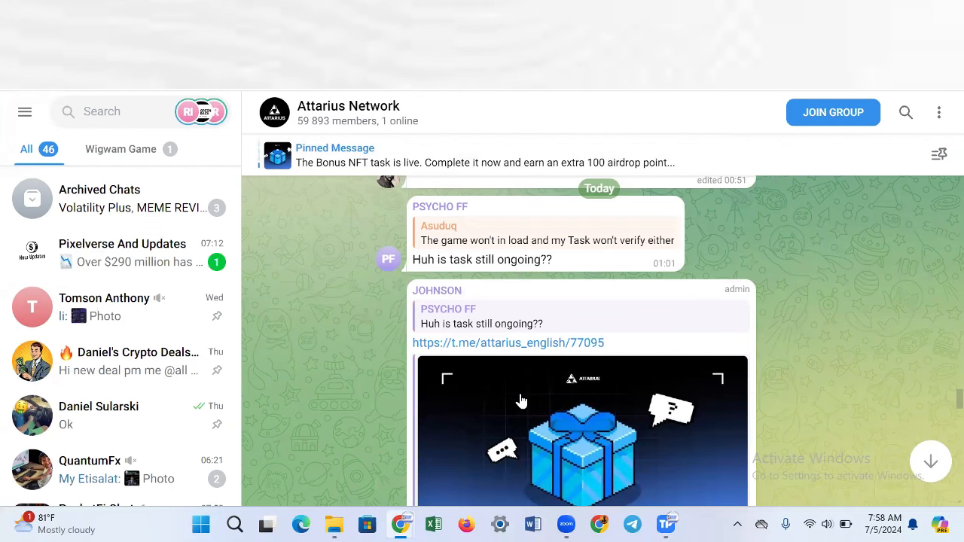
pyautogui.moveTo(516, 390)
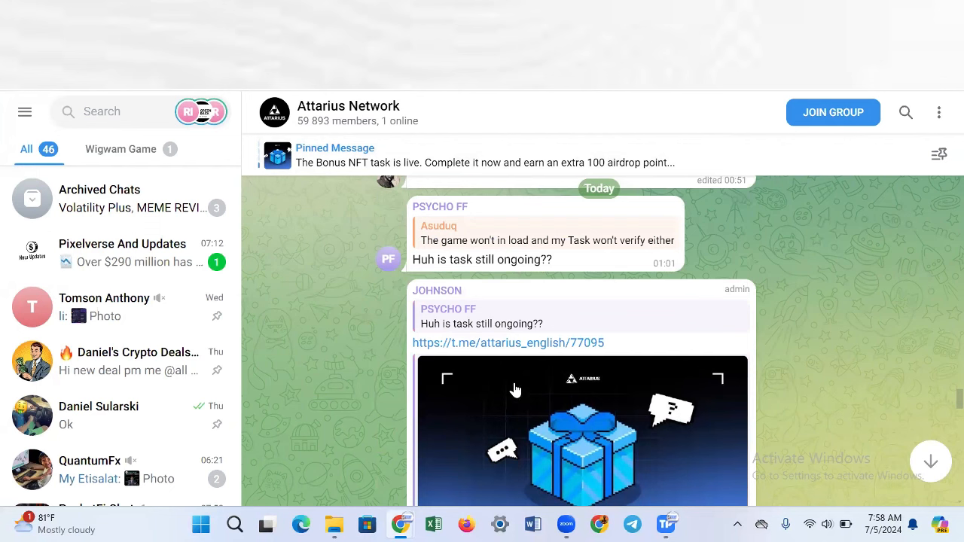
pyautogui.scroll(-3)
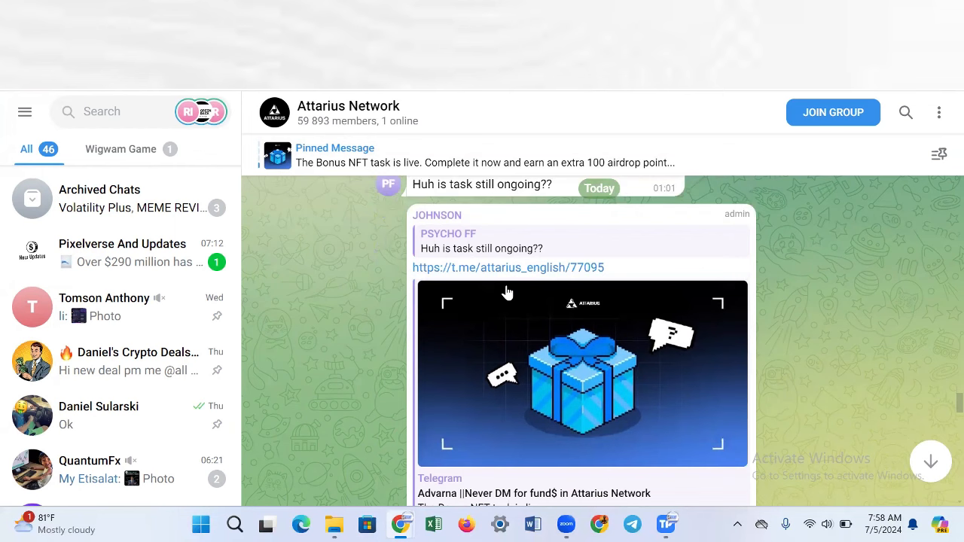
pyautogui.scroll(-3)
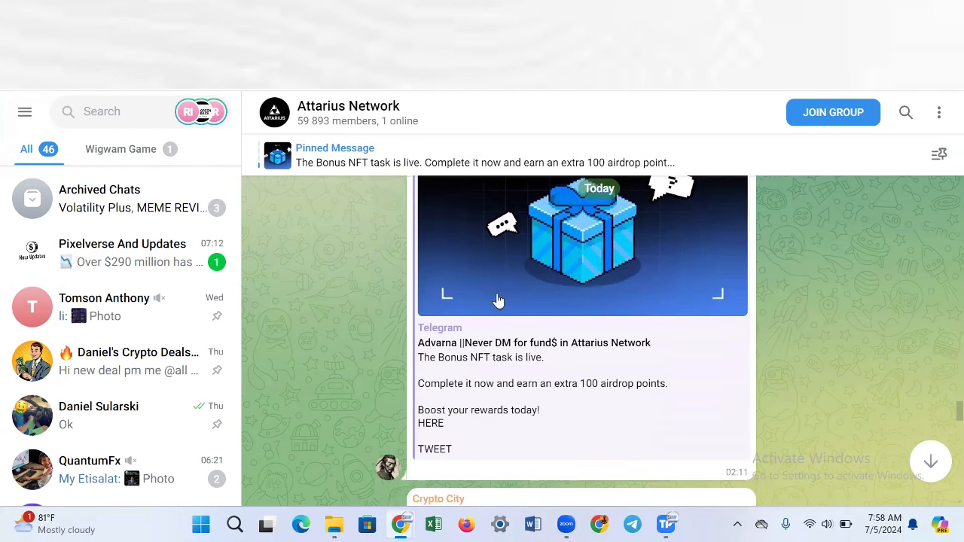
pyautogui.scroll(-3)
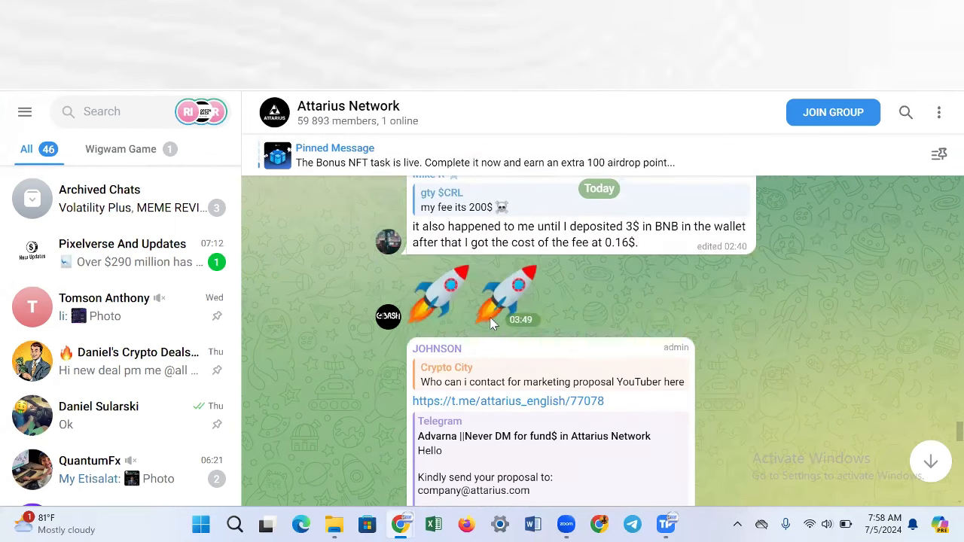
pyautogui.scroll(-3)
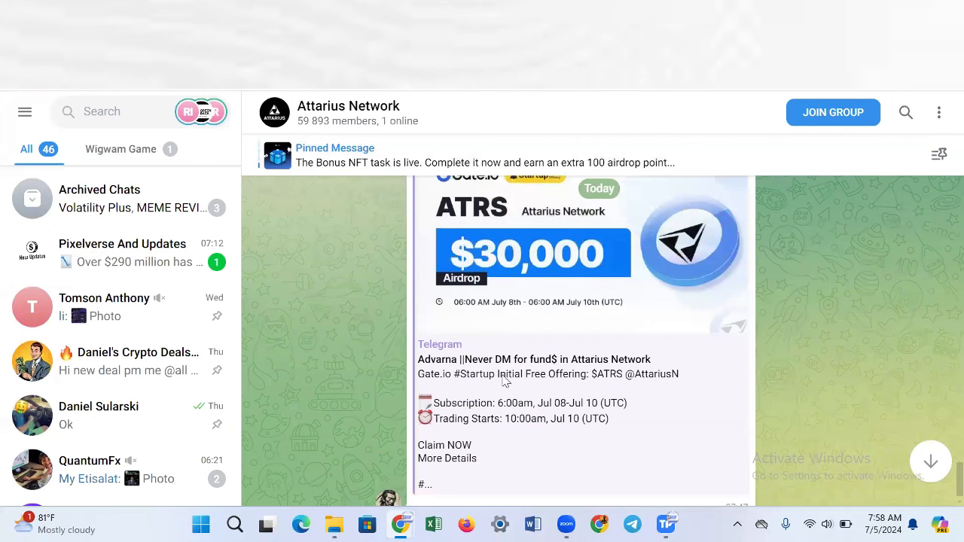
pyautogui.scroll(3)
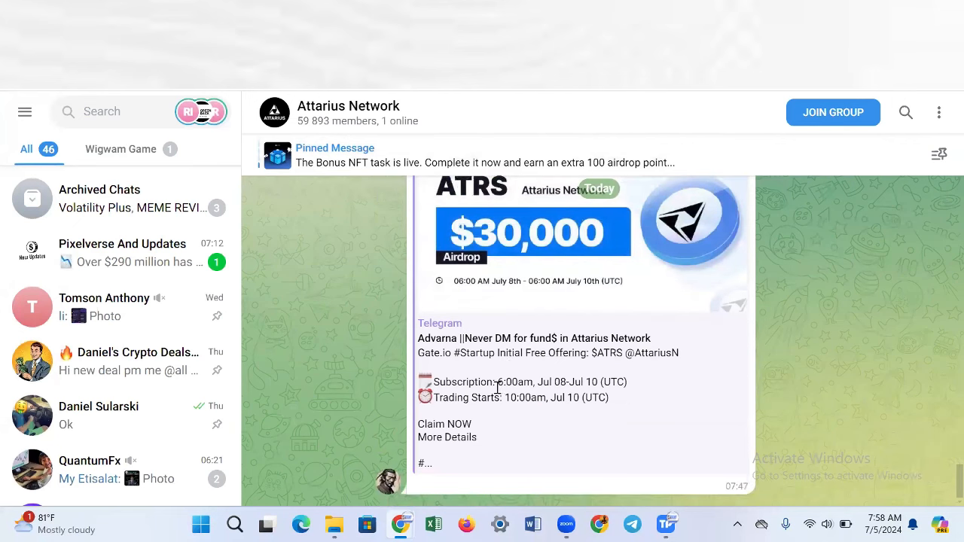
pyautogui.moveTo(549, 437)
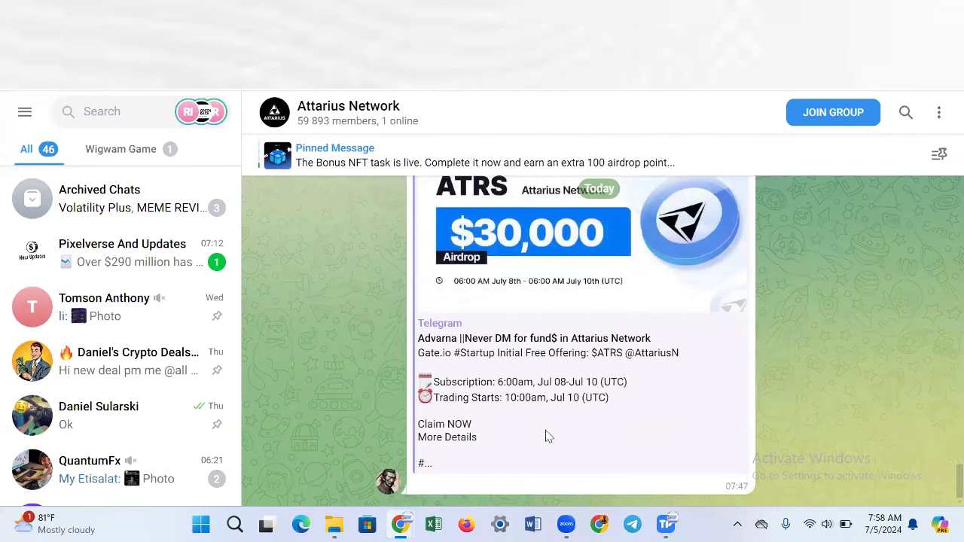
pyautogui.moveTo(505, 309)
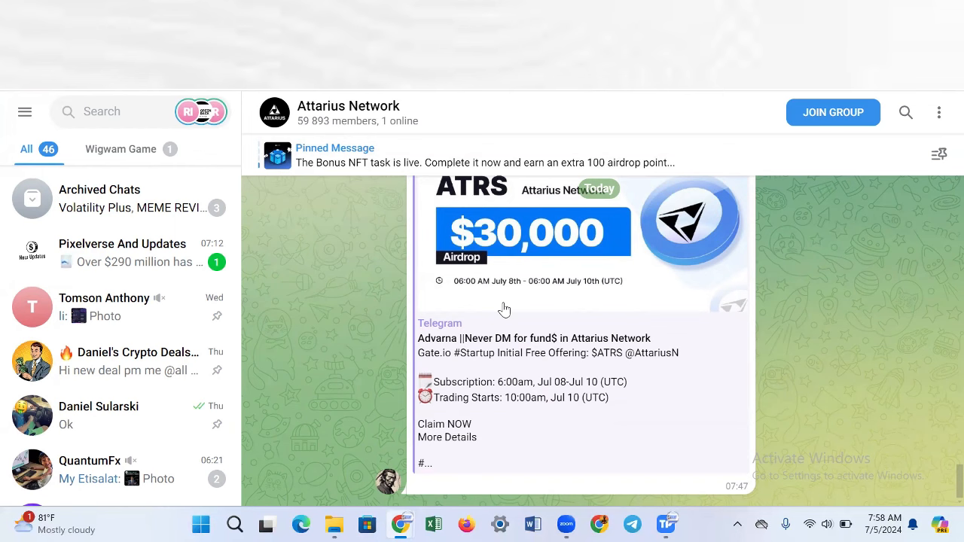
pyautogui.moveTo(377, 121)
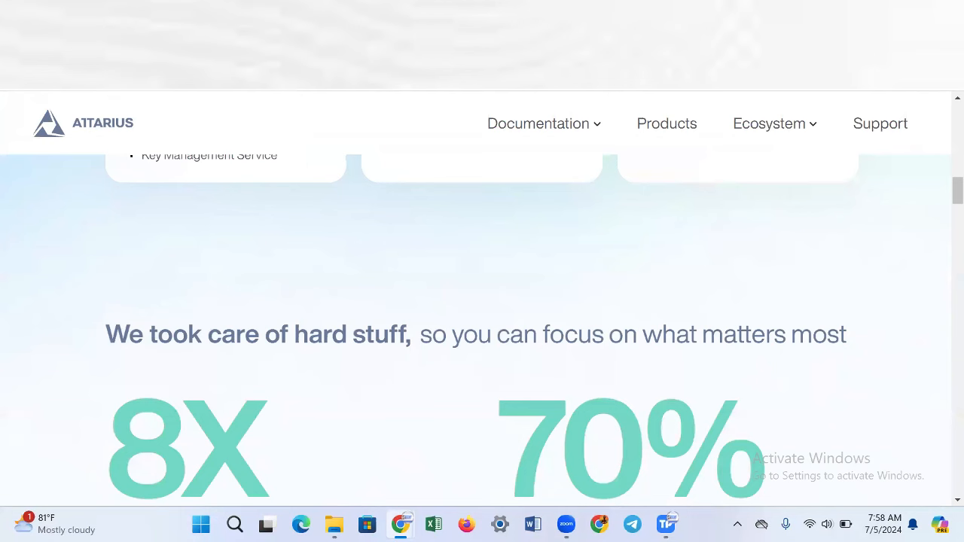
# Open Ecosystem > Team and review the bios of Chairman Hussain A. Alomaeirah, CEO Oleg Kotlyarov, the CTO and CBDO
pyautogui.click(769, 123)
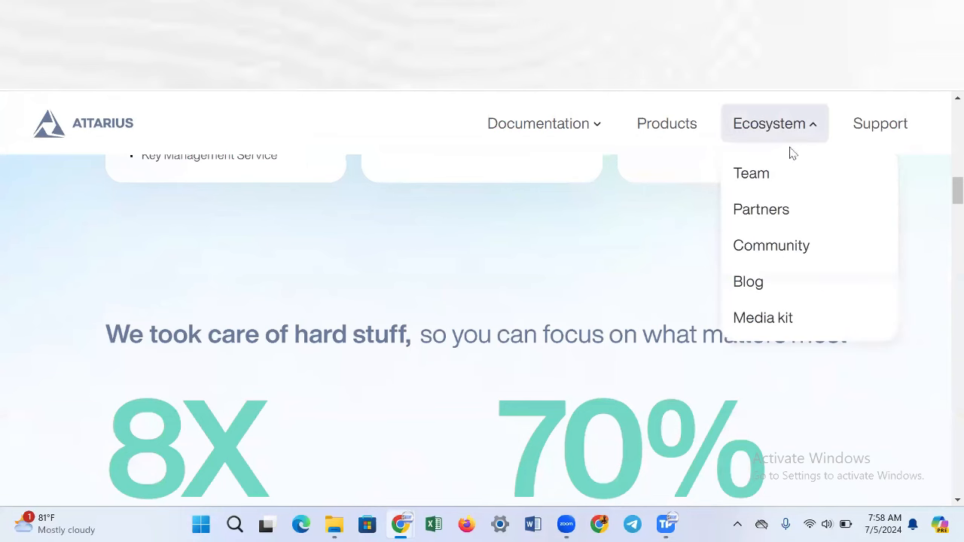
pyautogui.moveTo(750, 174)
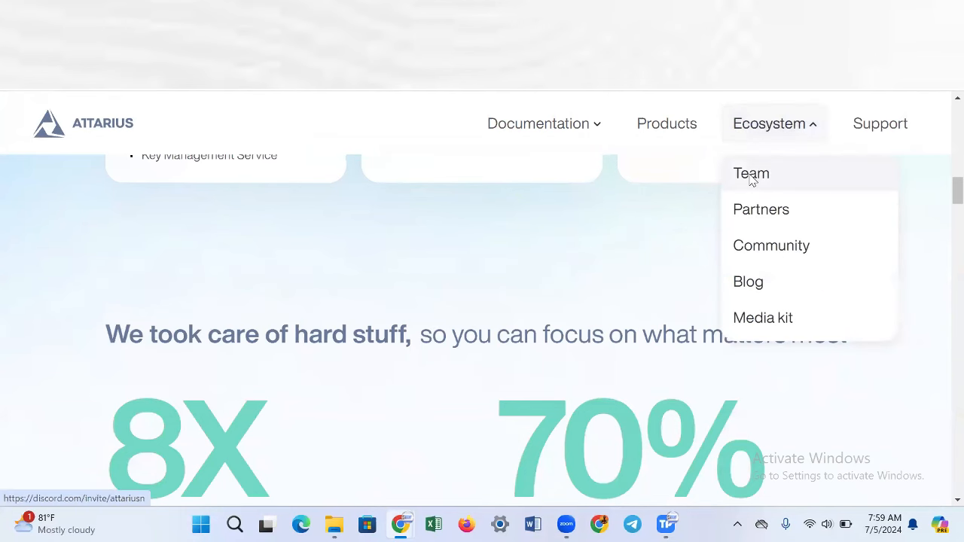
pyautogui.click(750, 173)
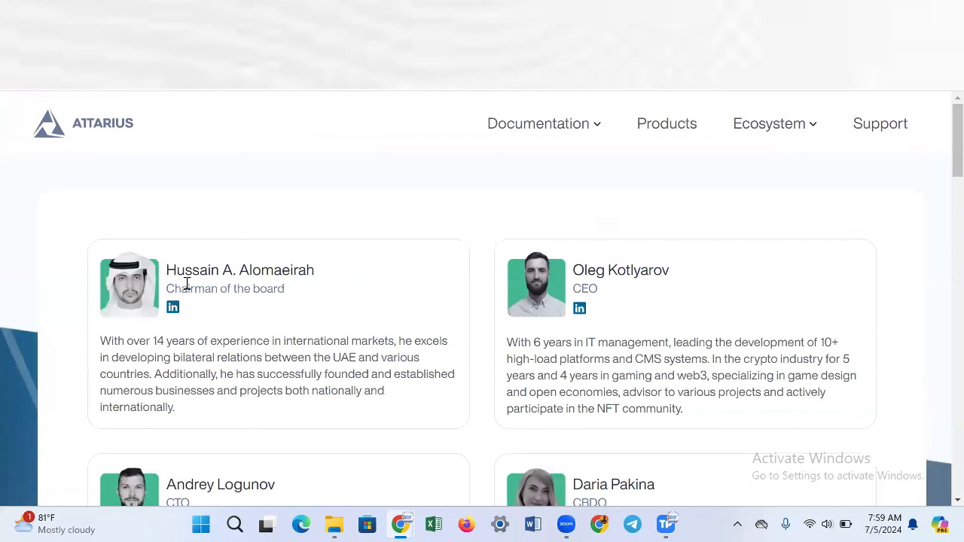
pyautogui.moveTo(238, 305)
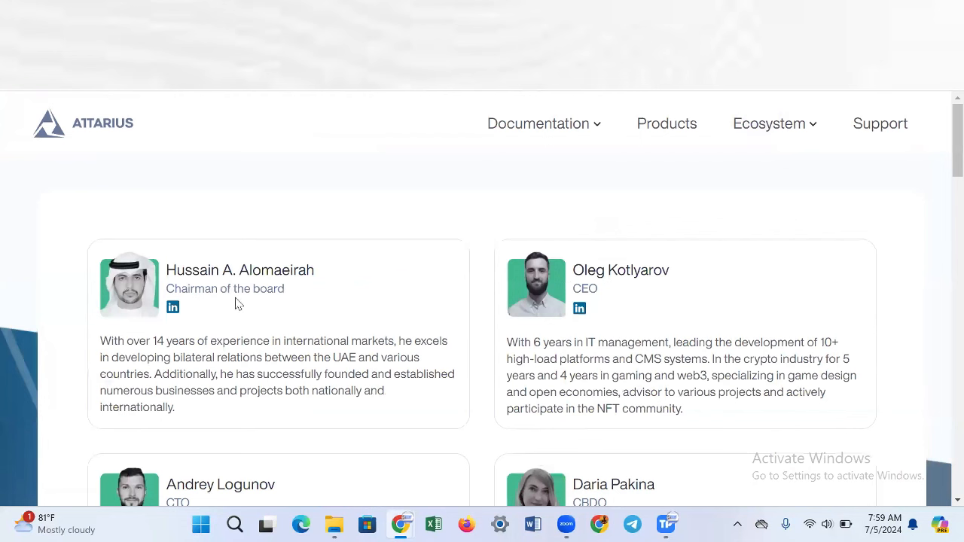
pyautogui.moveTo(605, 302)
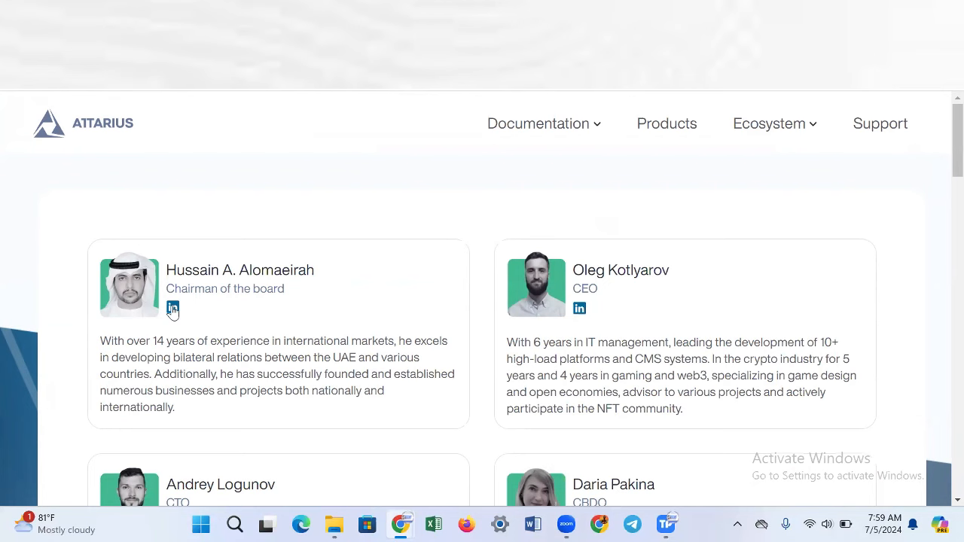
pyautogui.moveTo(630, 292)
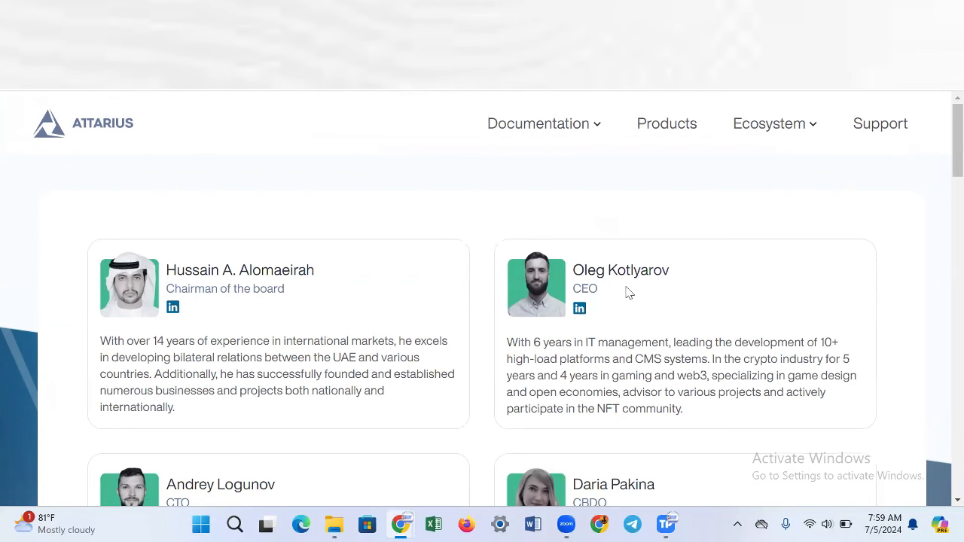
pyautogui.scroll(-3)
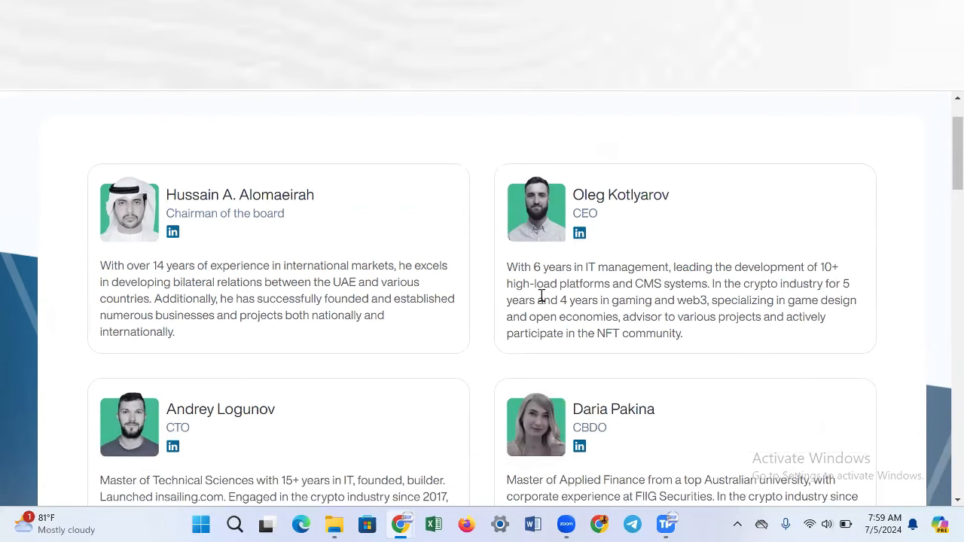
pyautogui.scroll(-3)
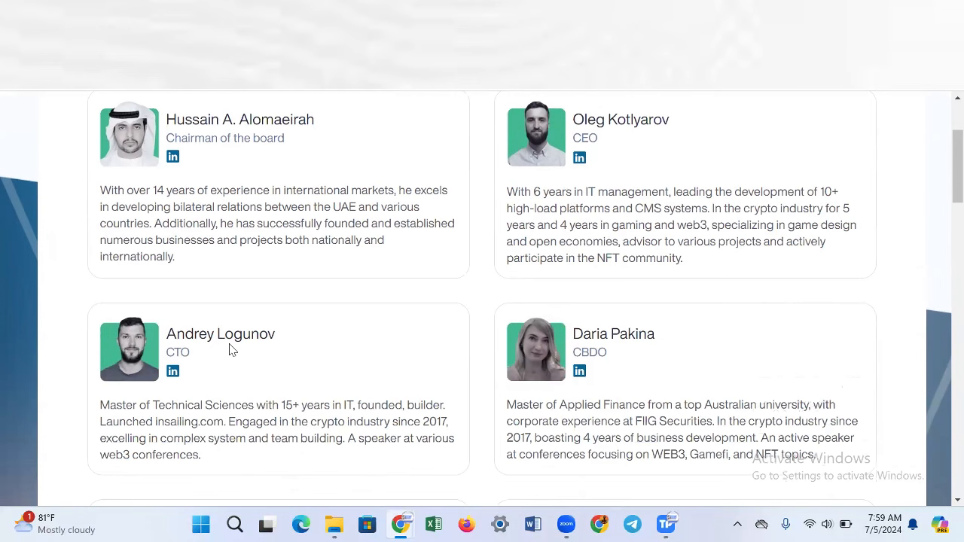
pyautogui.scroll(-3)
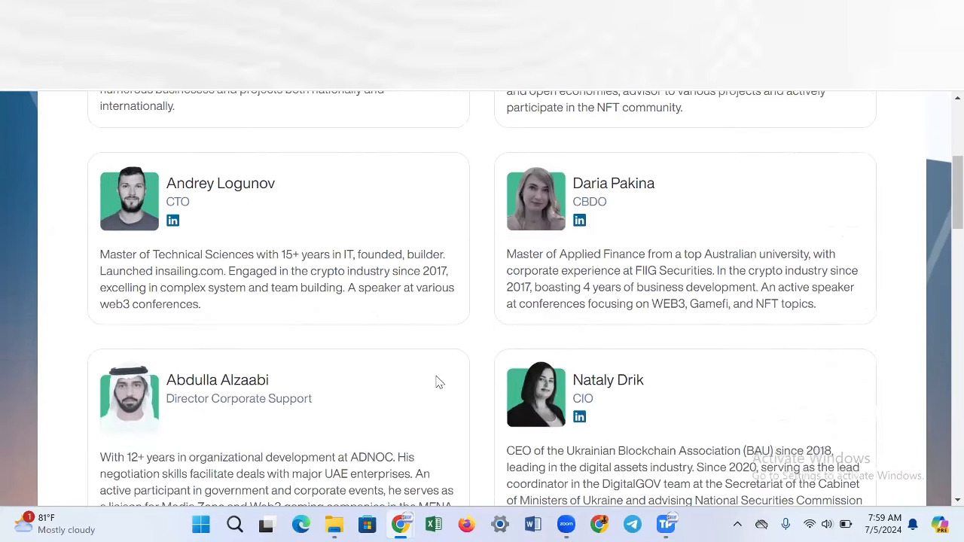
pyautogui.moveTo(585, 398)
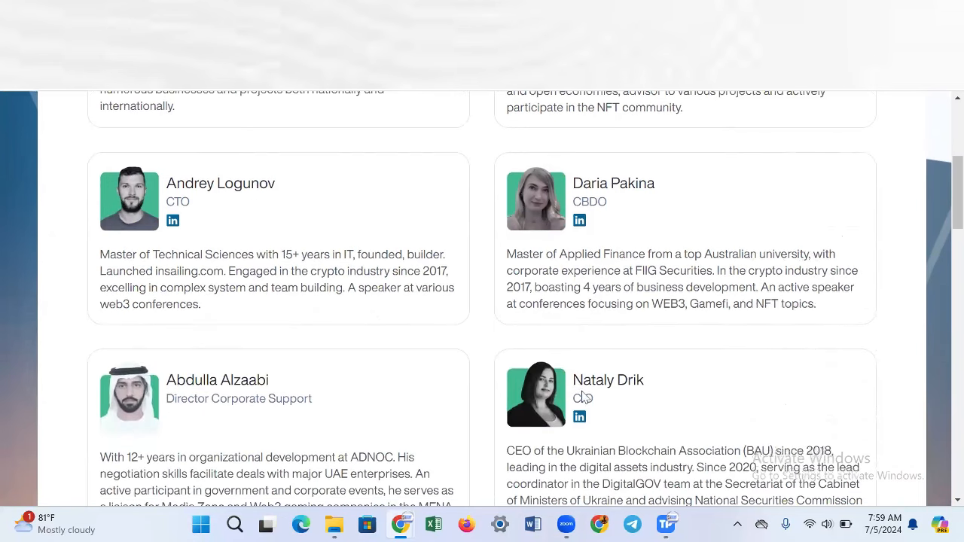
pyautogui.moveTo(616, 397)
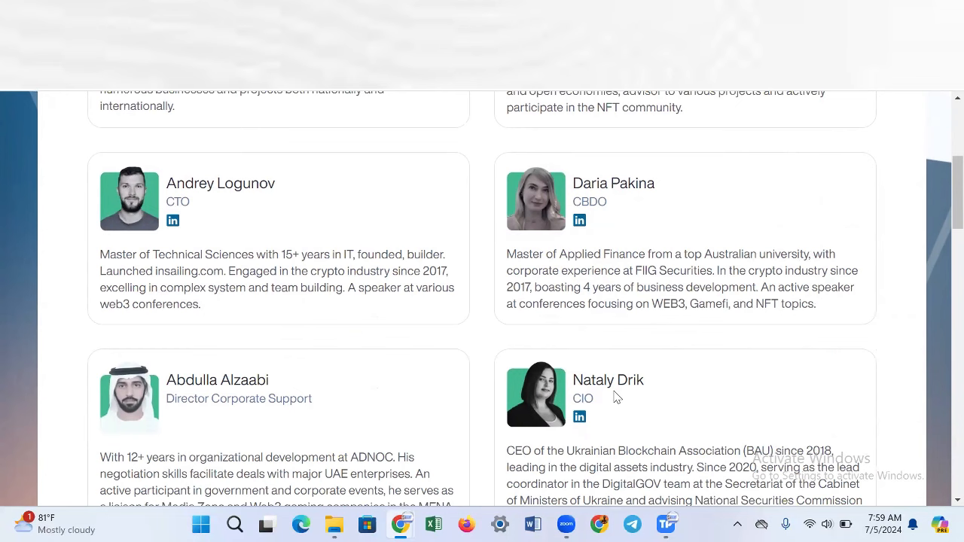
pyautogui.scroll(3)
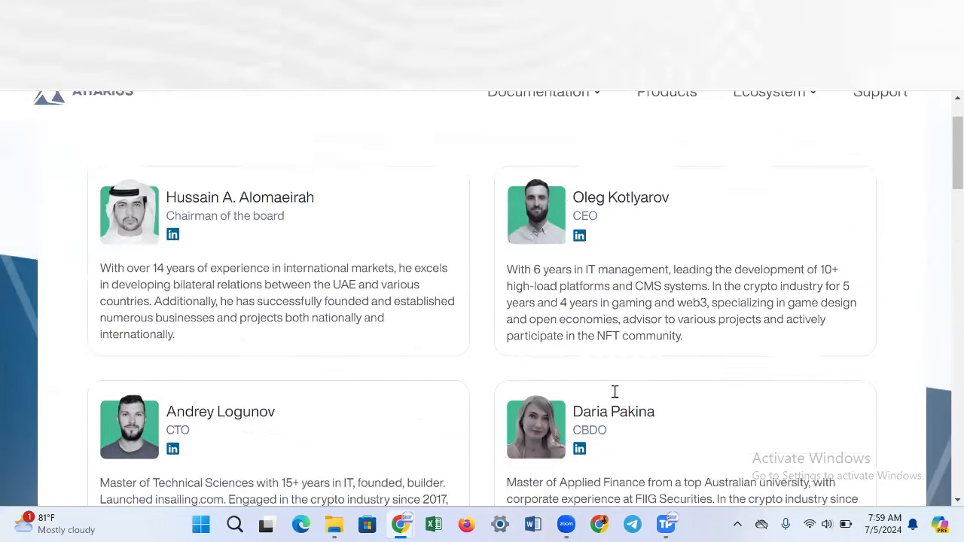
pyautogui.click(769, 124)
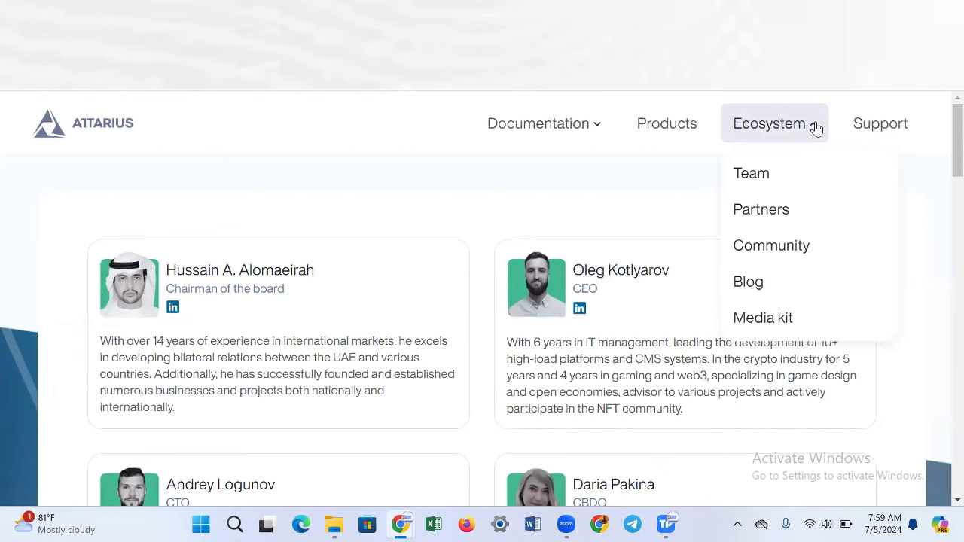
pyautogui.moveTo(666, 124)
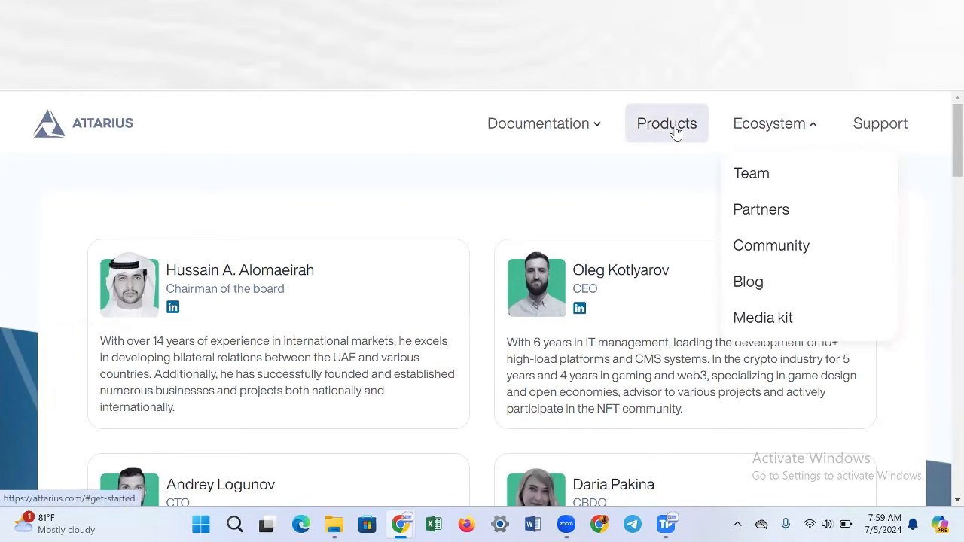
# Go to Products and scroll past the zero-code partner logos to the Dev panel product description
pyautogui.click(666, 124)
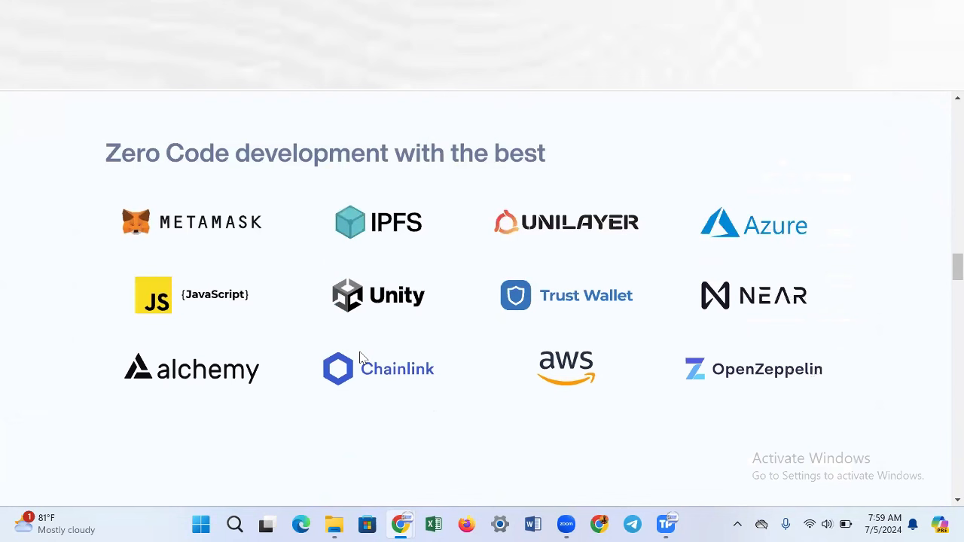
pyautogui.moveTo(523, 247)
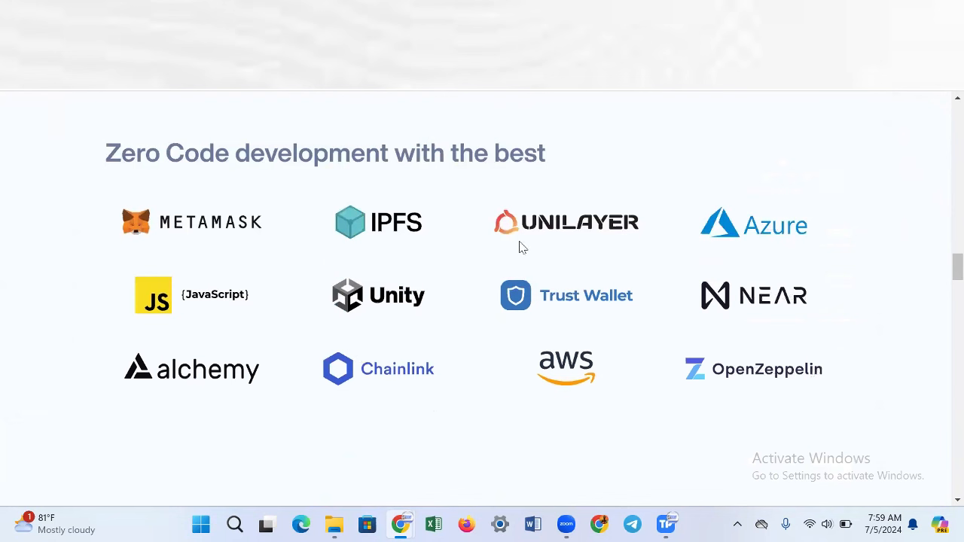
pyautogui.moveTo(395, 238)
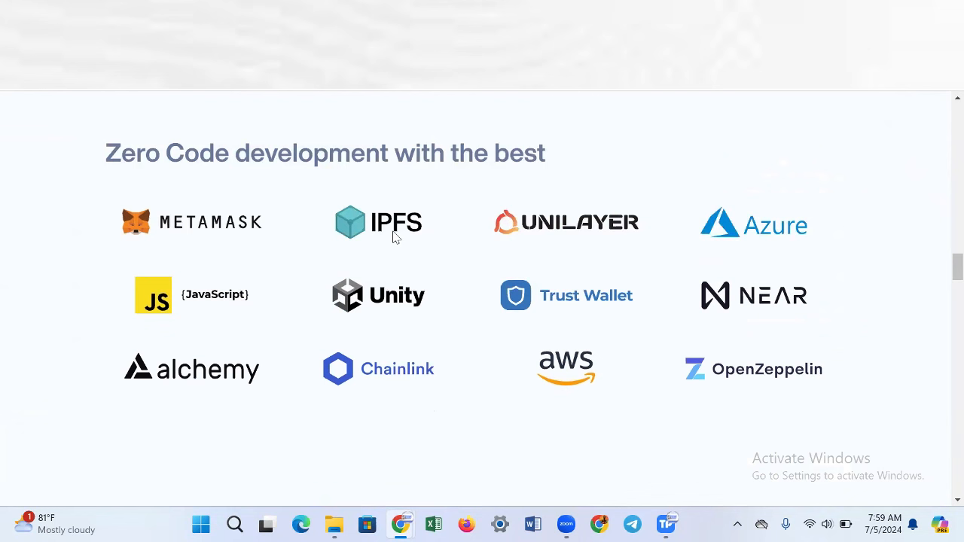
pyautogui.moveTo(271, 374)
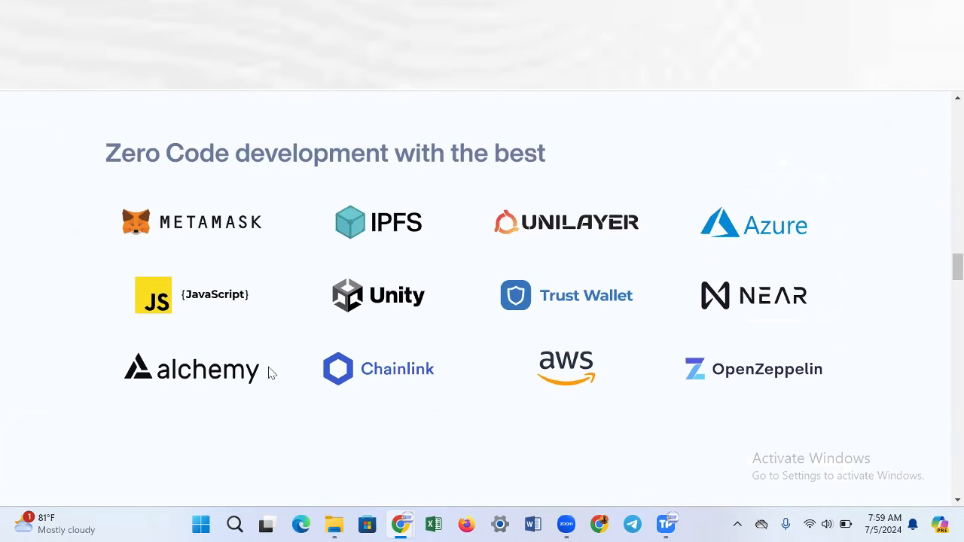
pyautogui.scroll(-3)
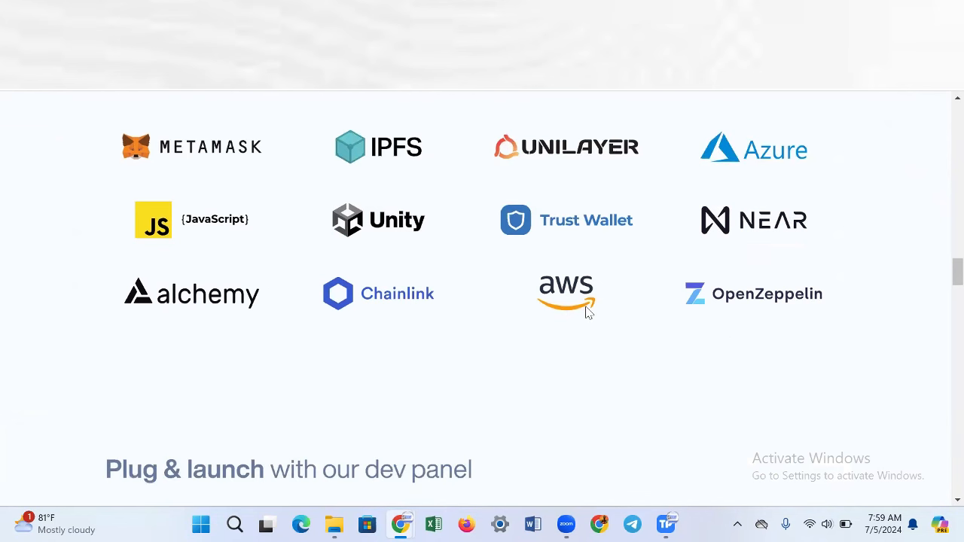
pyautogui.scroll(-3)
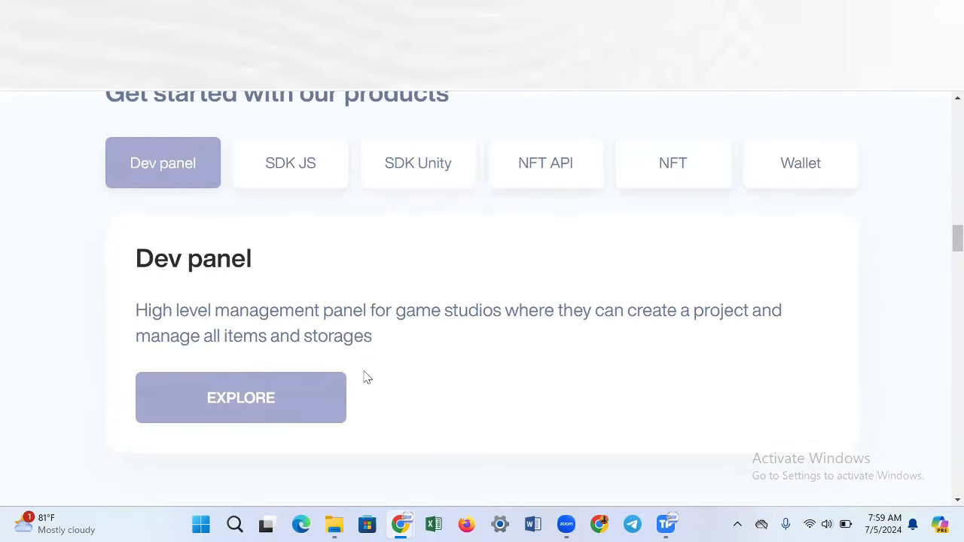
# Explore the Dev panel's empty Projects list and open then close the Create project form unused
pyautogui.click(241, 398)
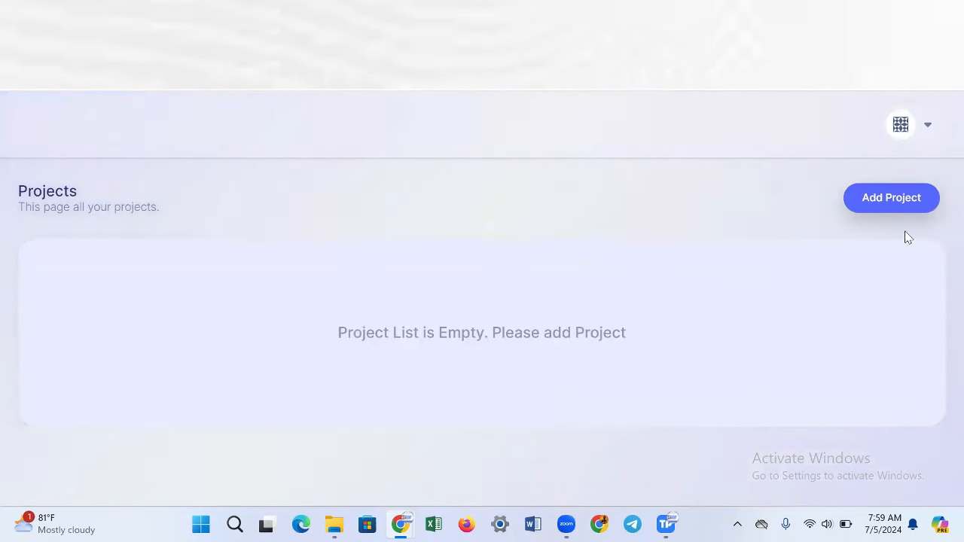
pyautogui.moveTo(552, 323)
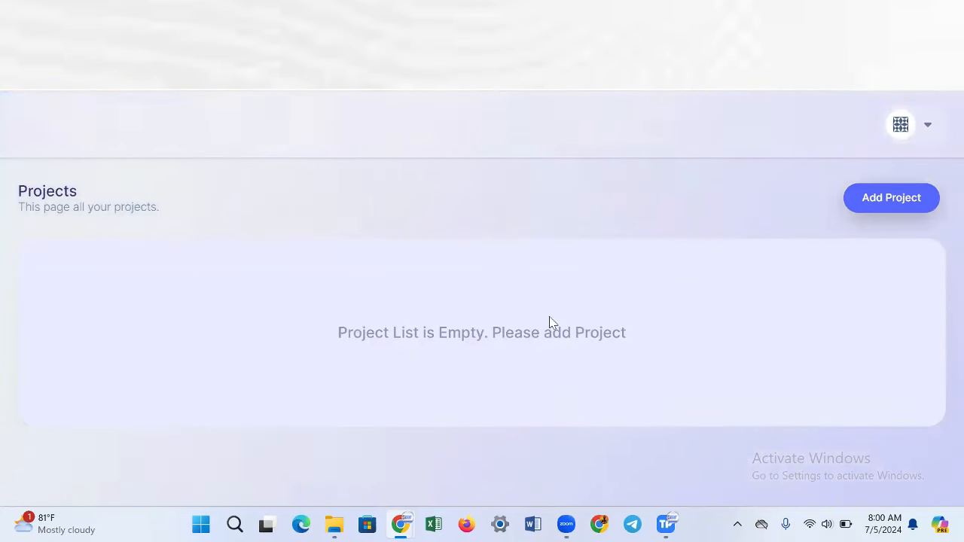
pyautogui.moveTo(892, 197)
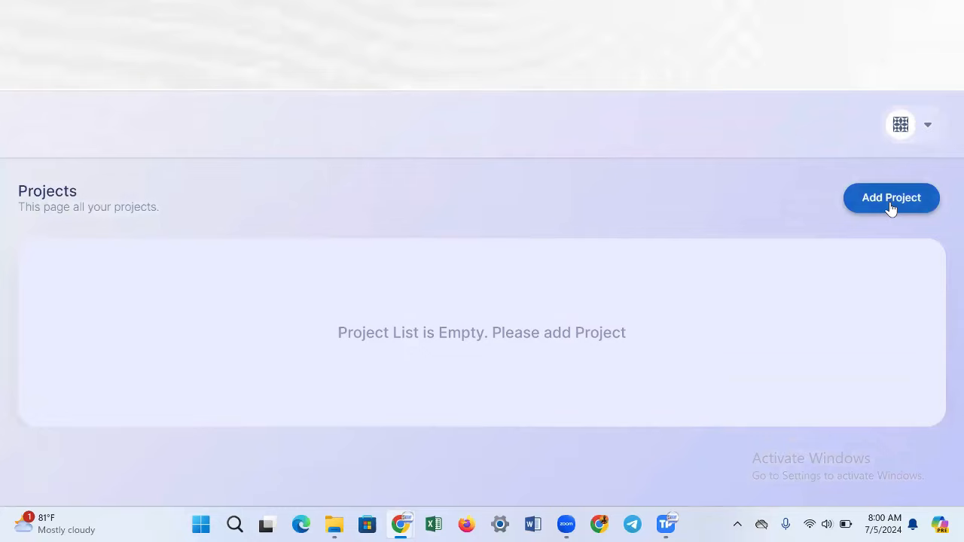
pyautogui.click(892, 197)
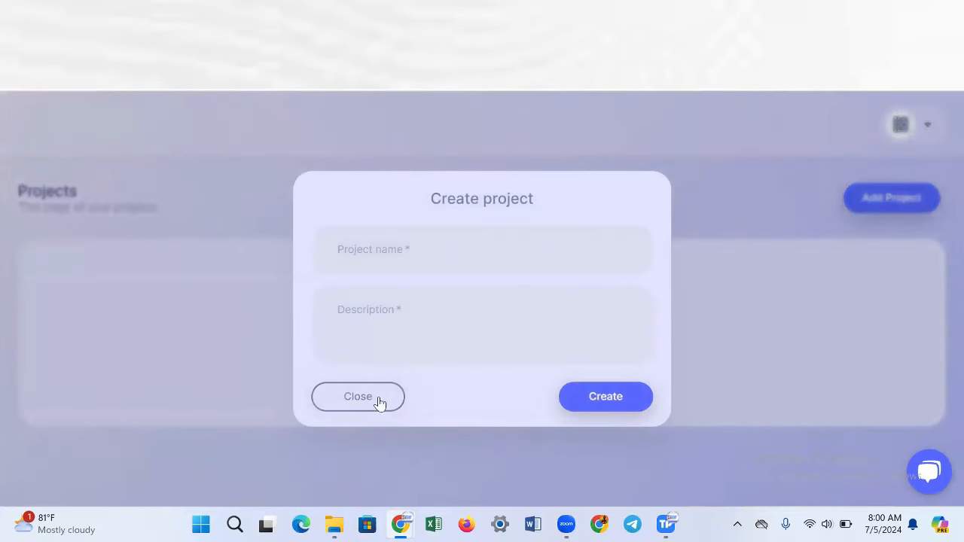
pyautogui.click(359, 396)
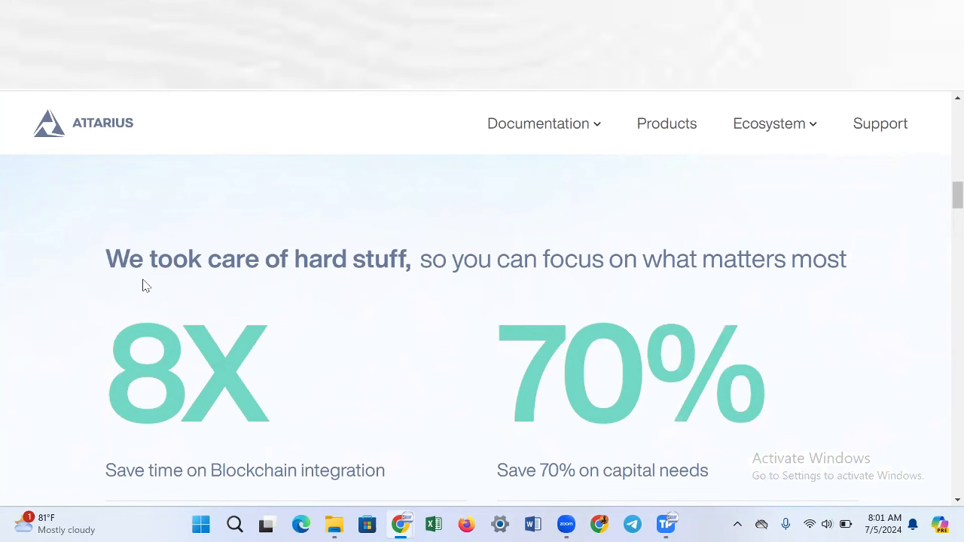
pyautogui.moveTo(422, 268)
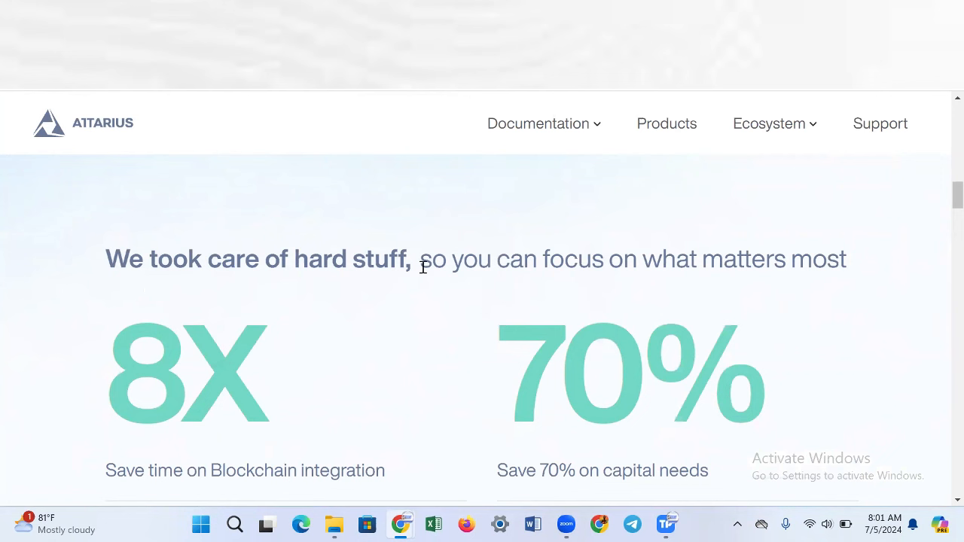
pyautogui.moveTo(746, 259)
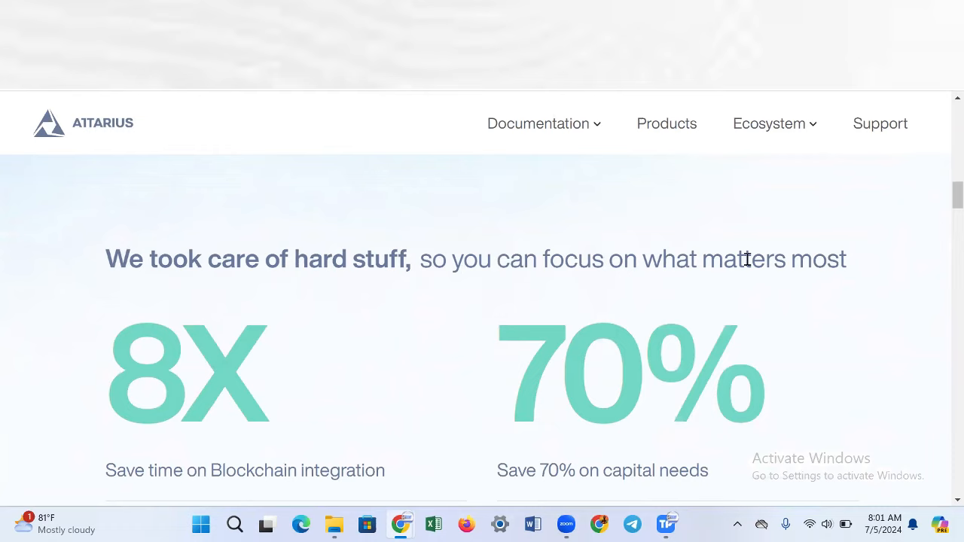
pyautogui.scroll(-3)
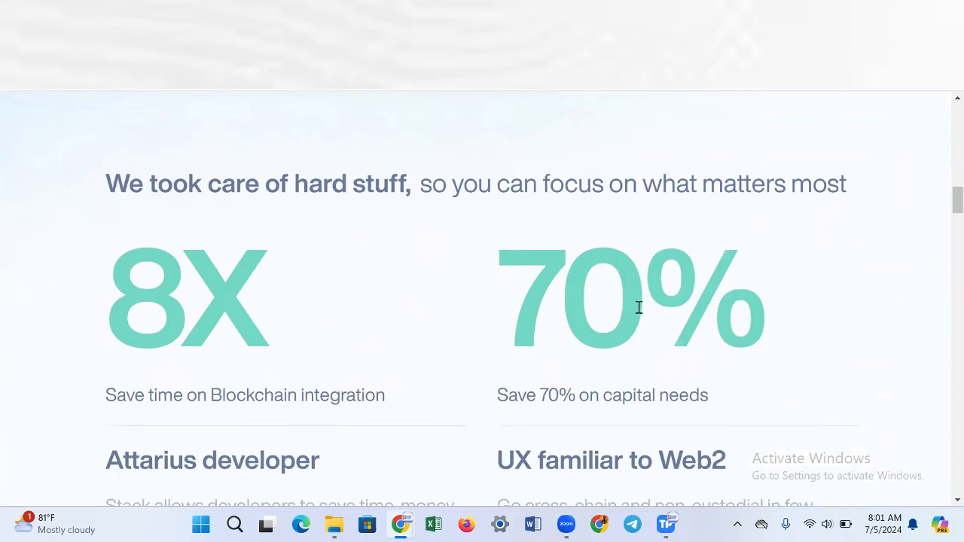
pyautogui.scroll(-3)
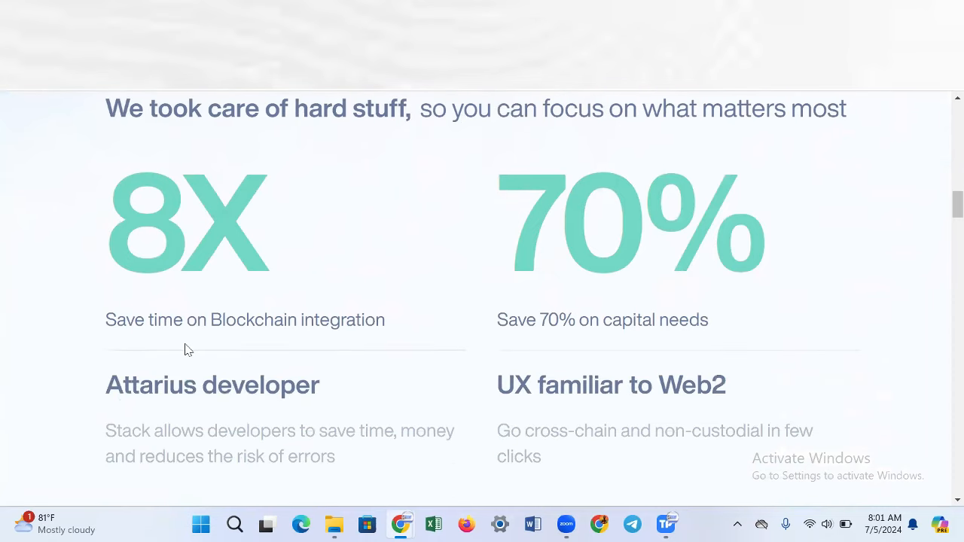
pyautogui.moveTo(630, 352)
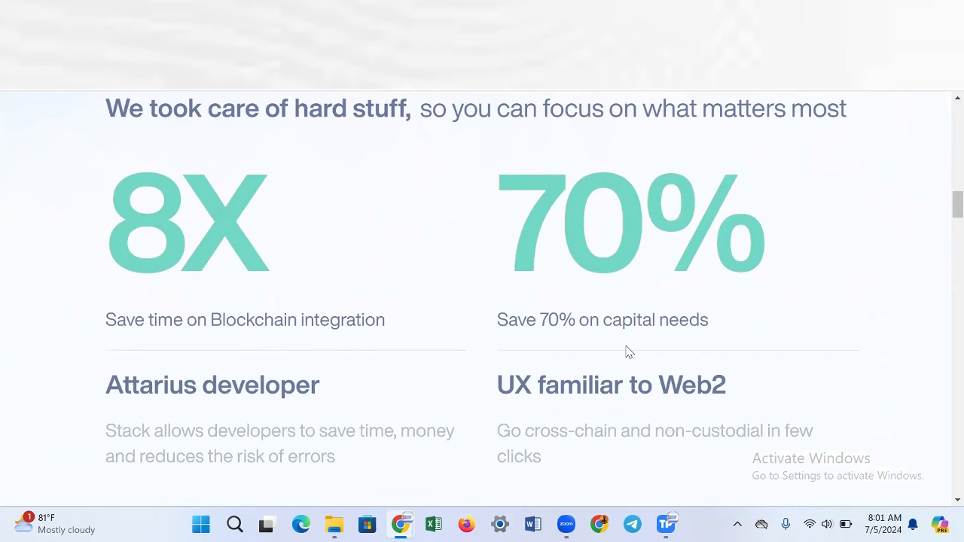
pyautogui.scroll(-3)
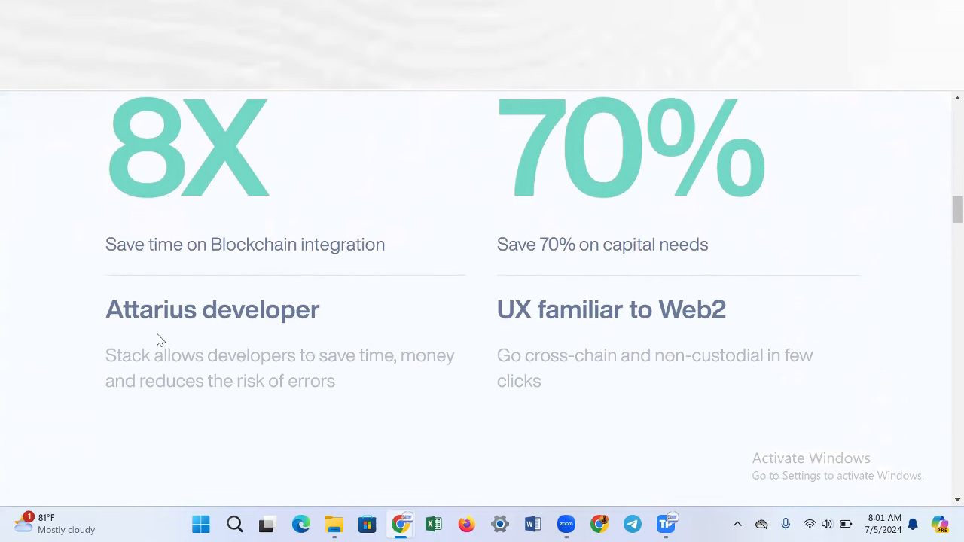
pyautogui.moveTo(669, 315)
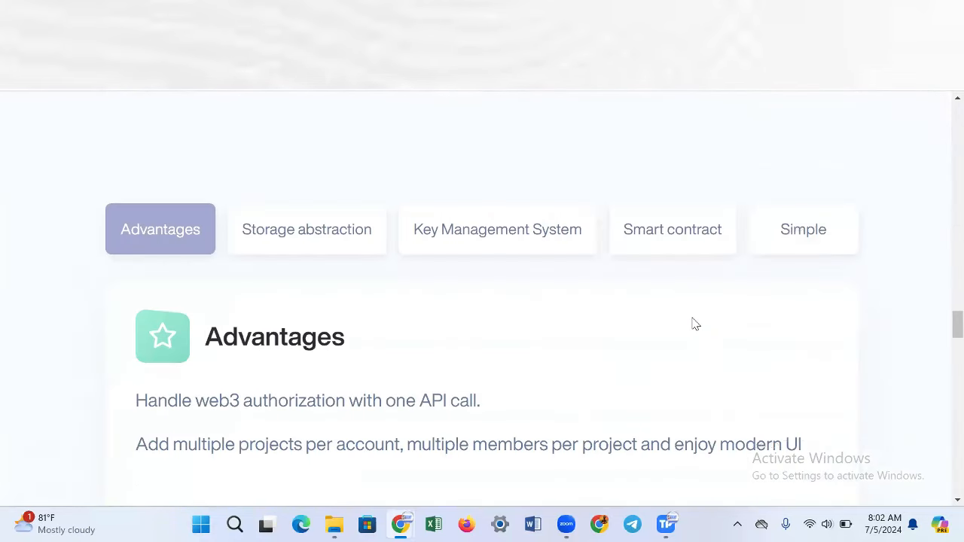
pyautogui.scroll(-3)
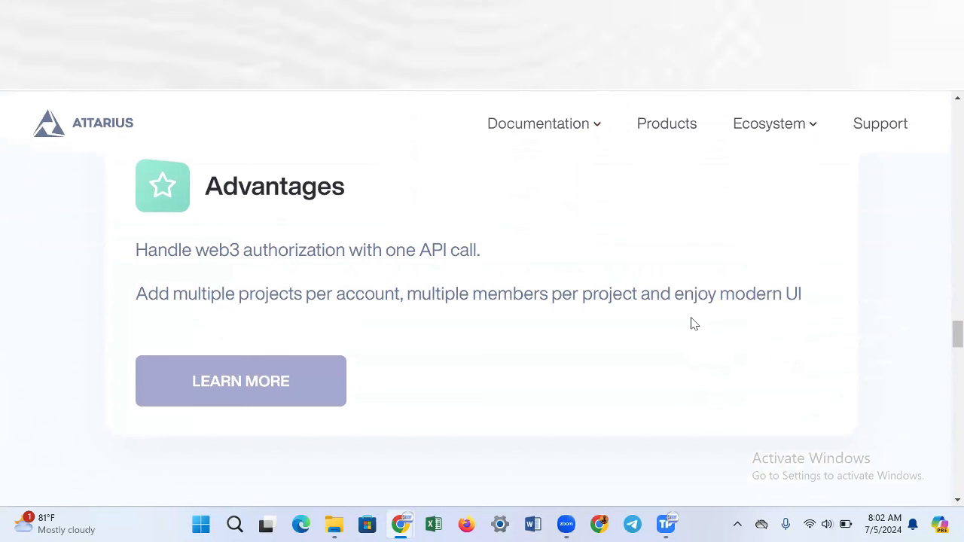
pyautogui.moveTo(639, 333)
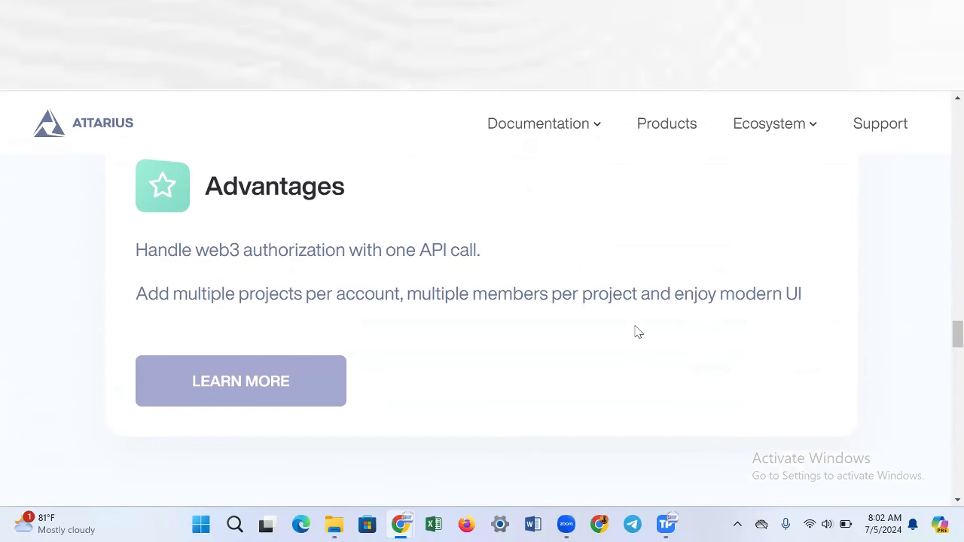
pyautogui.scroll(3)
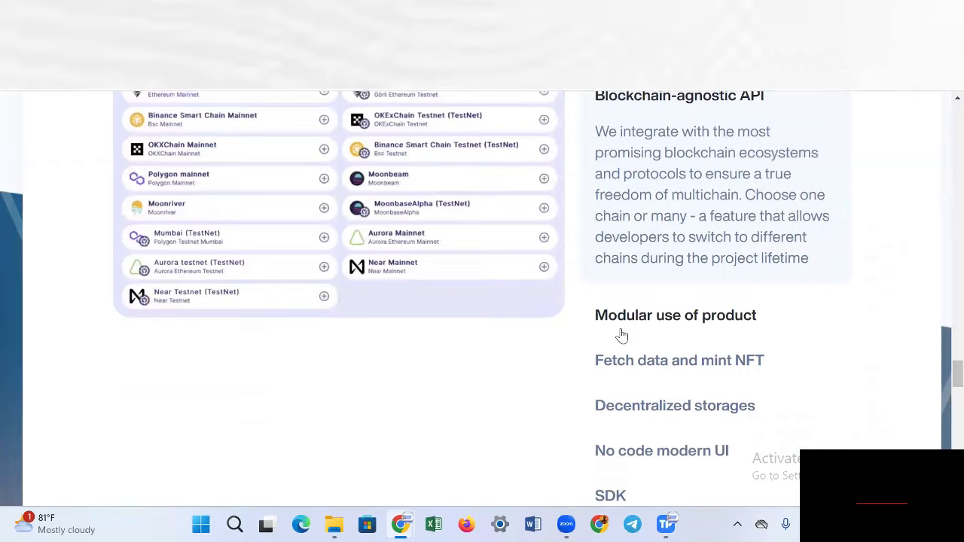
pyautogui.scroll(-3)
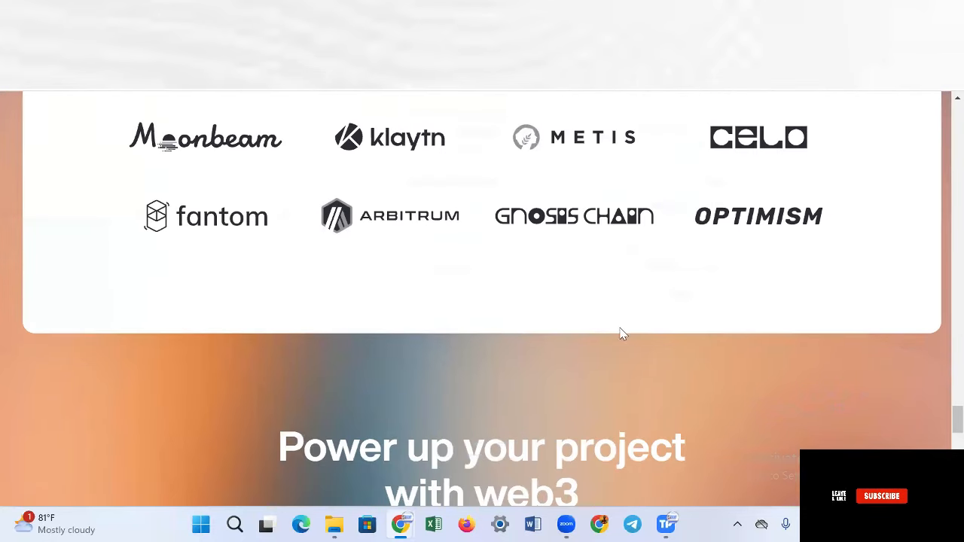
pyautogui.scroll(-3)
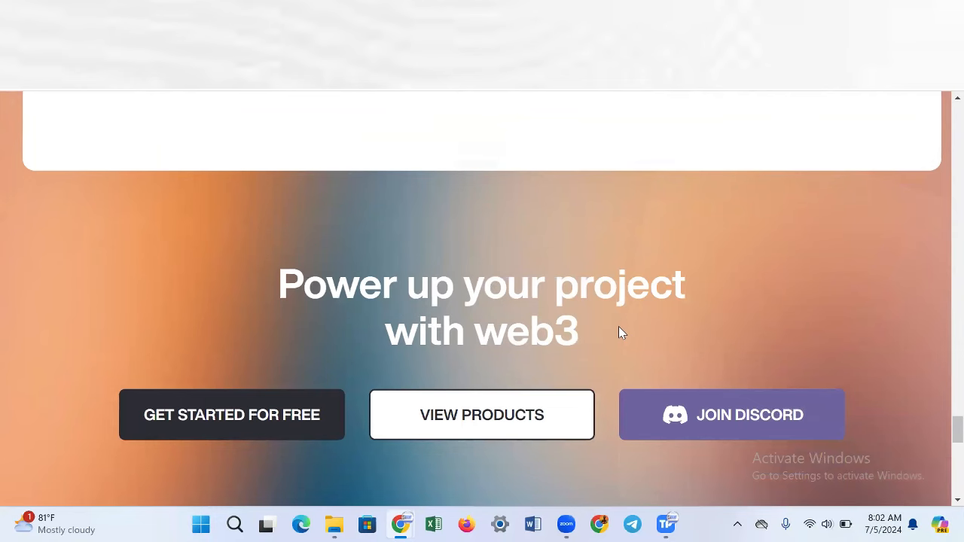
pyautogui.scroll(3)
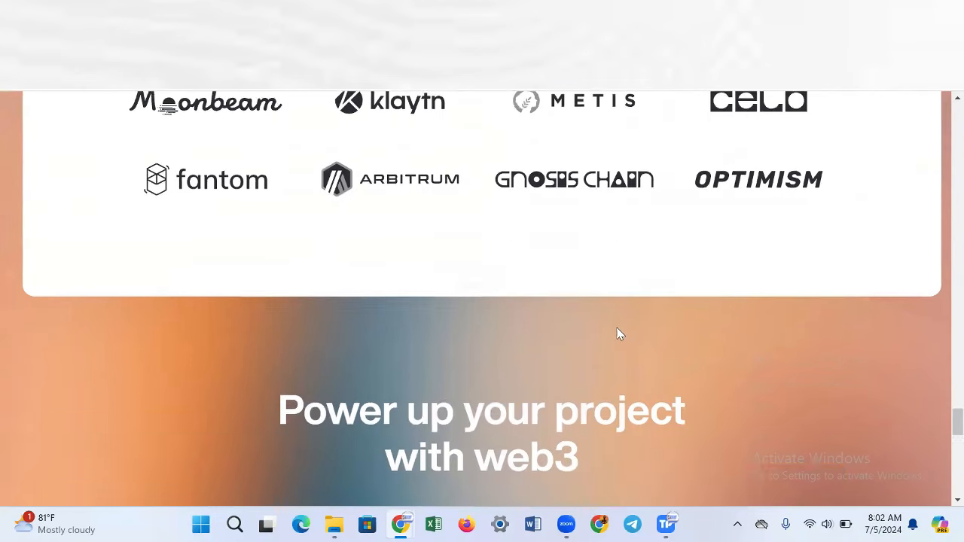
pyautogui.scroll(3)
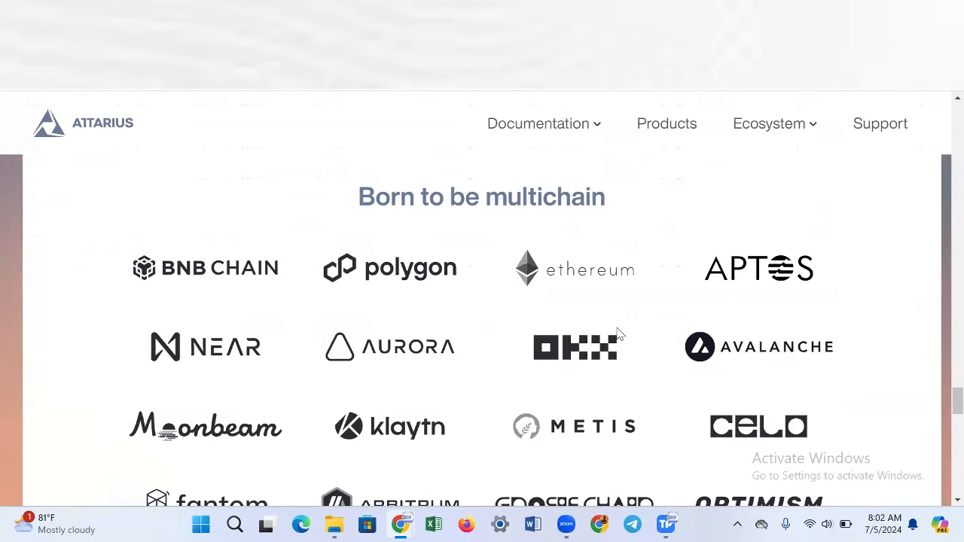